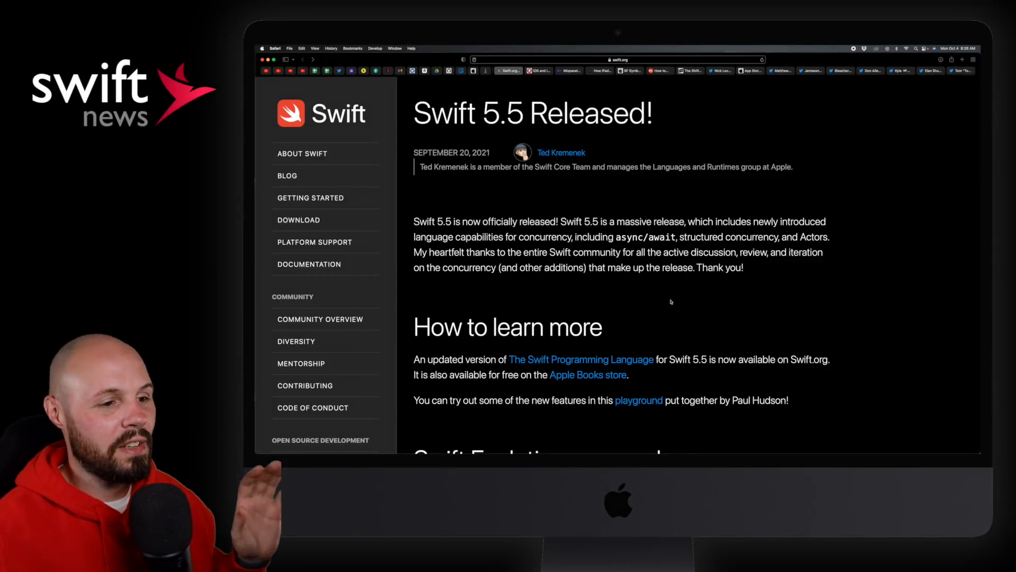
Scroll the Swift 5.5 post to its evolution proposals and open SE-0296 Async/await
scroll("down", 3)
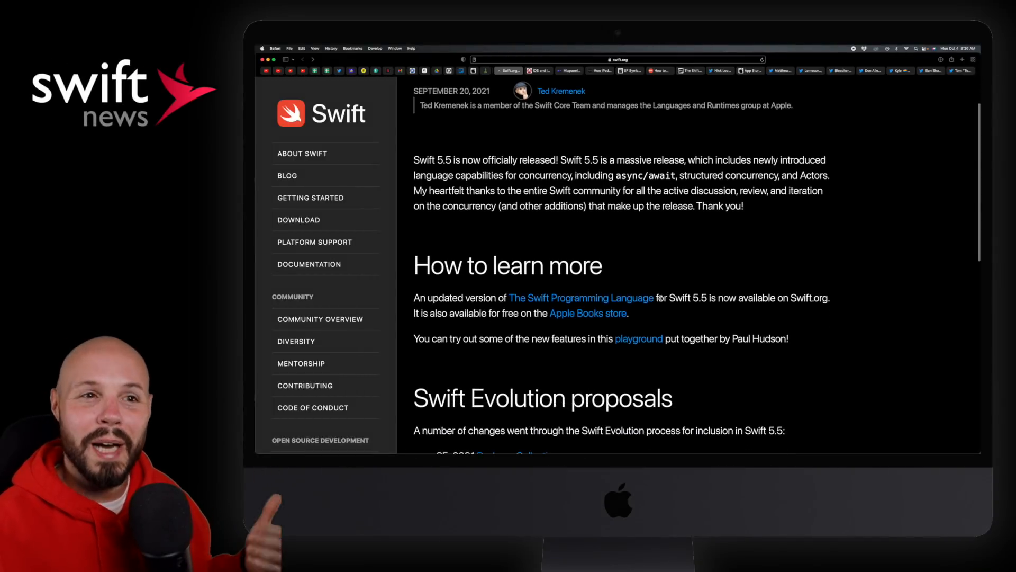
scroll("down", 3)
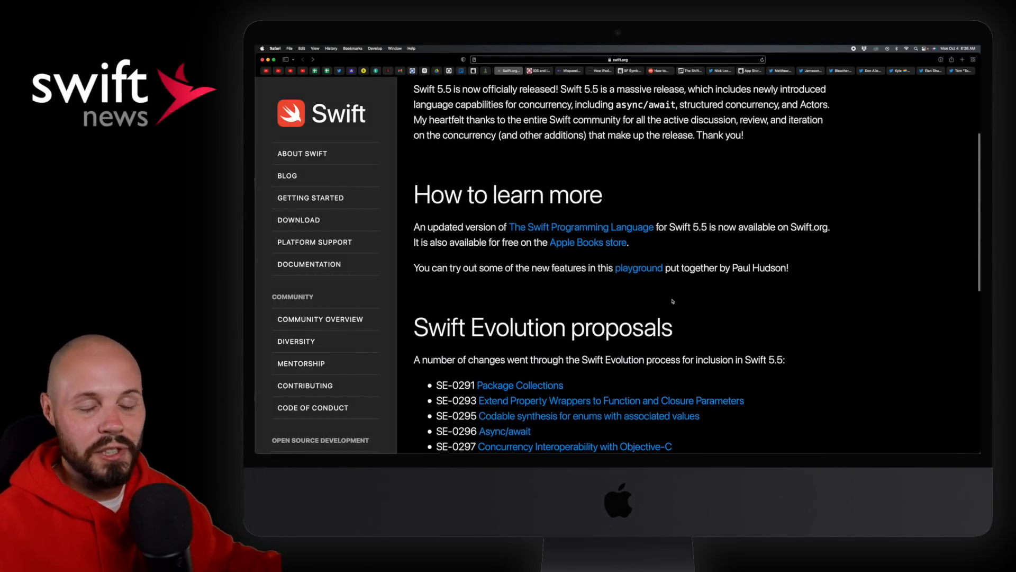
scroll("down", 3)
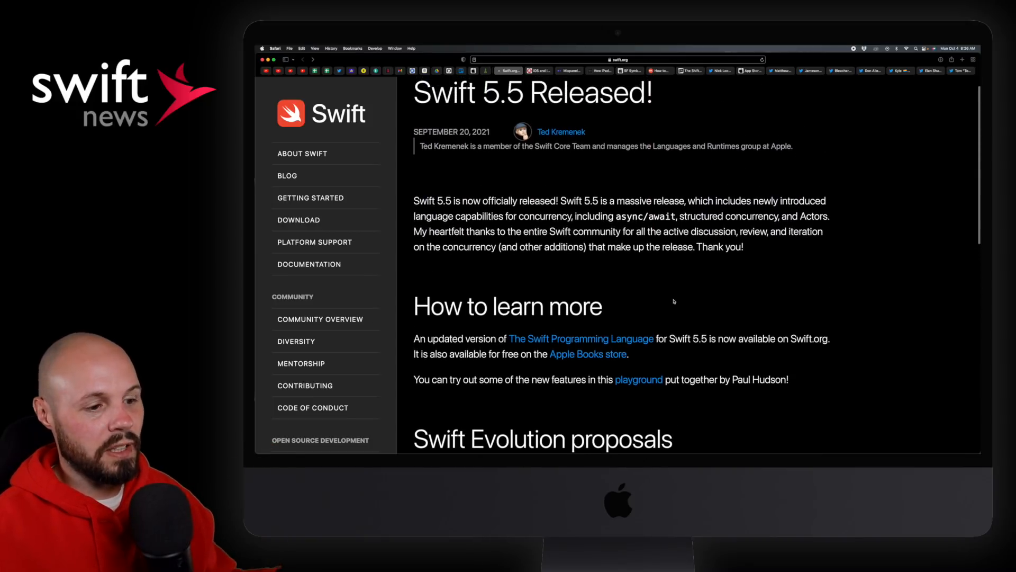
scroll("down", 3)
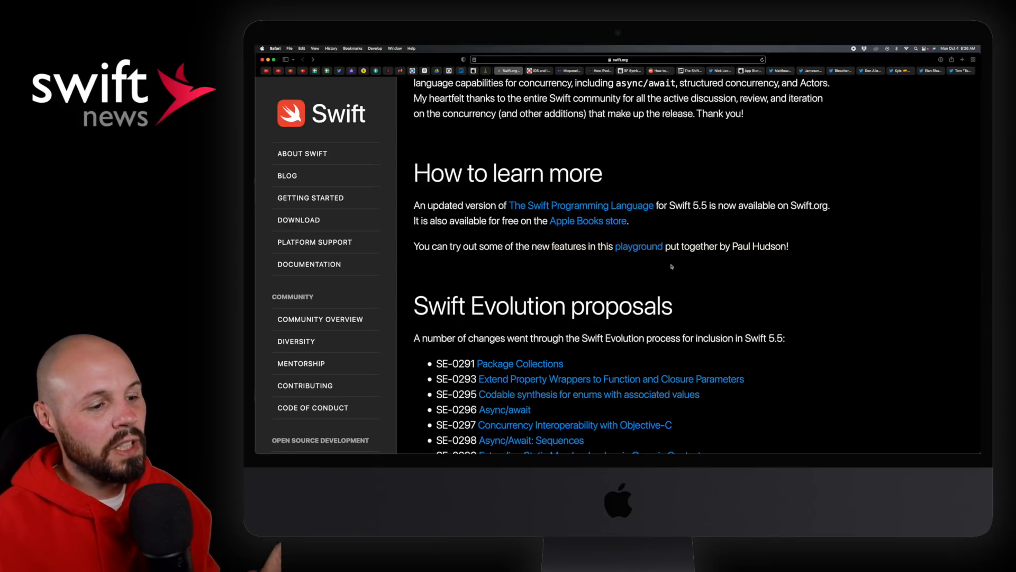
scroll("down", 3)
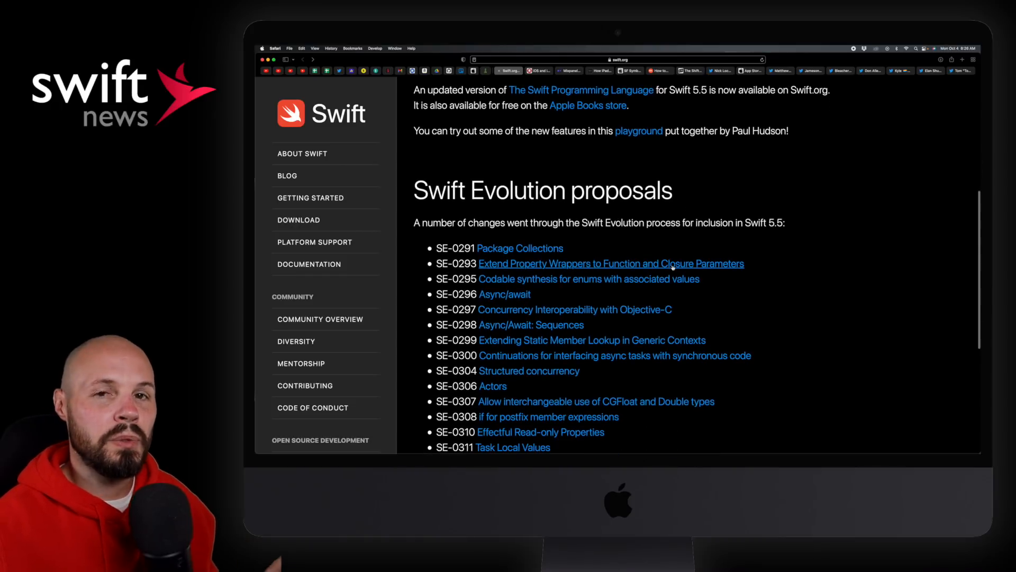
scroll("down", 3)
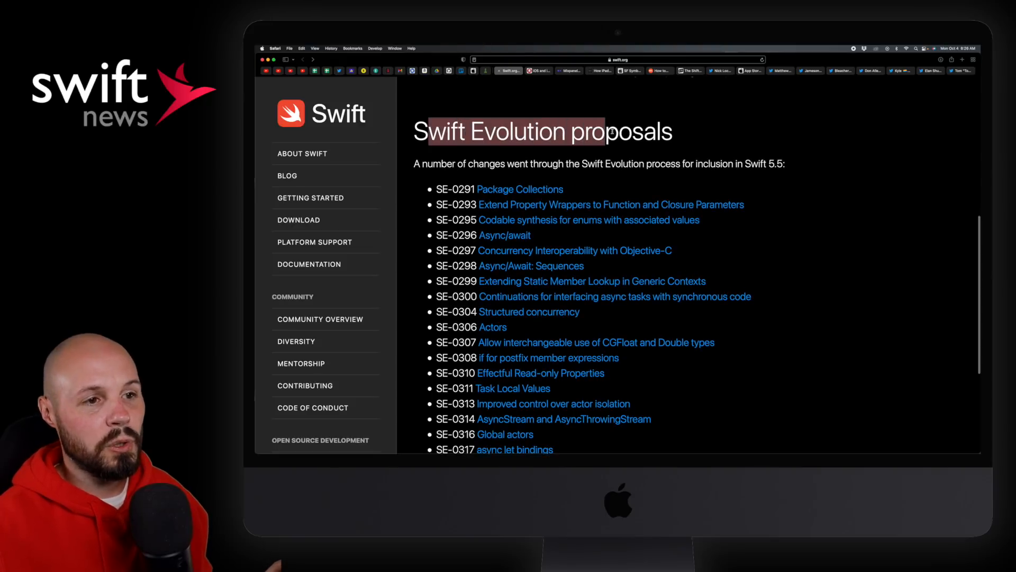
scroll("down", 3)
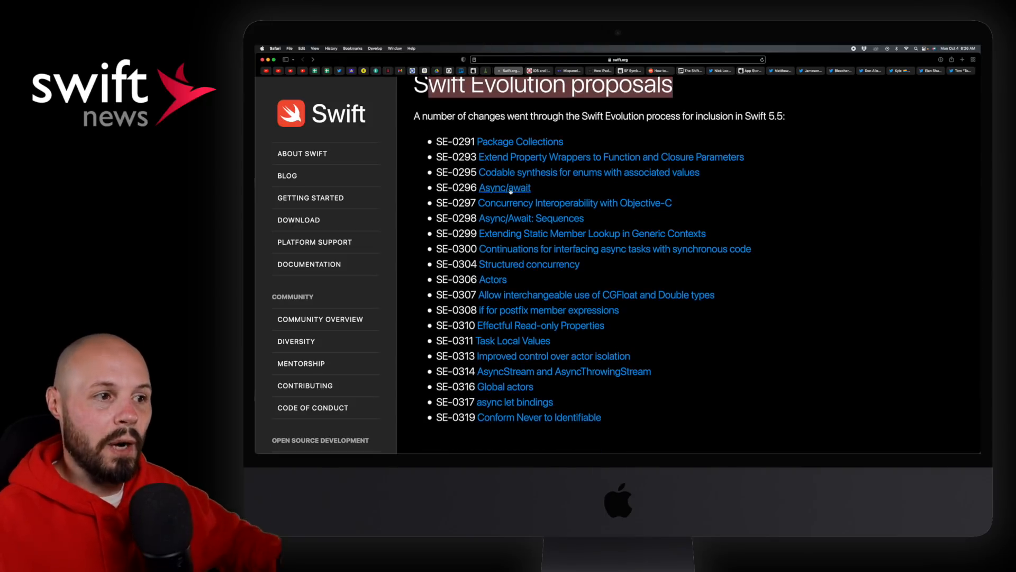
left_click(505, 188)
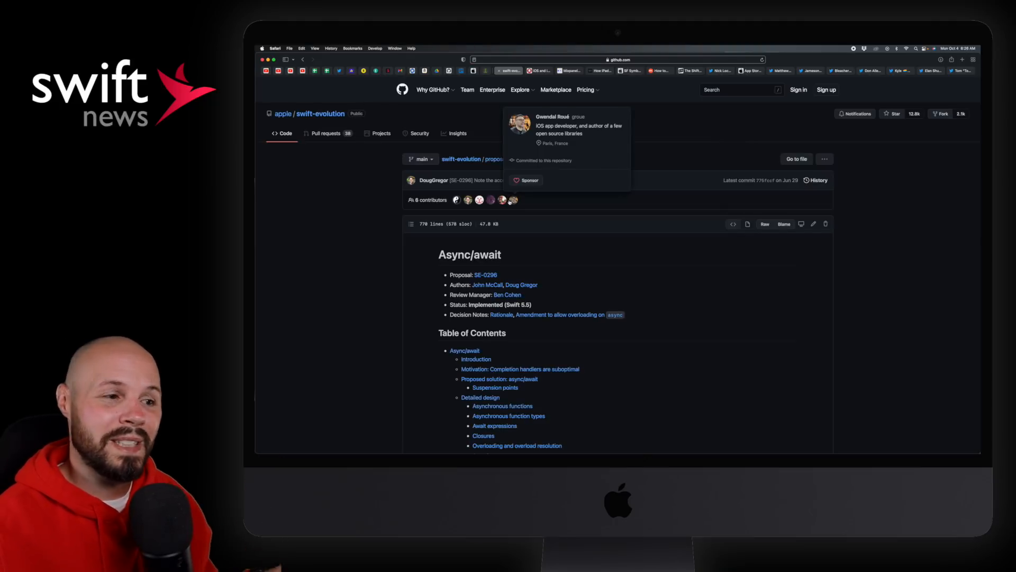
scroll("down", 3)
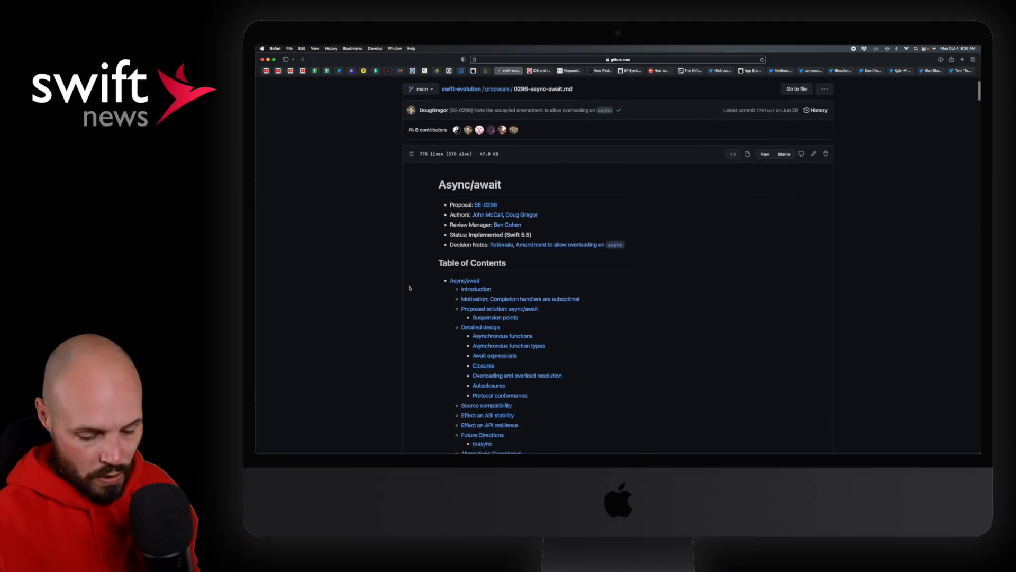
scroll("down", 3)
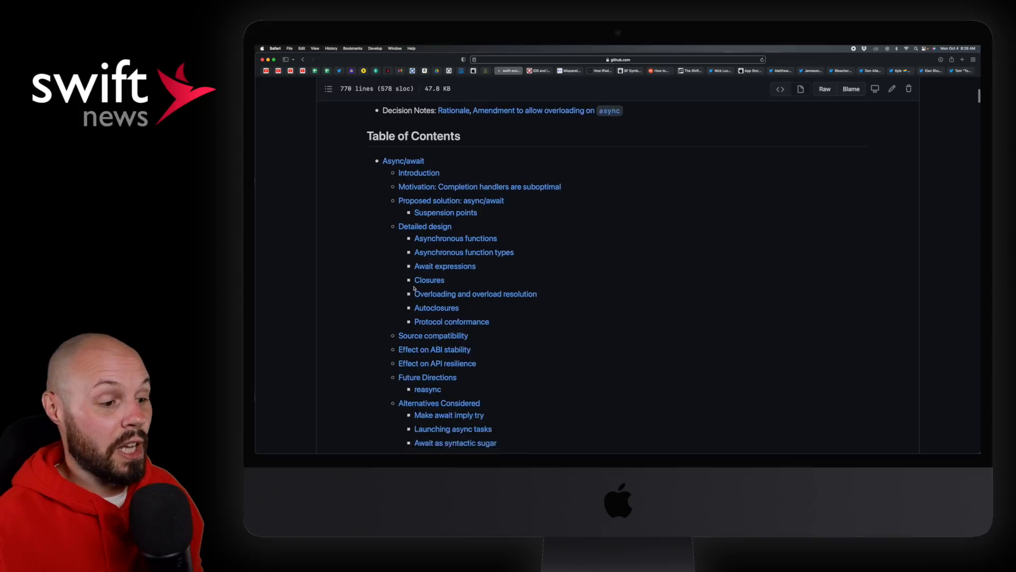
scroll("down", 3)
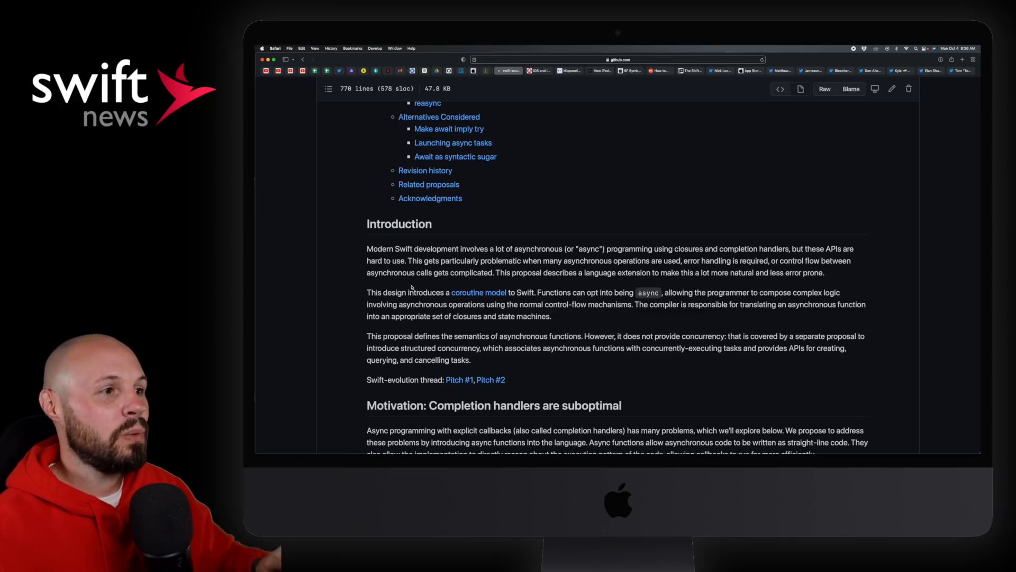
scroll("down", 3)
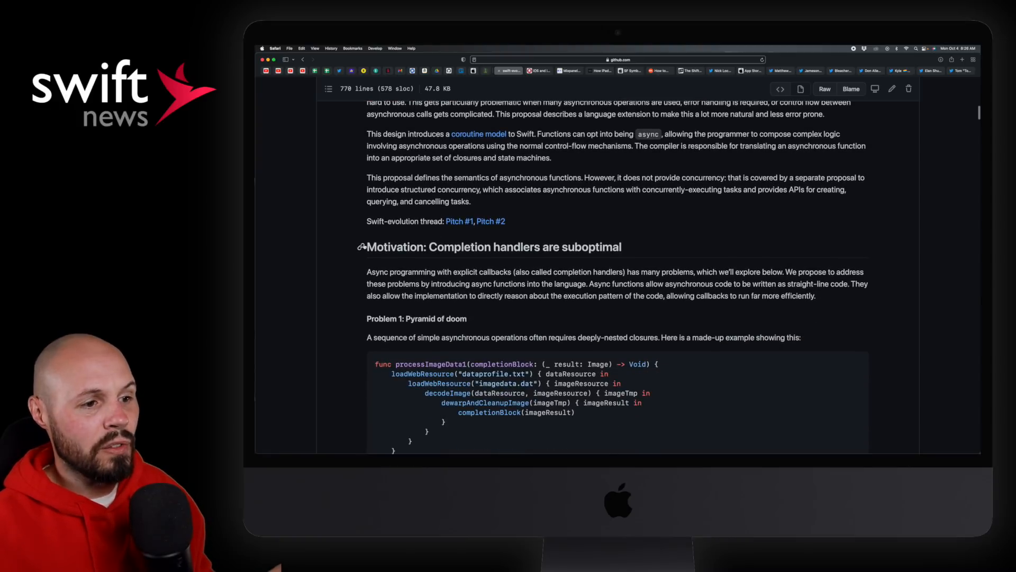
scroll("down", 3)
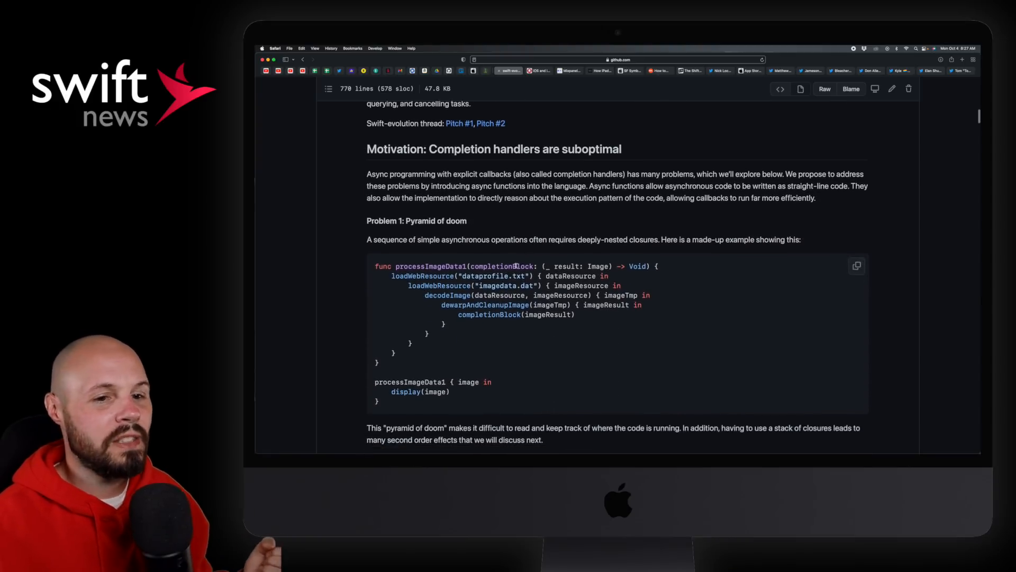
scroll("down", 3)
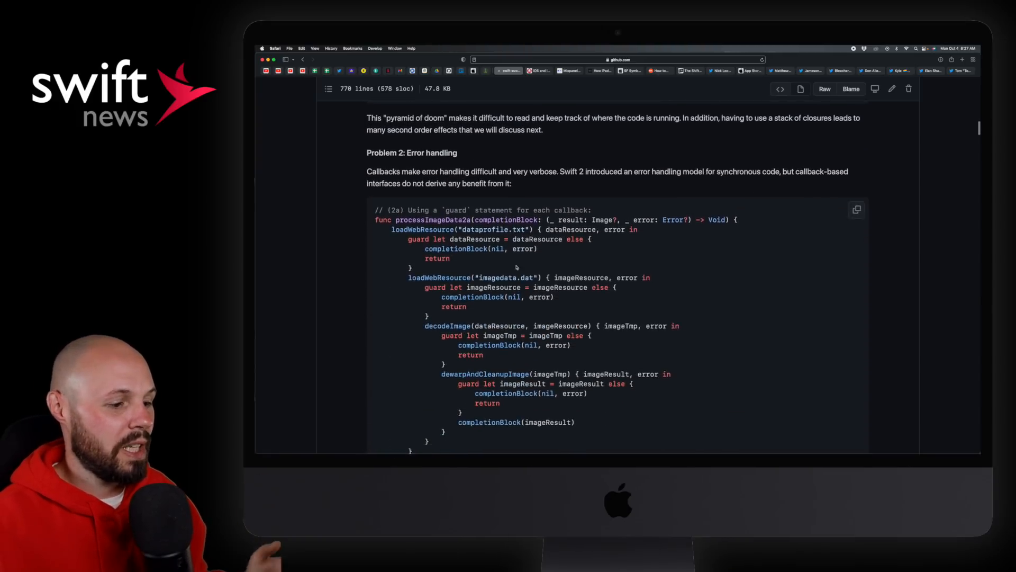
scroll("down", 3)
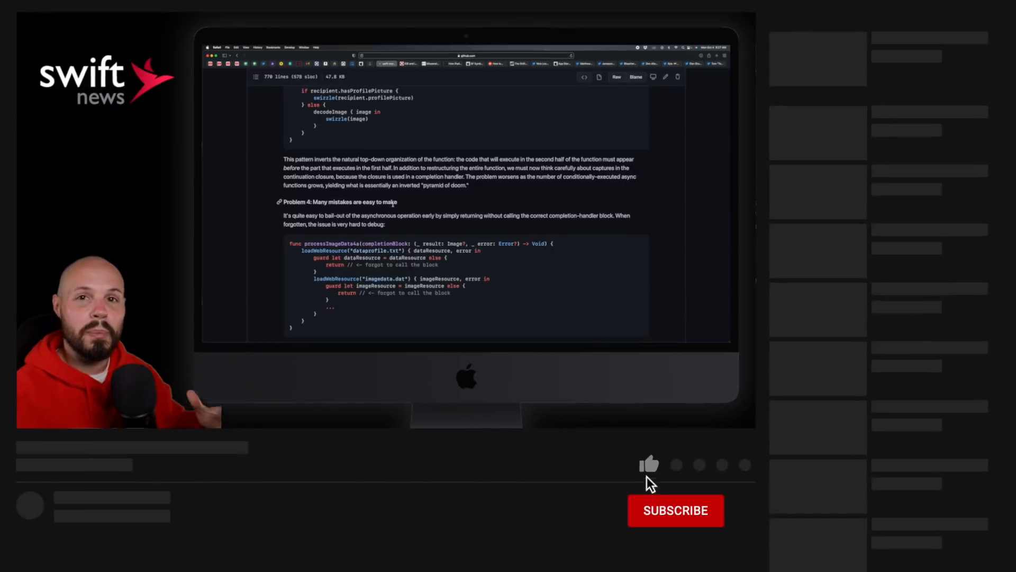
left_click(649, 464)
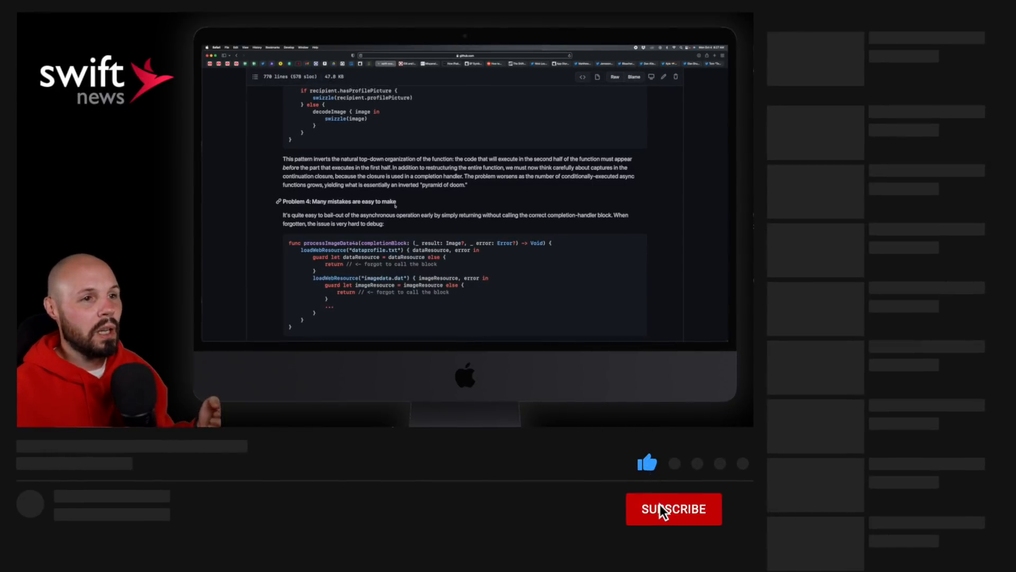
left_click(673, 509)
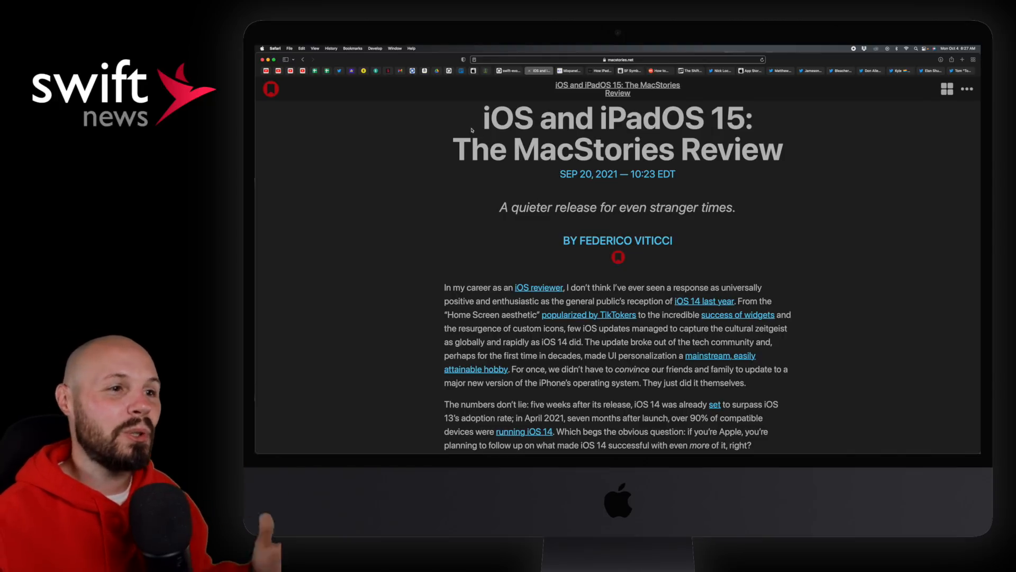
left_click_drag(478, 118, 732, 118)
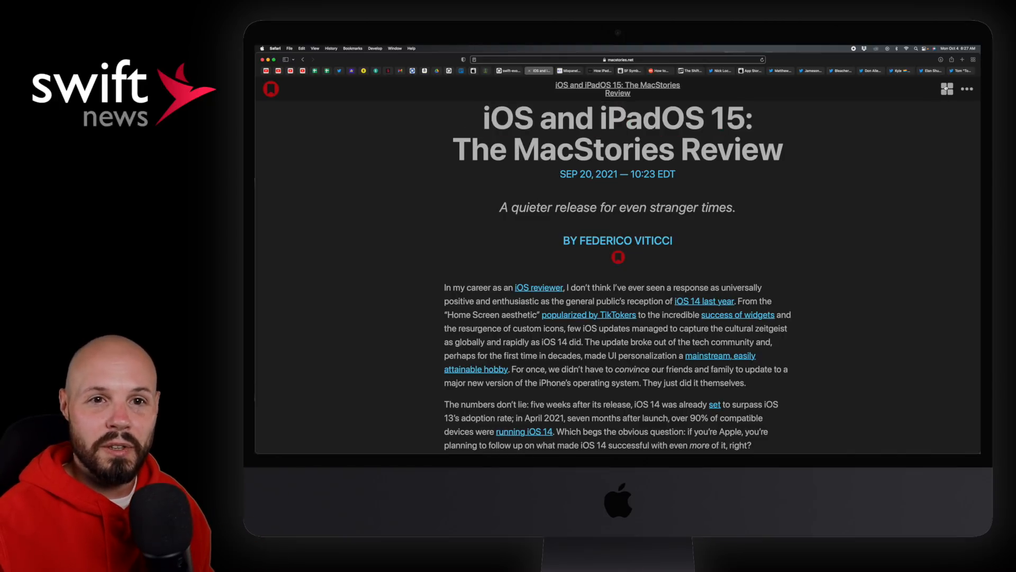
left_click(947, 89)
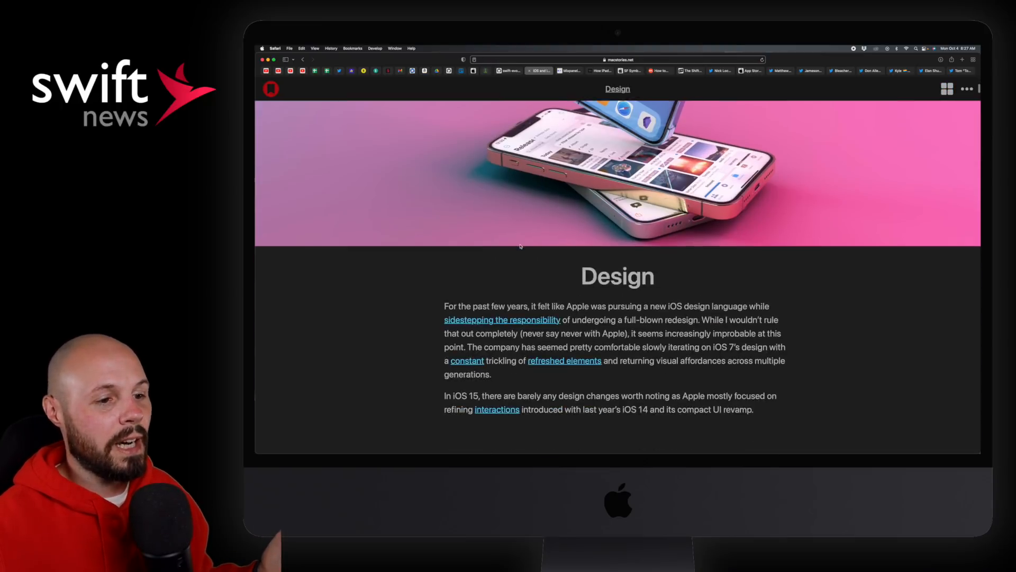
scroll("down", 3)
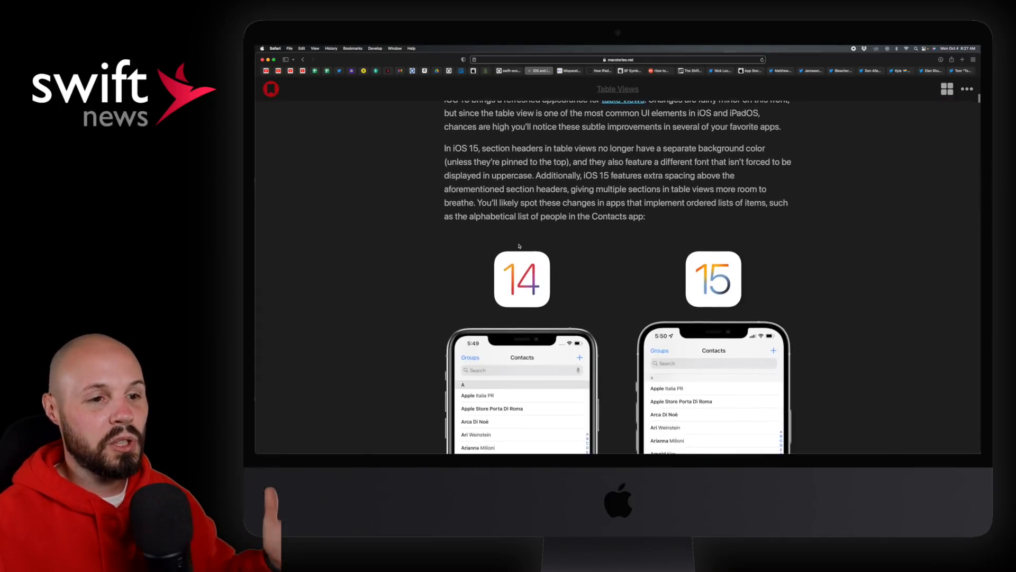
scroll("down", 3)
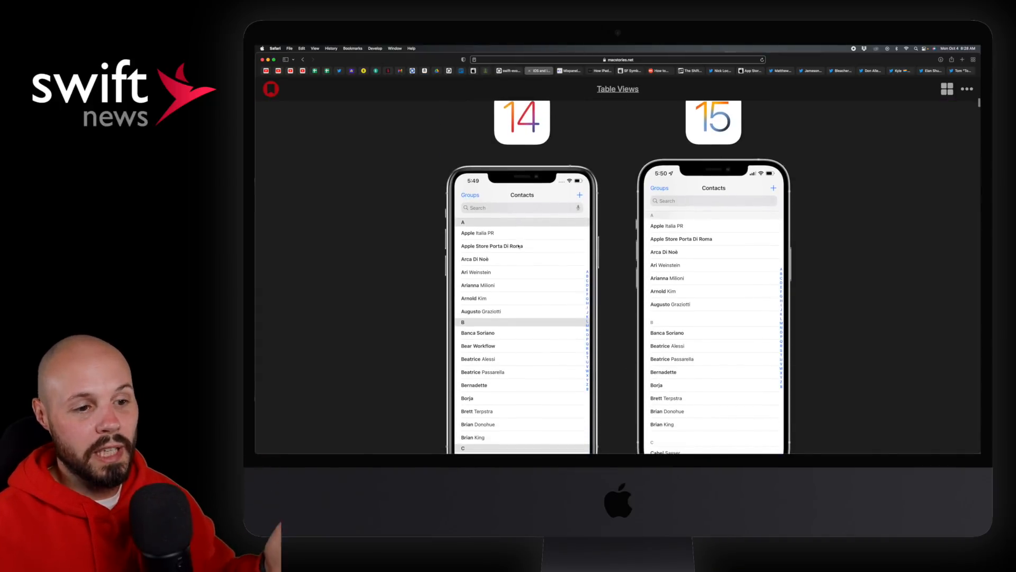
scroll("down", 3)
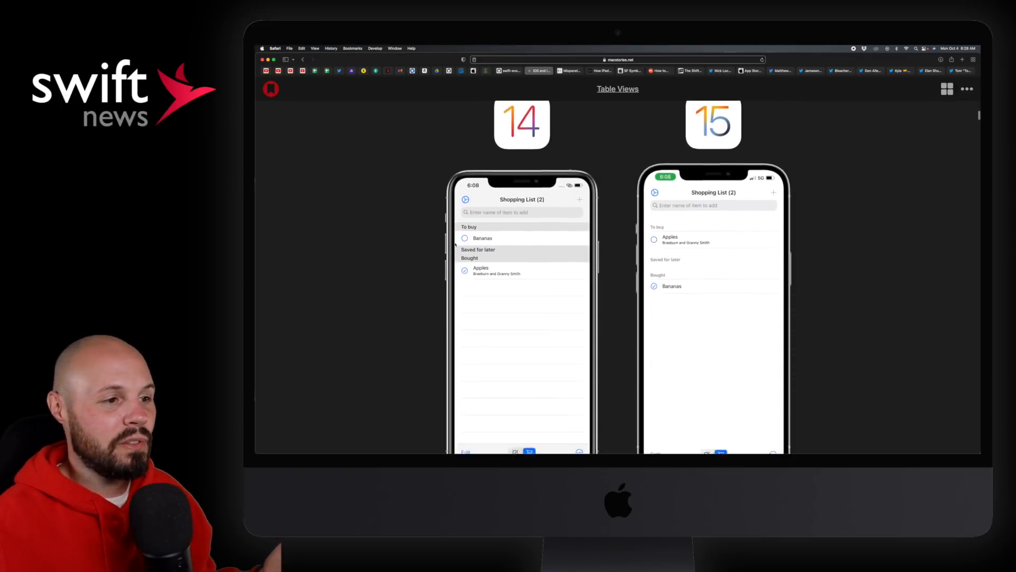
scroll("down", 3)
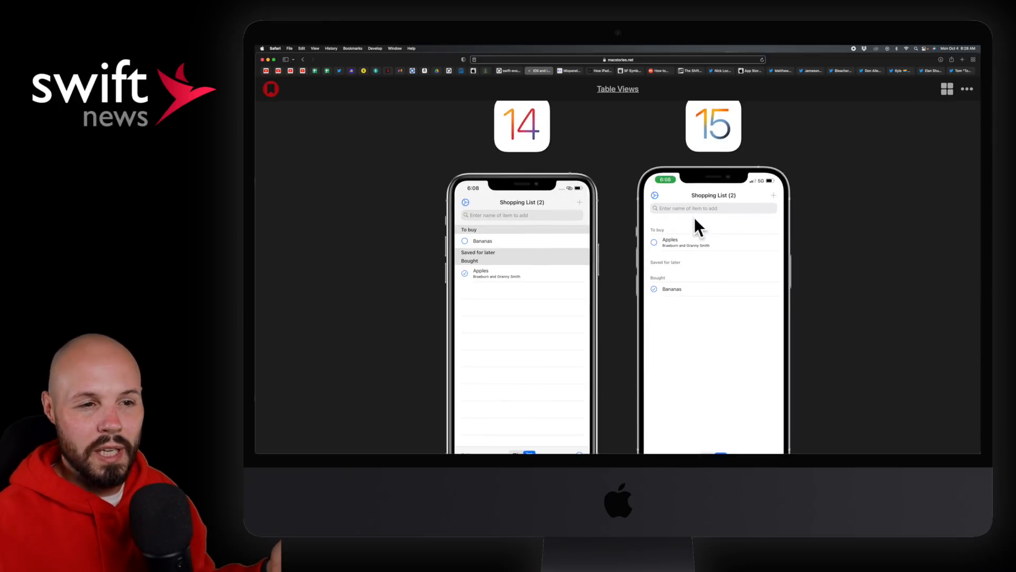
scroll("down", 3)
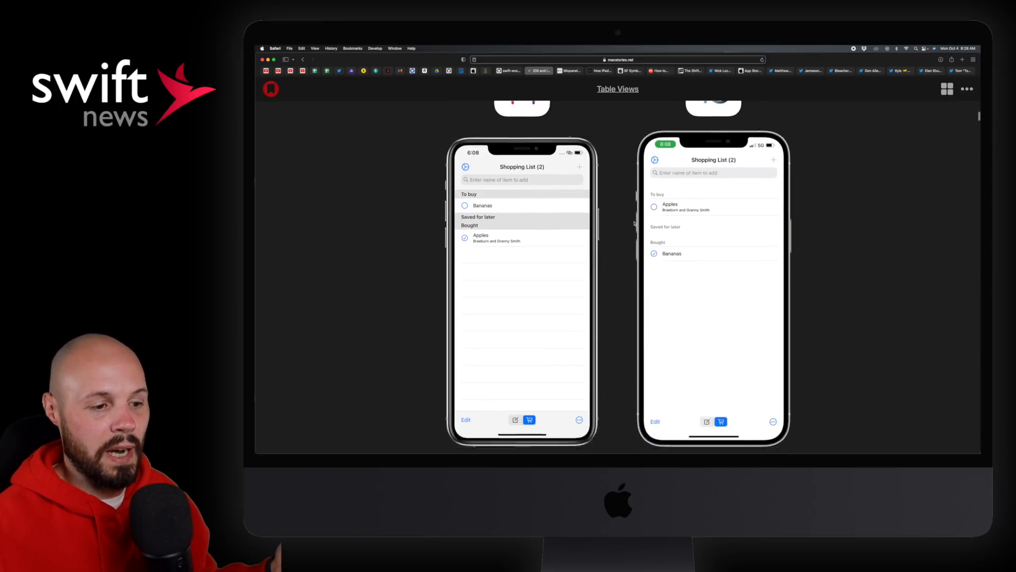
scroll("down", 3)
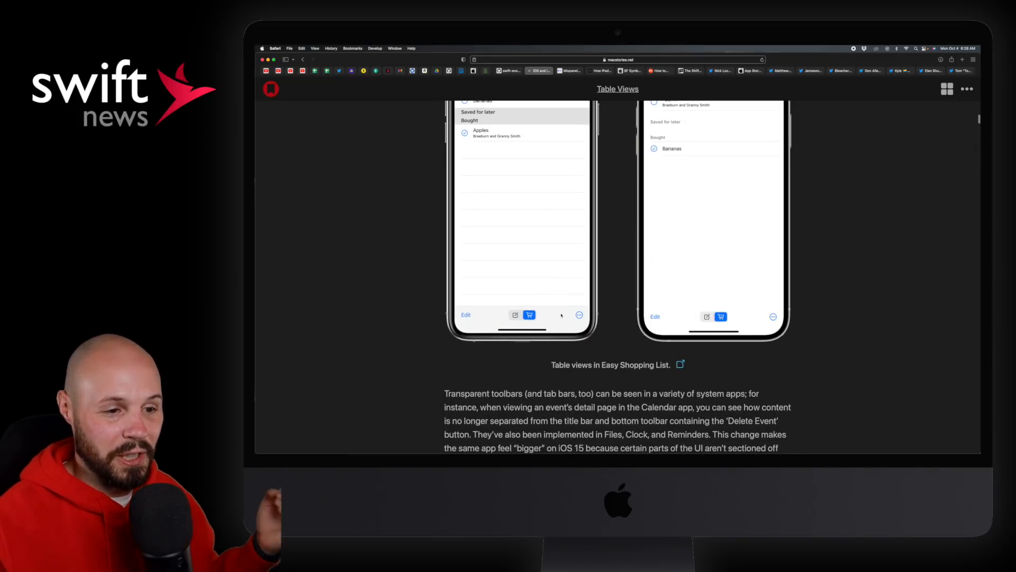
scroll("down", 3)
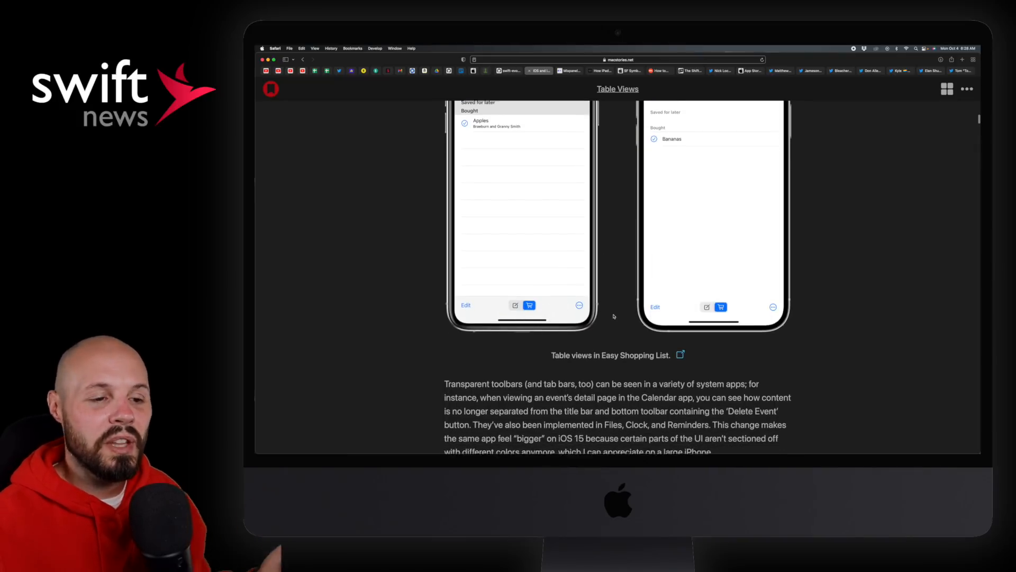
scroll("down", 3)
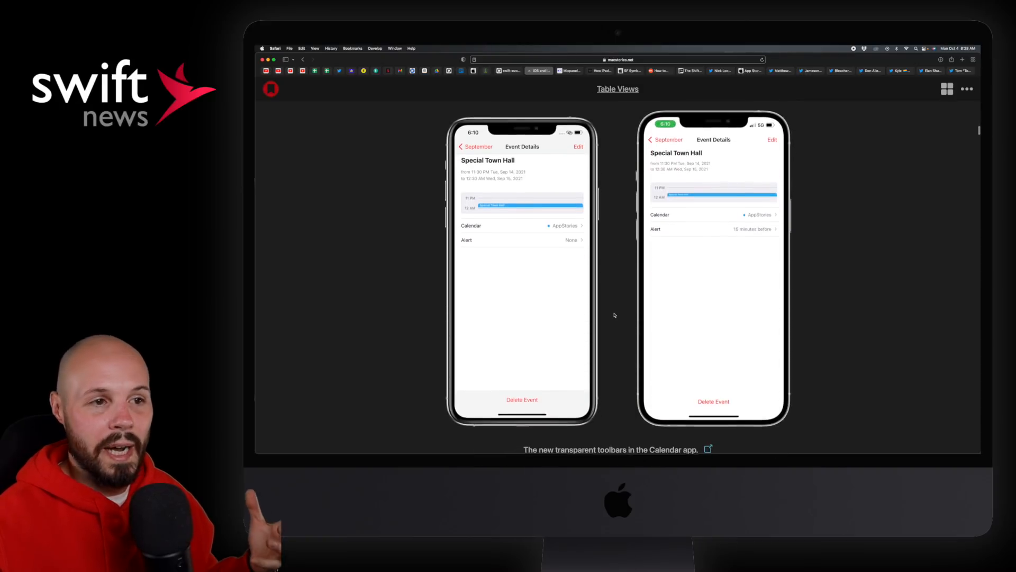
scroll("down", 3)
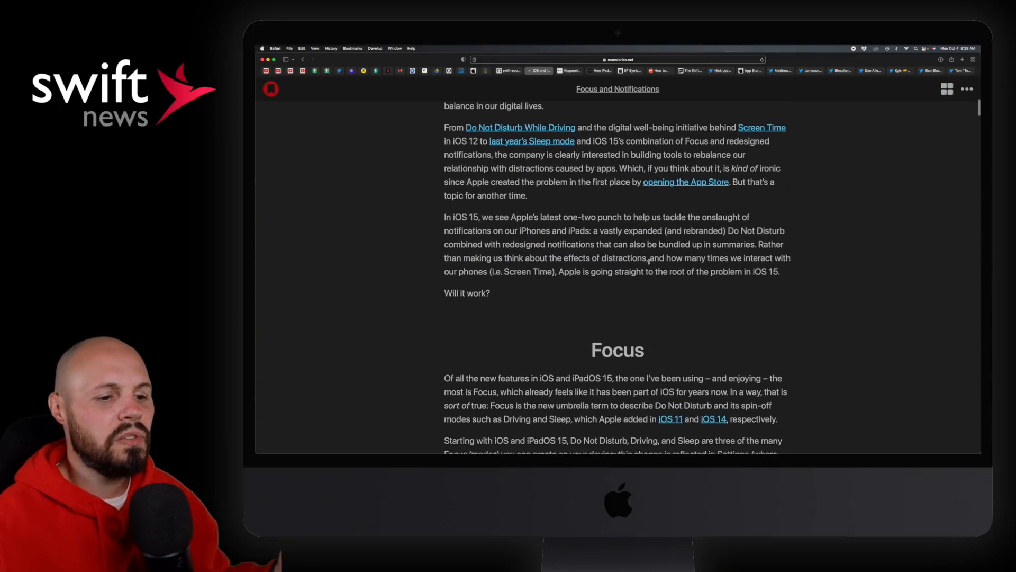
Read past the custom Focus setup screenshots, then switch to Mixpanel's iOS 15 adoption page
scroll("down", 3)
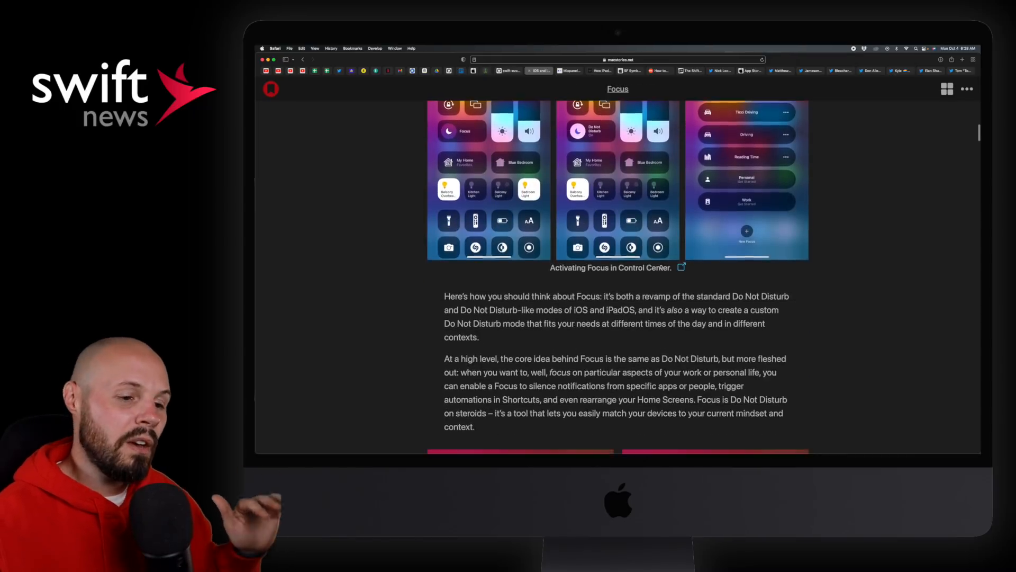
scroll("down", 3)
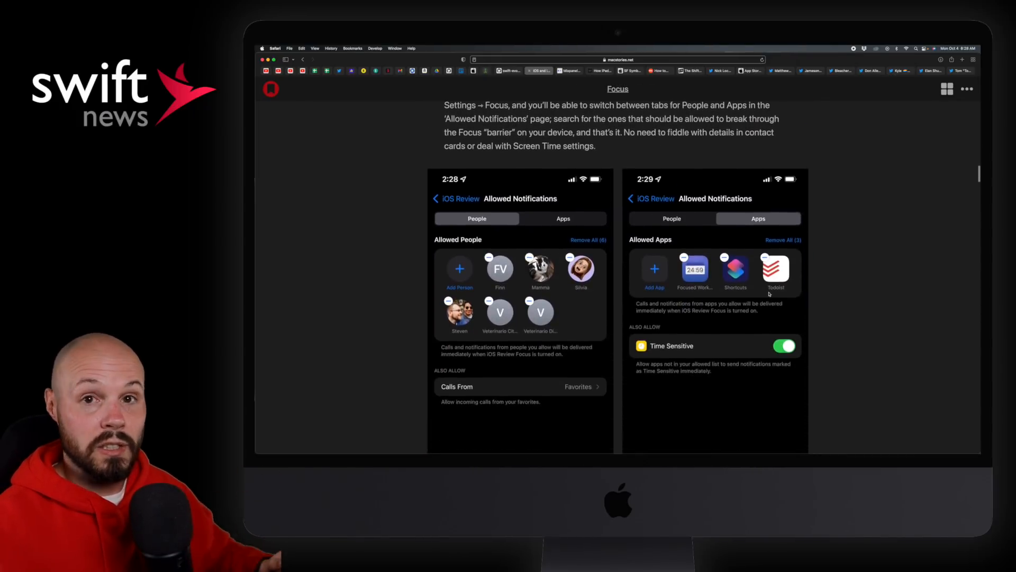
scroll("down", 3)
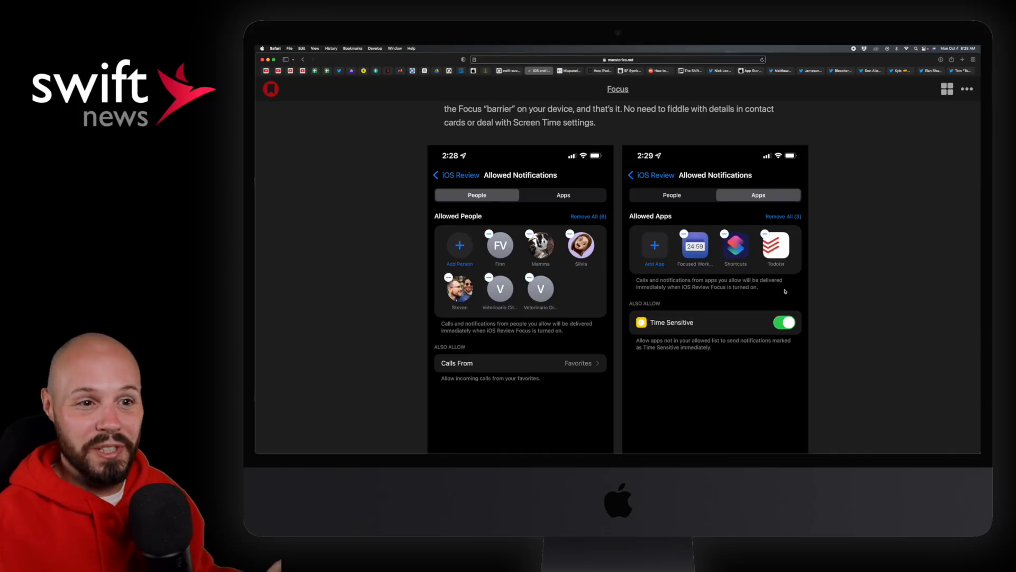
scroll("down", 3)
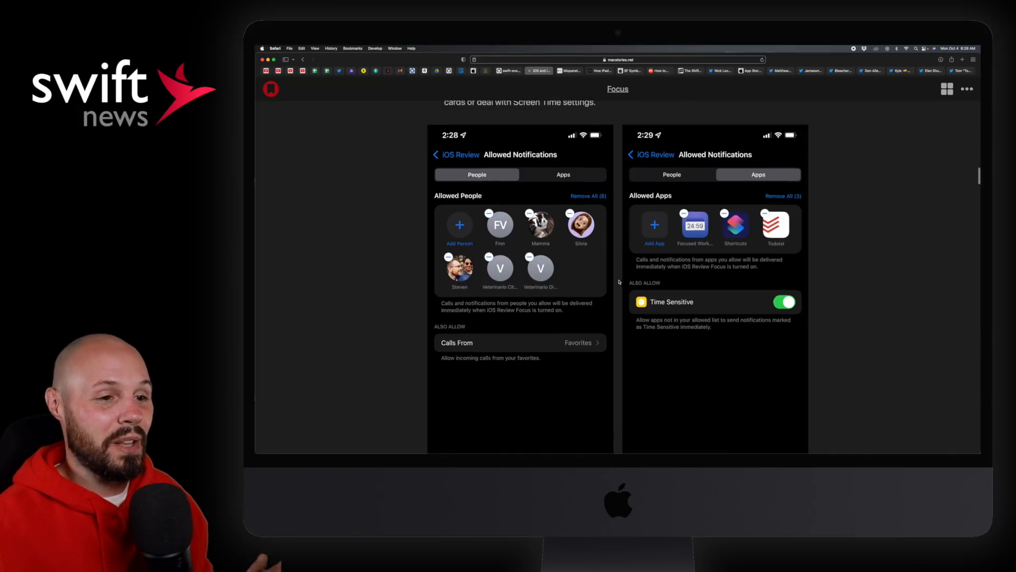
scroll("down", 3)
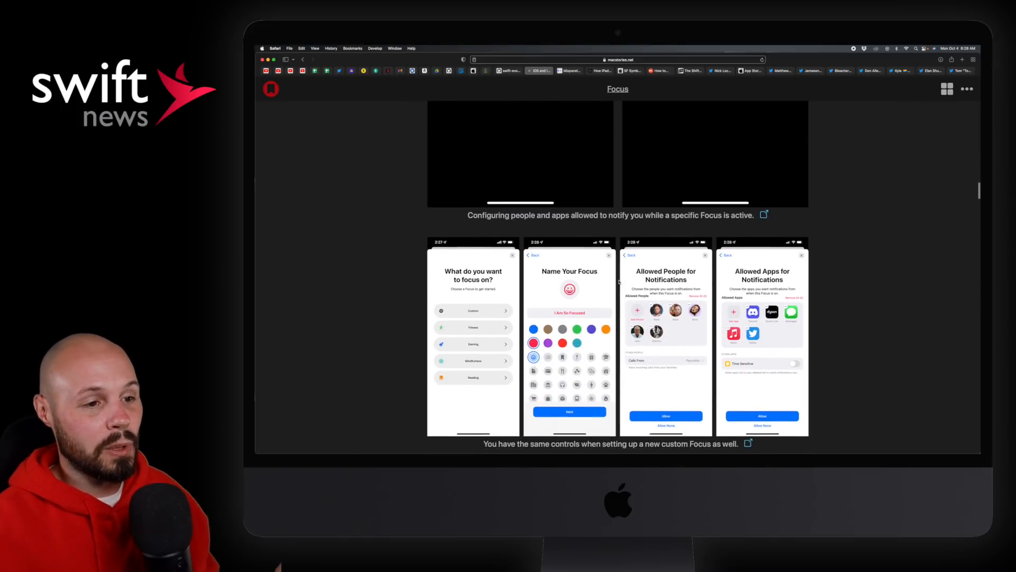
scroll("down", 3)
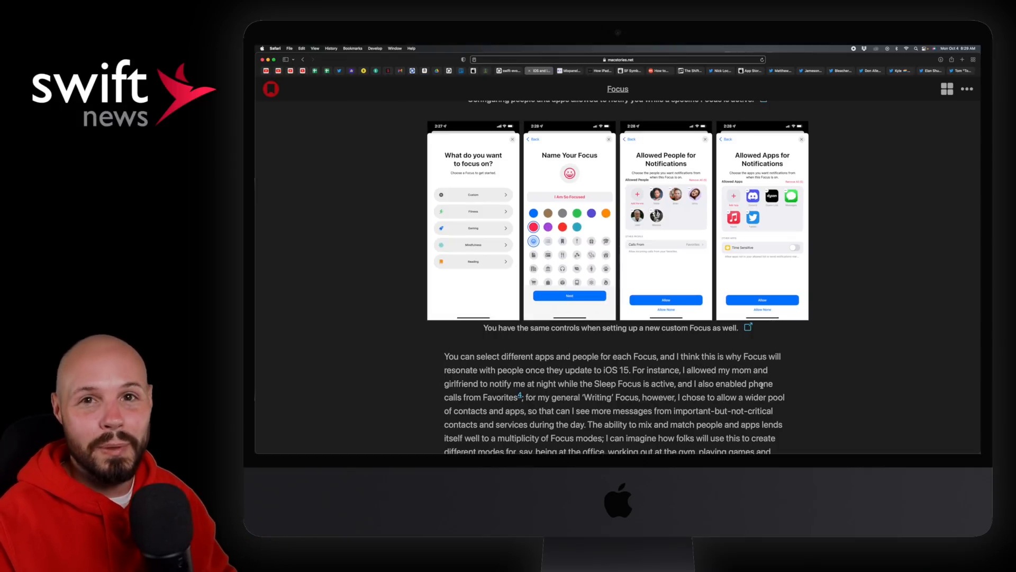
left_click(569, 71)
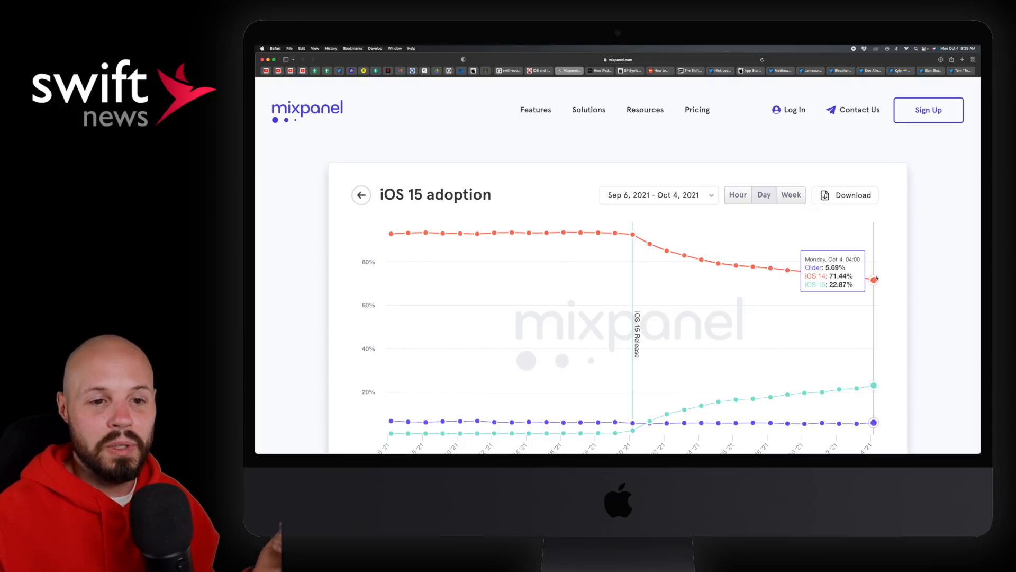
scroll("down", 3)
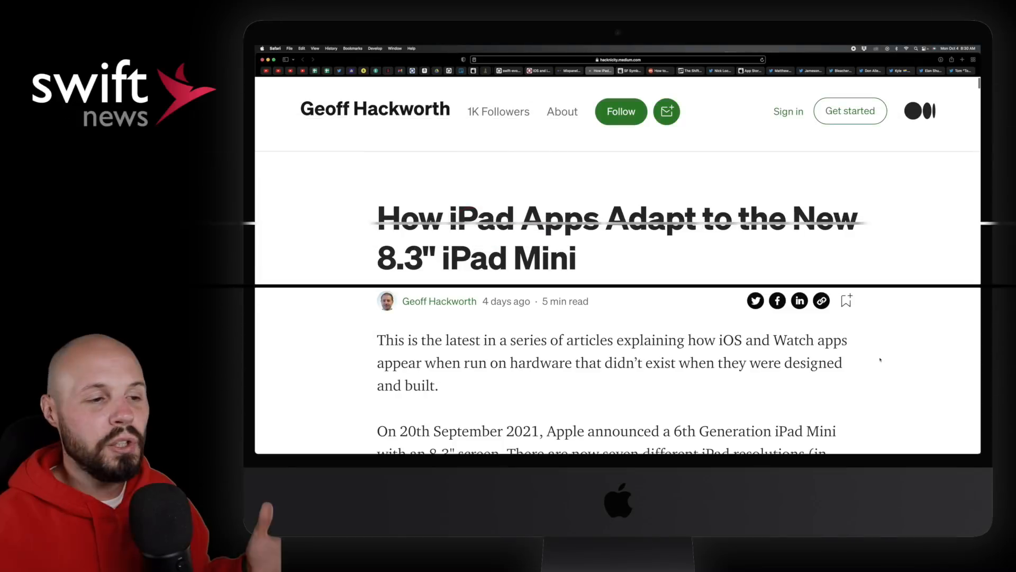
Scroll to the iPad mini resolution list and highlight the 8.3" resolution line
scroll("down", 3)
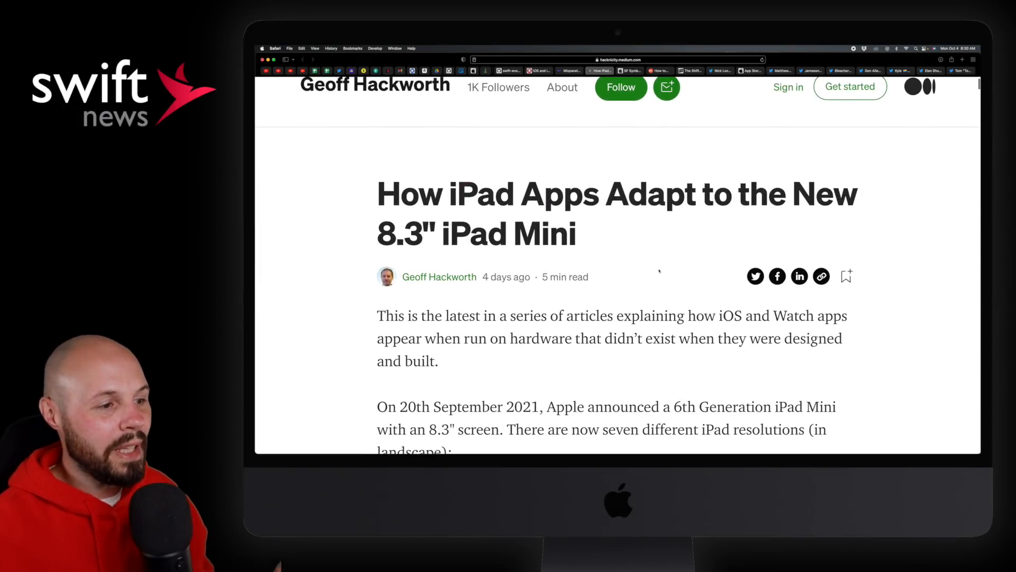
scroll("down", 3)
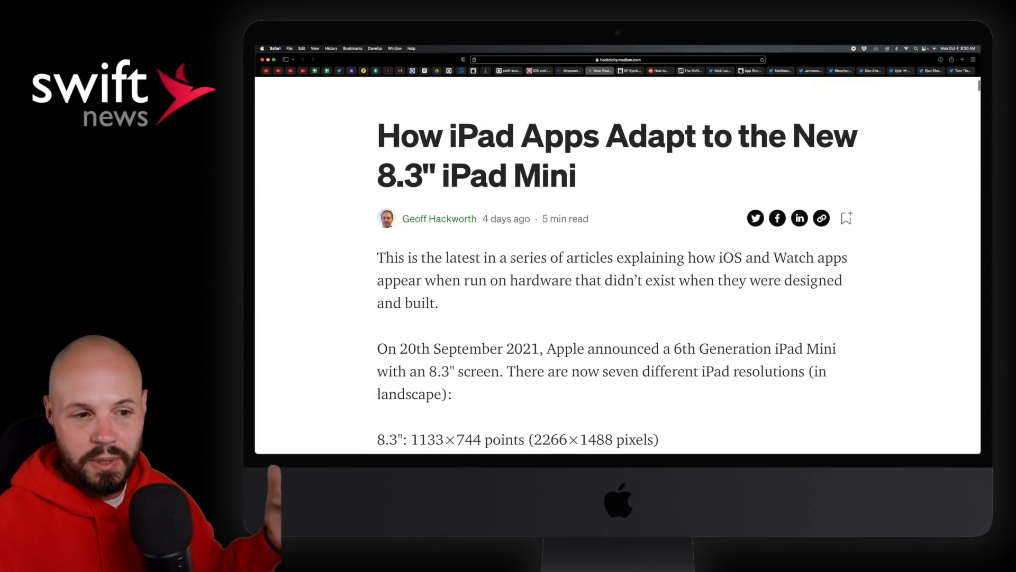
scroll("down", 3)
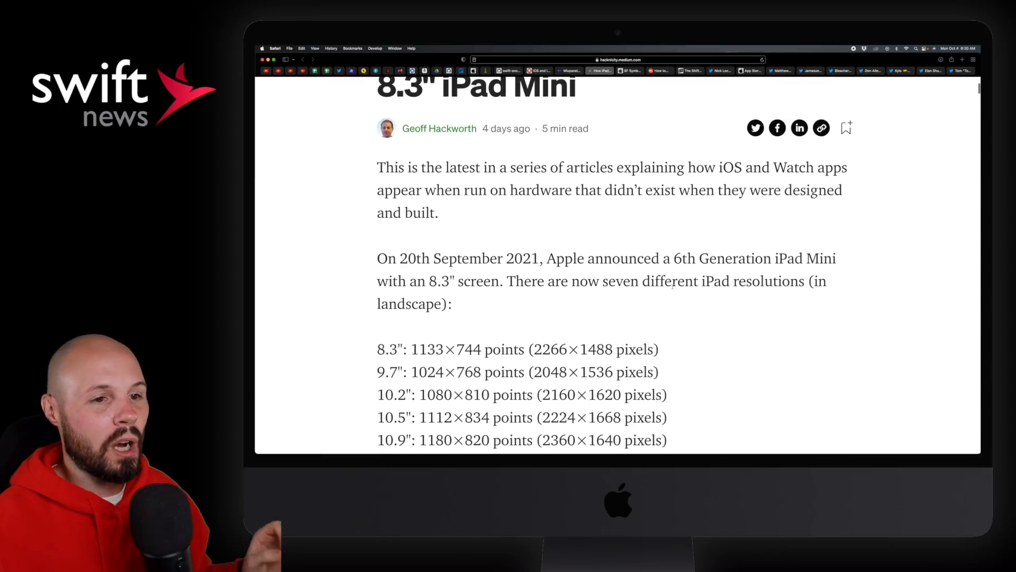
scroll("down", 3)
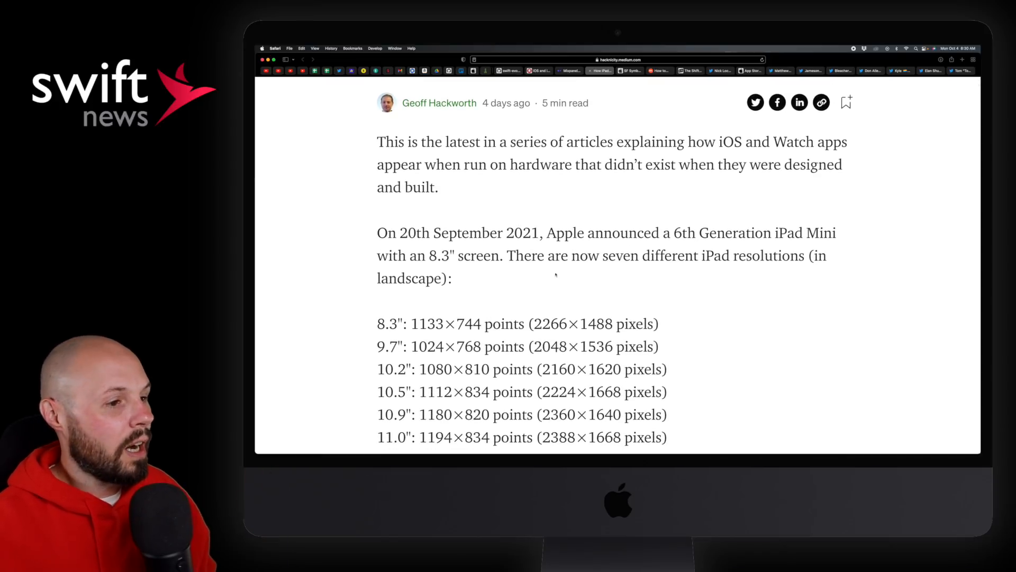
scroll("down", 3)
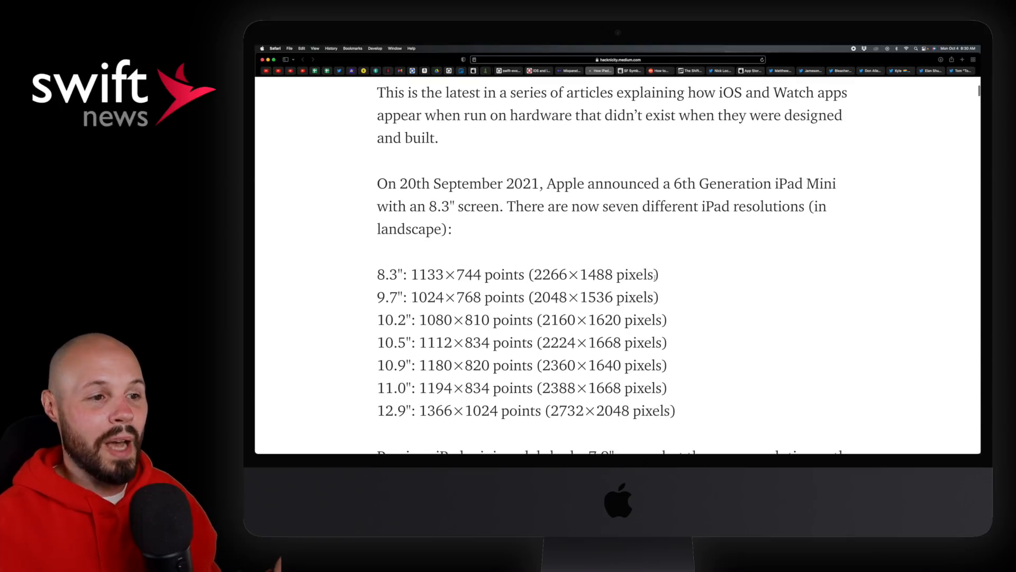
scroll("down", 3)
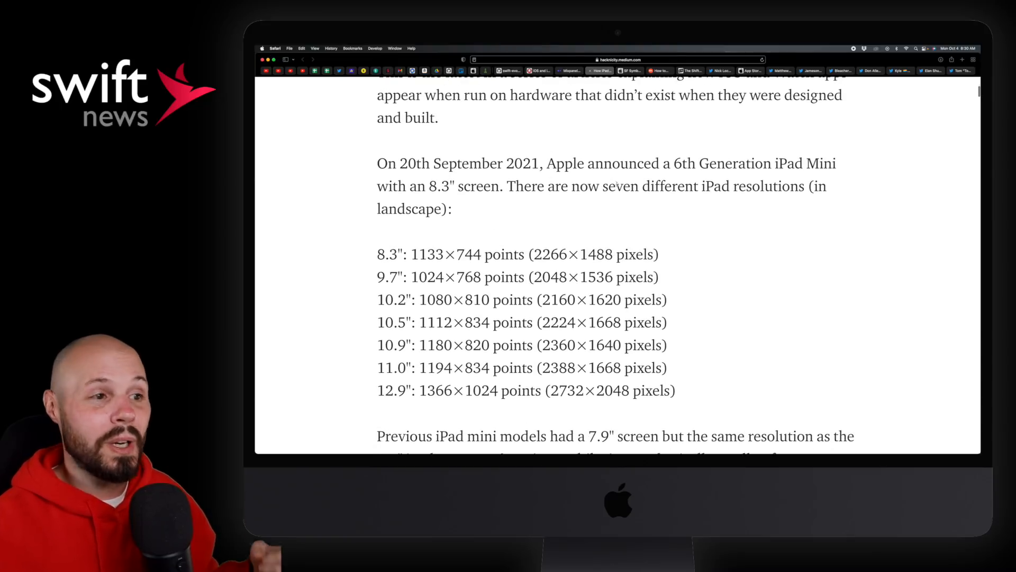
scroll("down", 3)
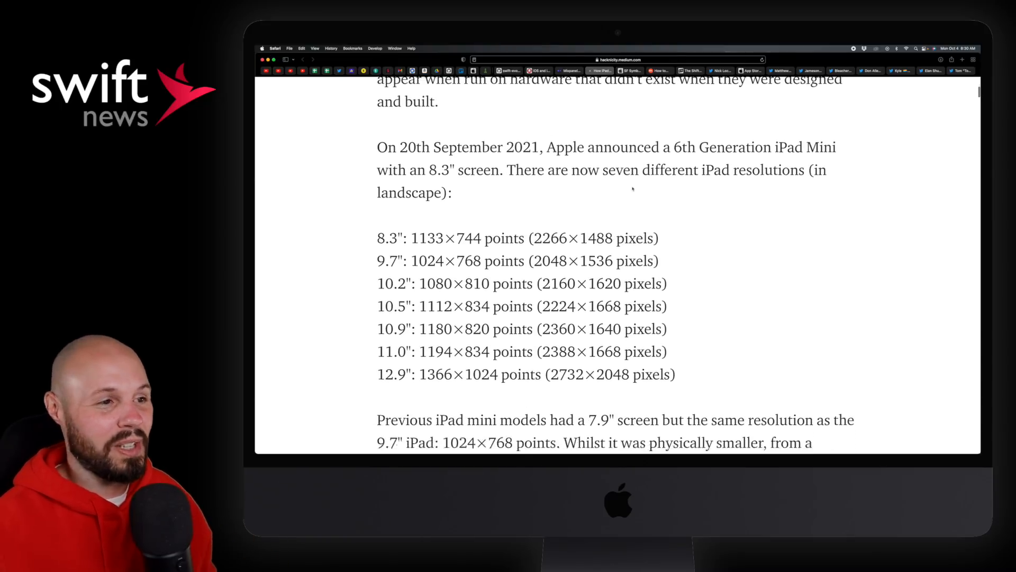
left_click_drag(509, 165, 700, 166)
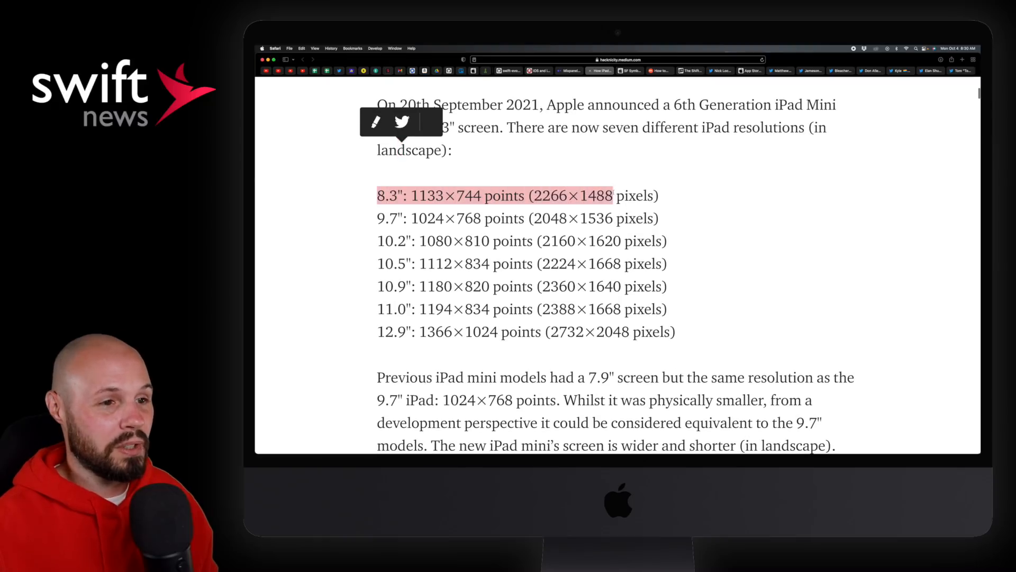
Read on through the Xcode 13 builds and Split Screen Multitasking screenshots
scroll("down", 3)
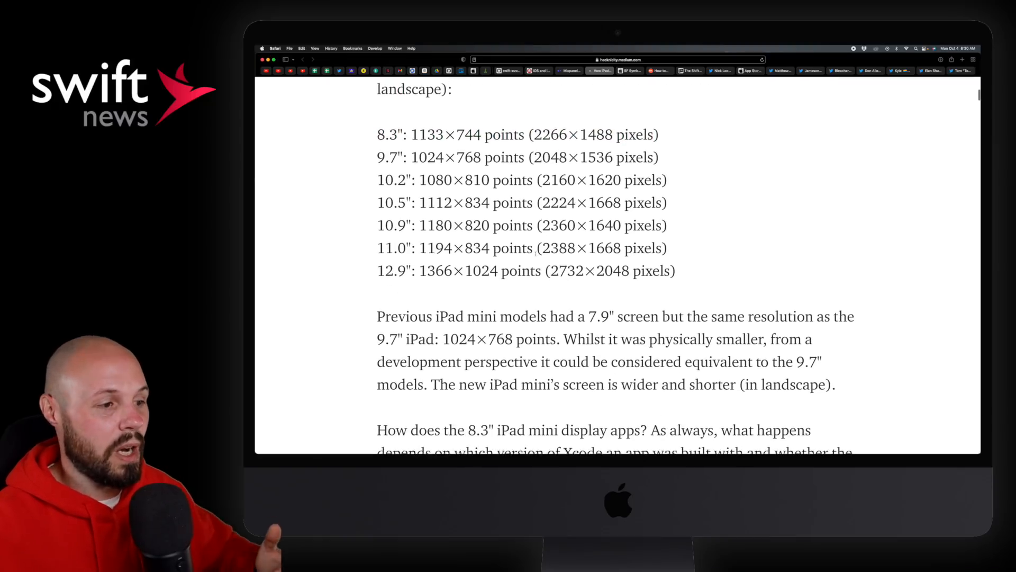
scroll("down", 3)
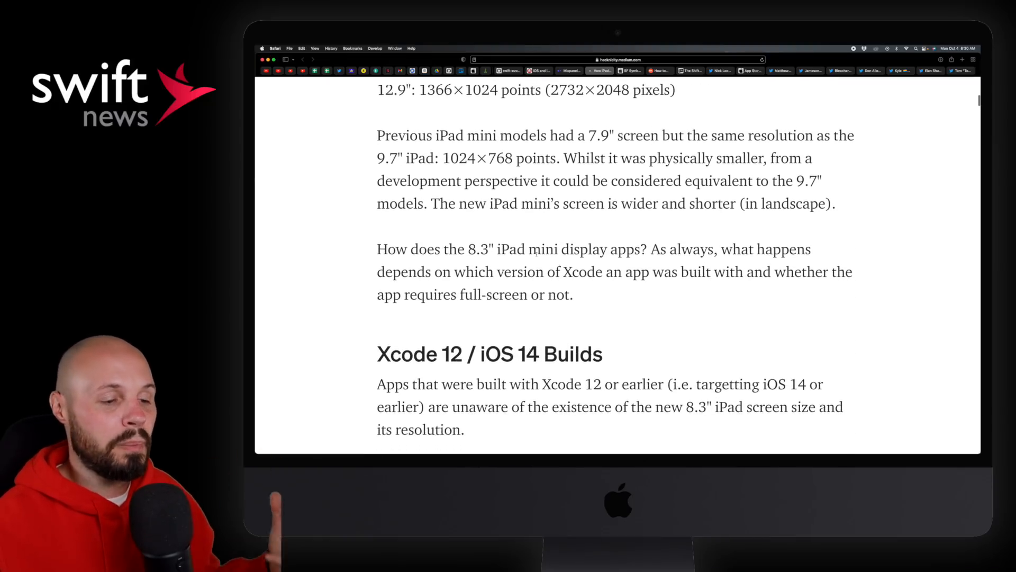
scroll("down", 3)
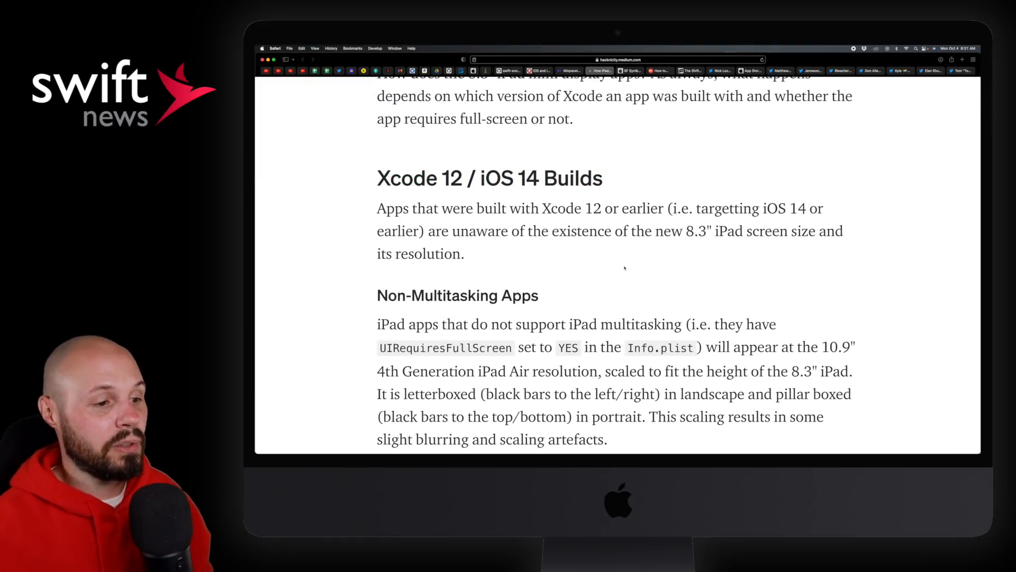
scroll("down", 3)
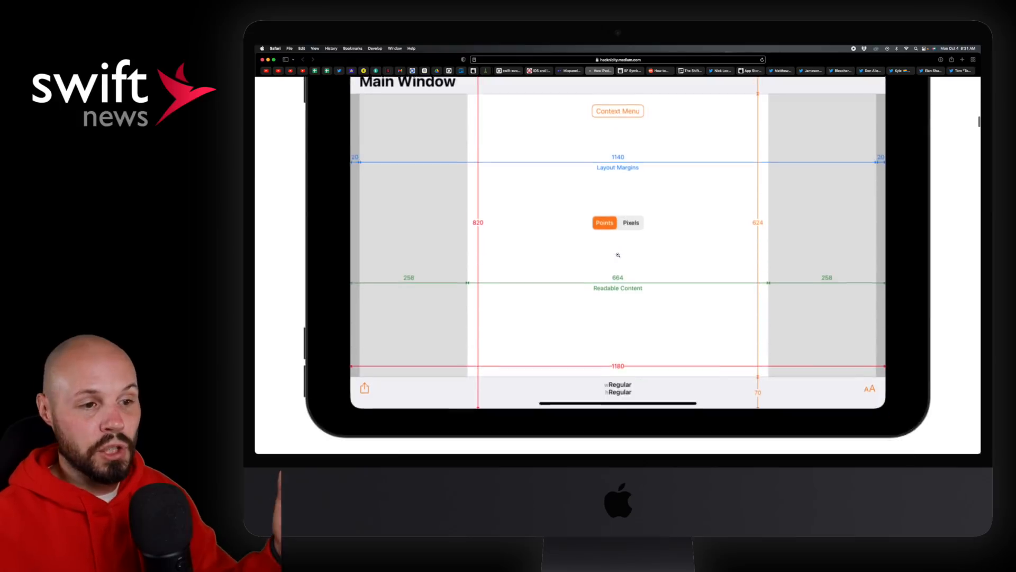
scroll("down", 3)
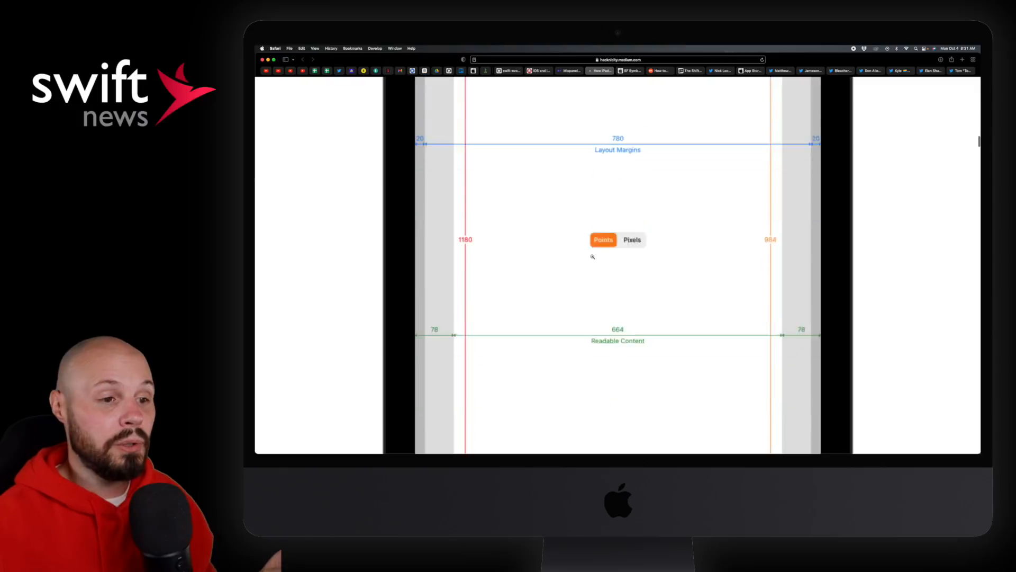
scroll("down", 3)
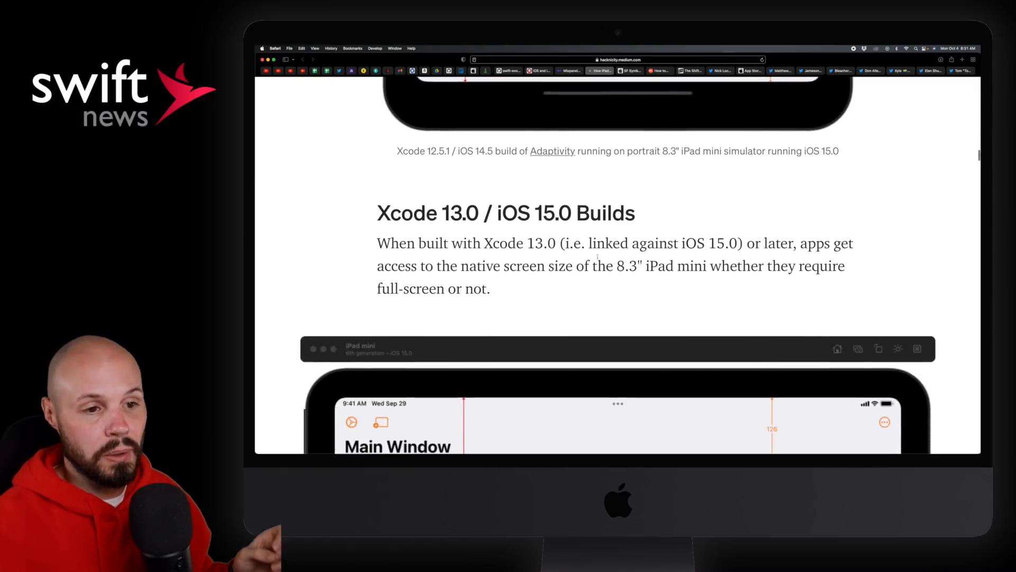
scroll("down", 3)
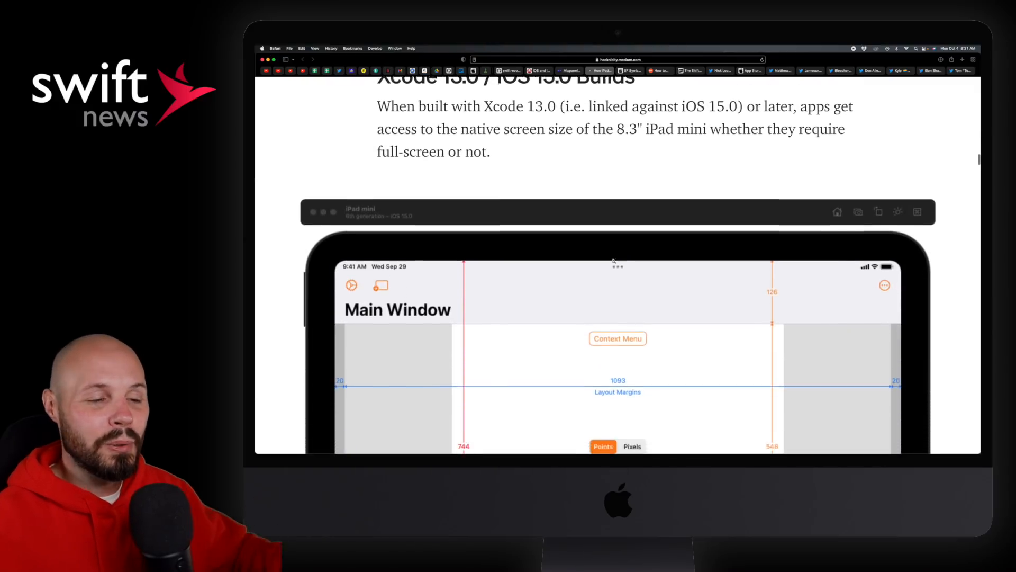
scroll("down", 3)
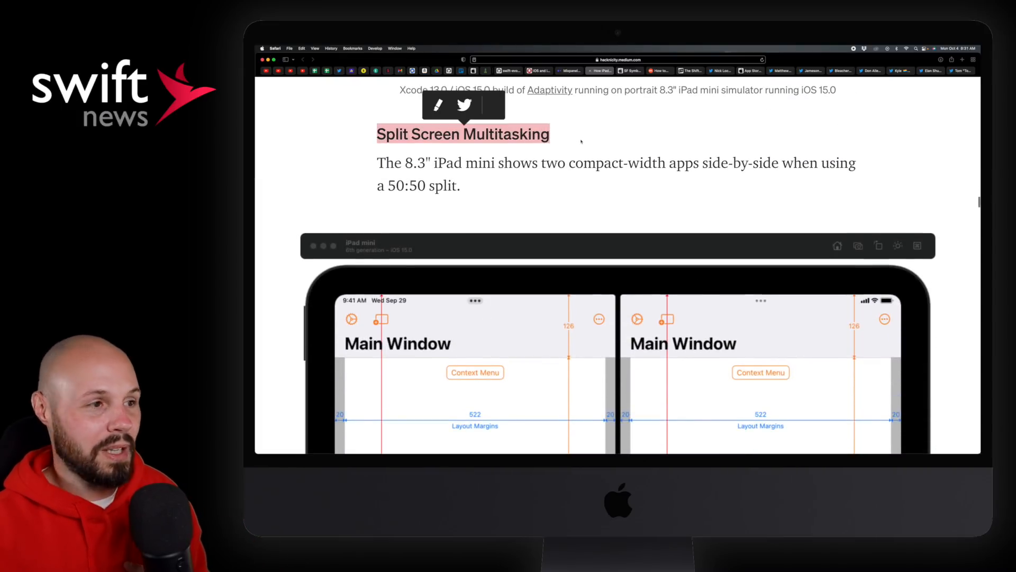
scroll("down", 3)
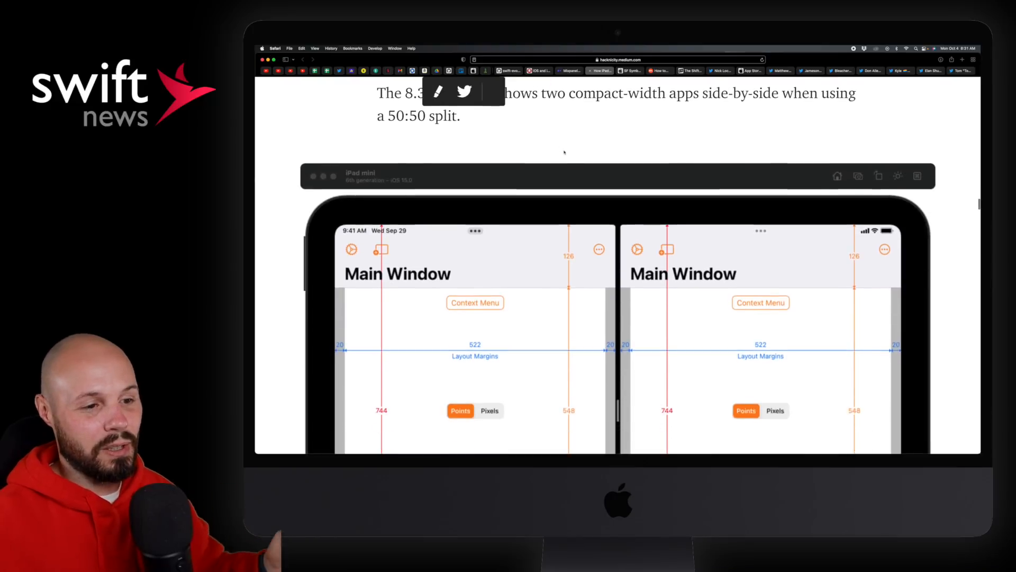
scroll("down", 3)
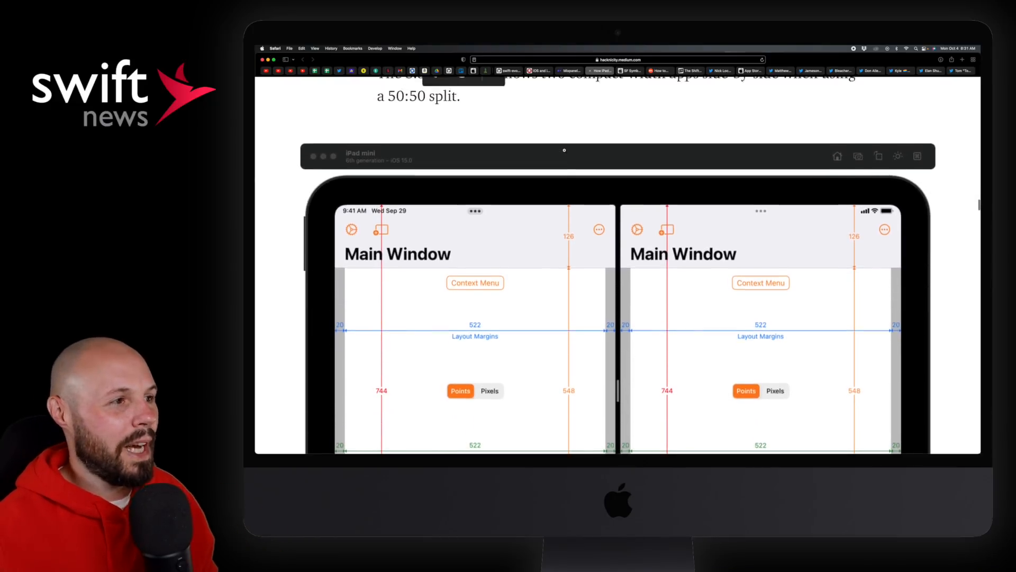
scroll("down", 3)
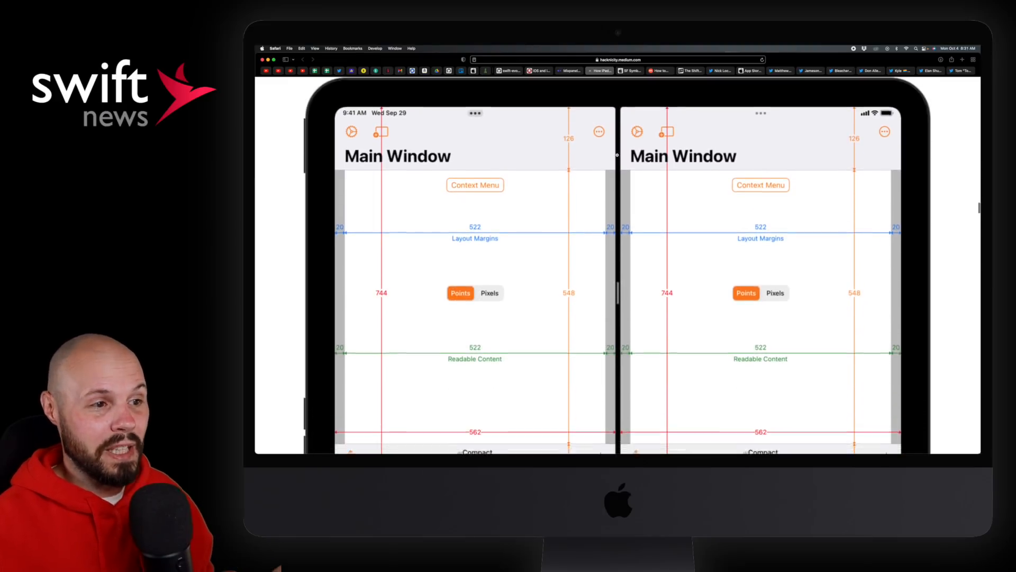
scroll("down", 3)
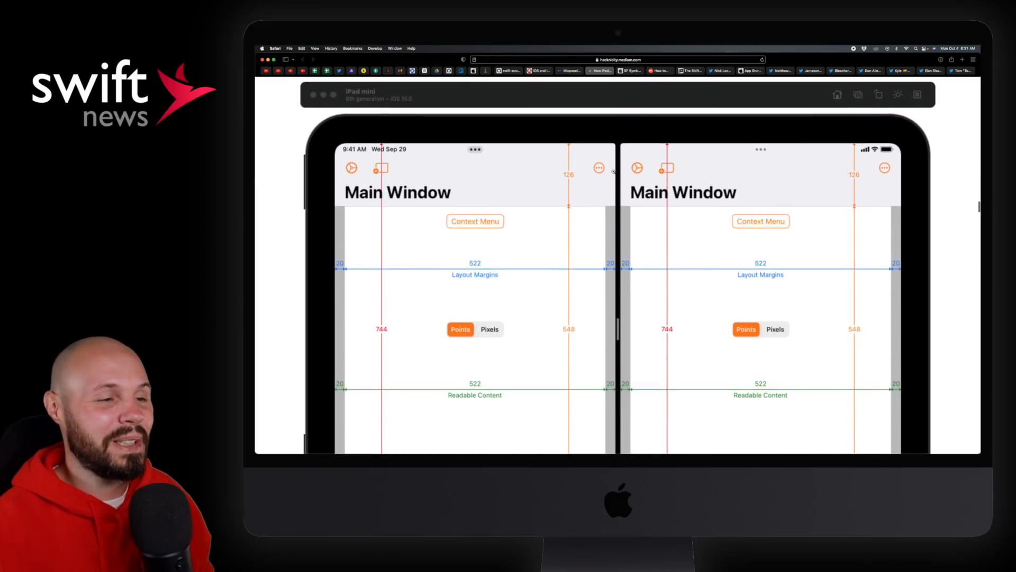
scroll("down", 3)
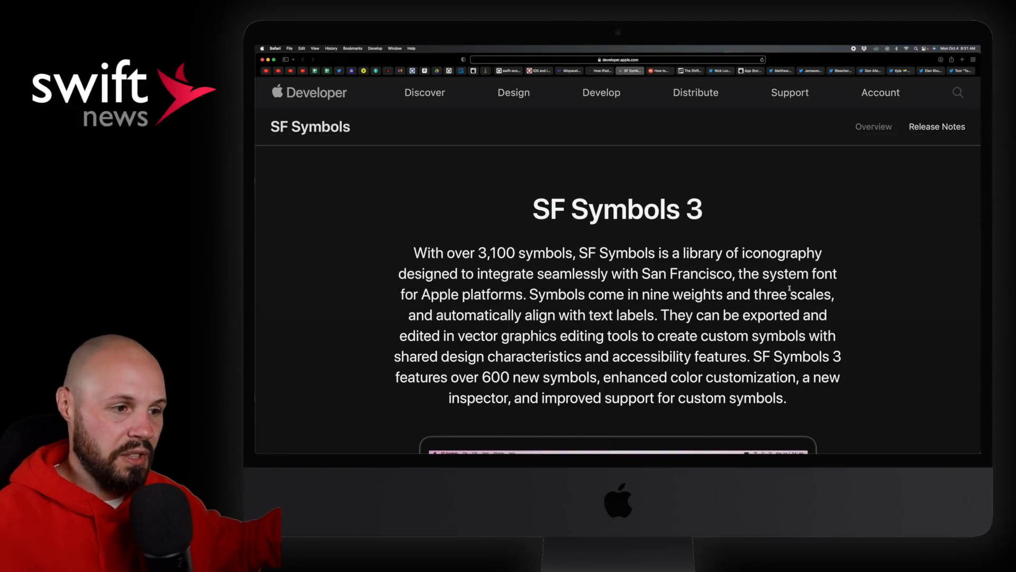
Scroll SF Symbols 3 down to the 600+ new symbols and color customization sections
scroll("down", 3)
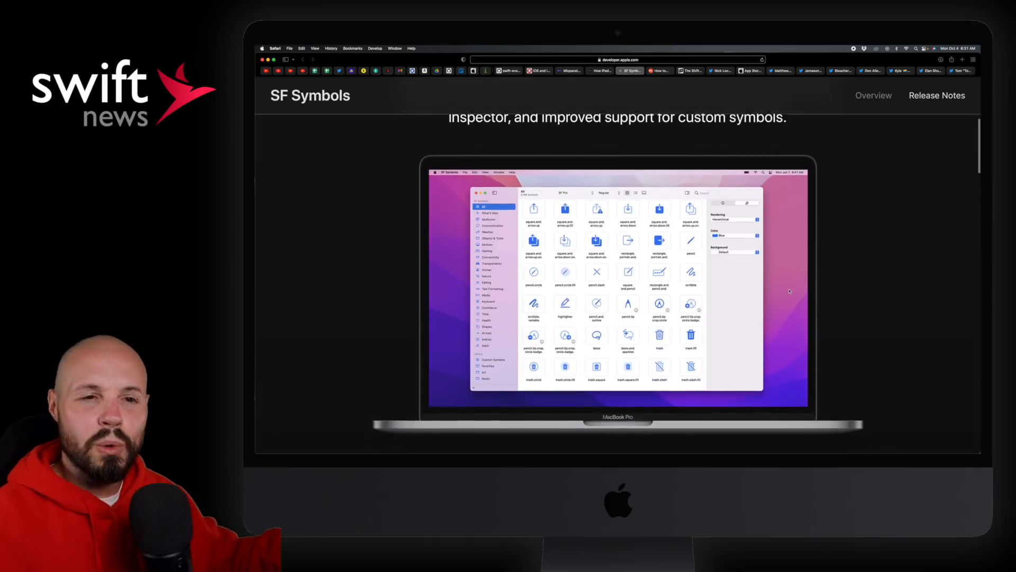
scroll("down", 3)
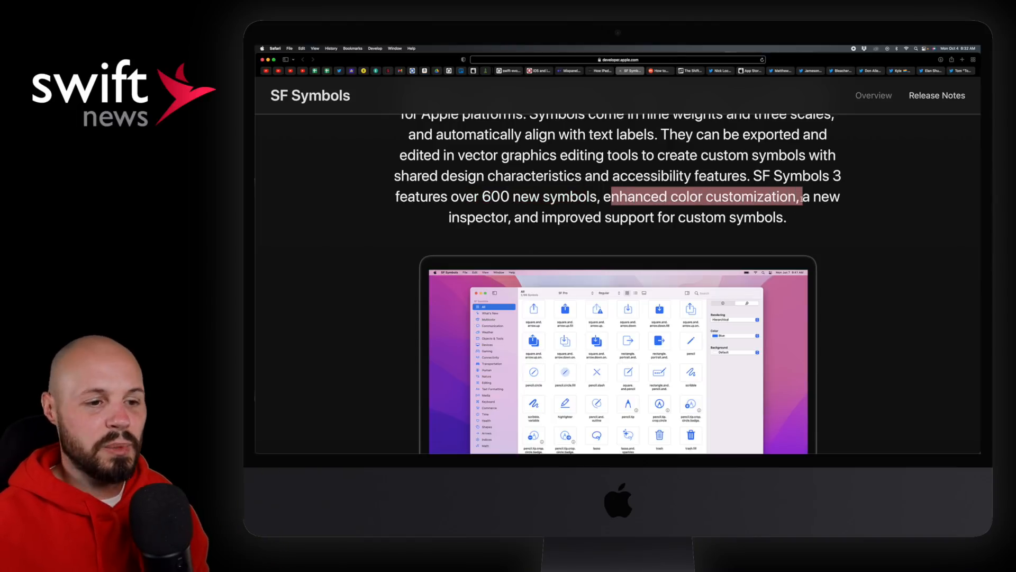
scroll("down", 3)
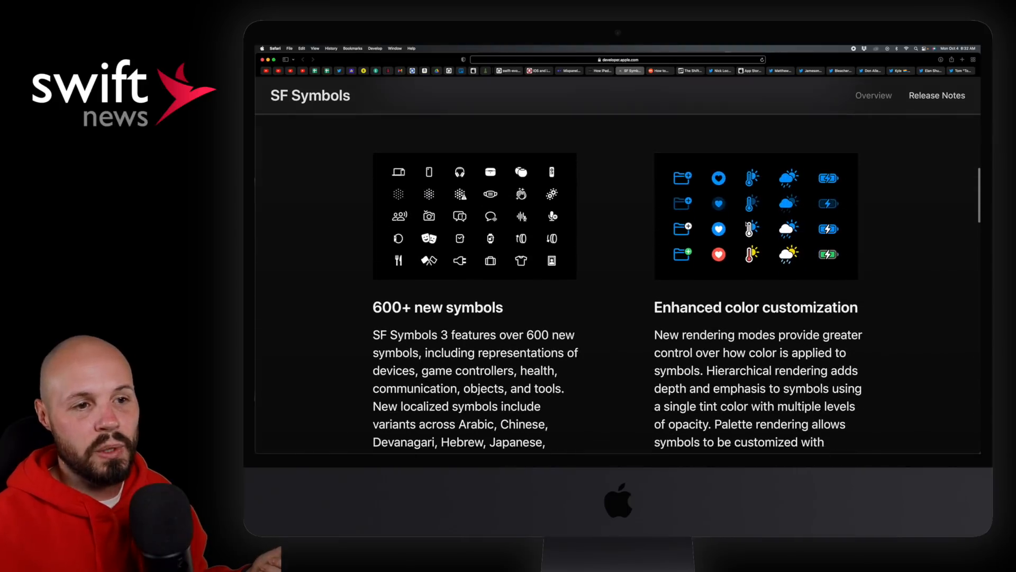
scroll("down", 3)
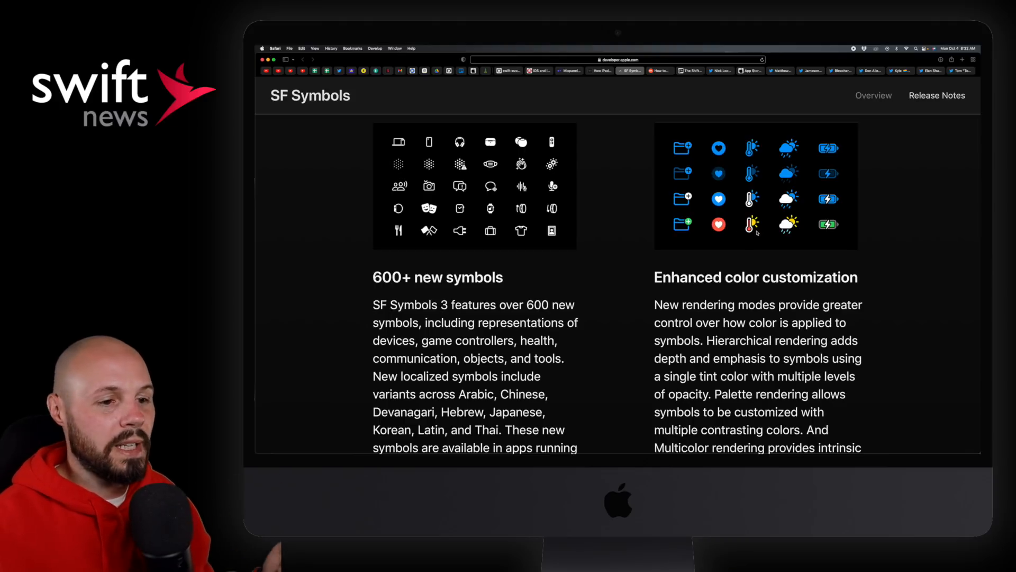
mouse_move(632, 244)
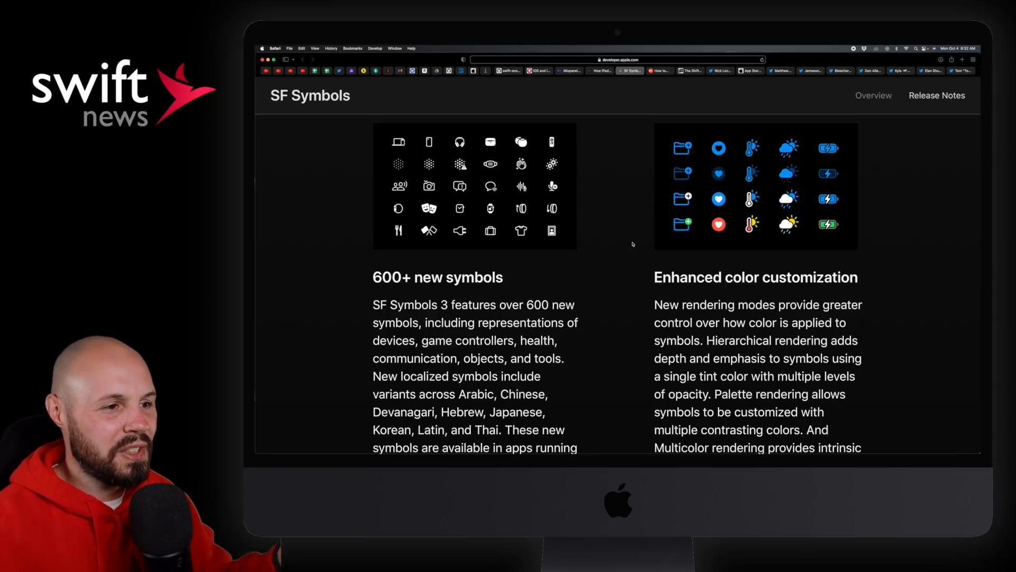
scroll("down", 3)
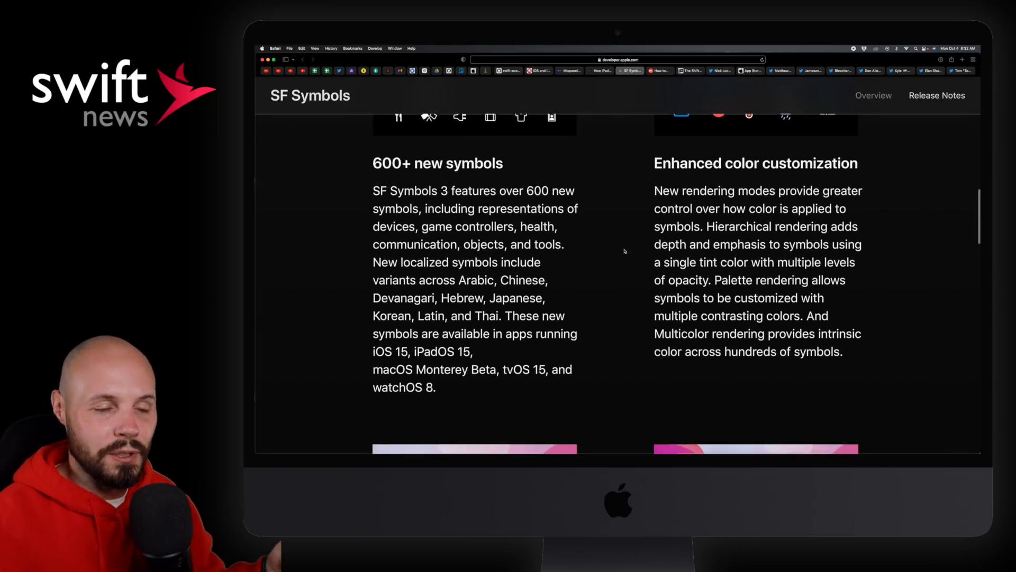
scroll("down", 3)
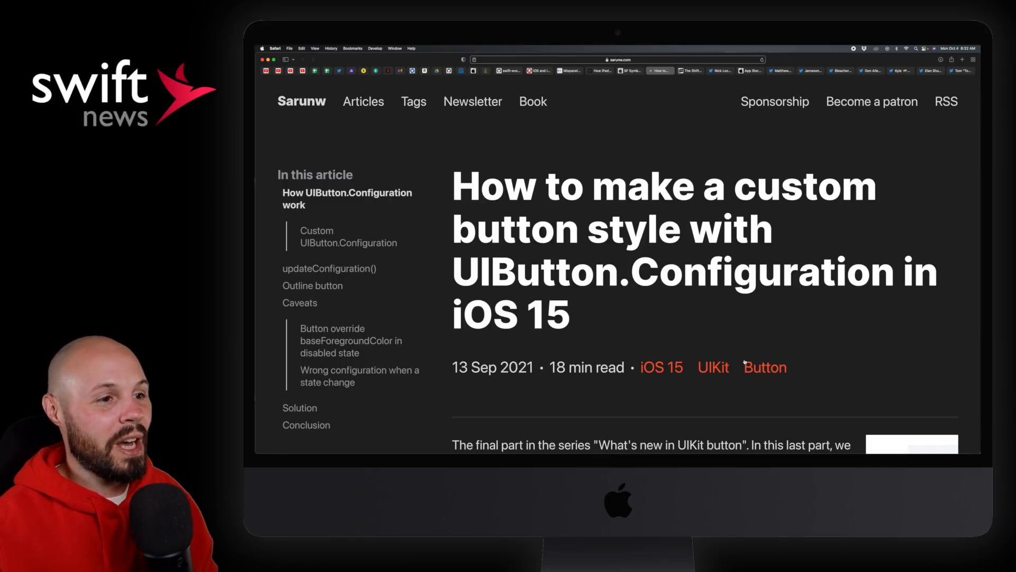
Highlight the UIButton.Configuration article title and read through its predefined configurations section
scroll("down", 3)
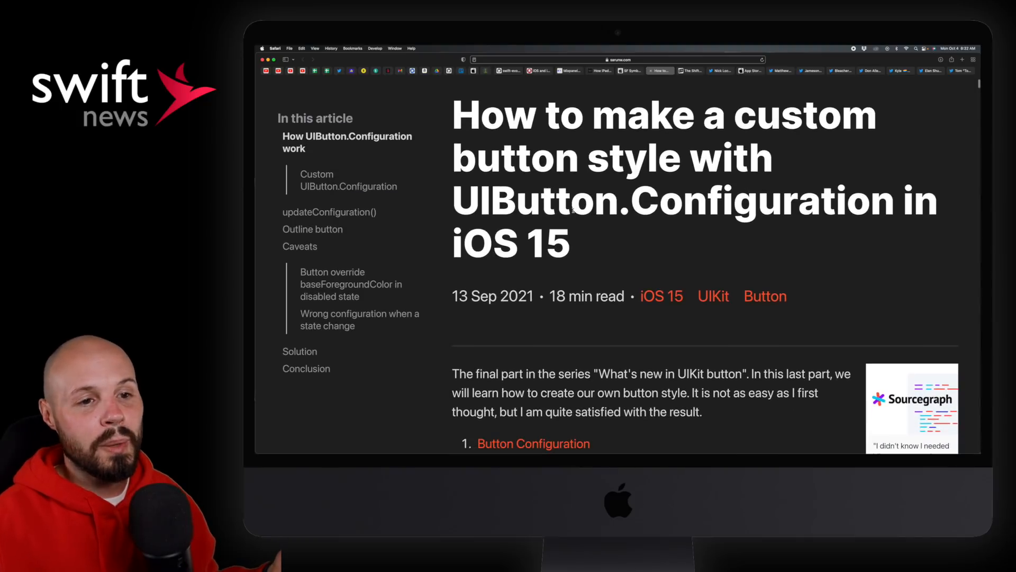
left_click_drag(572, 201, 936, 201)
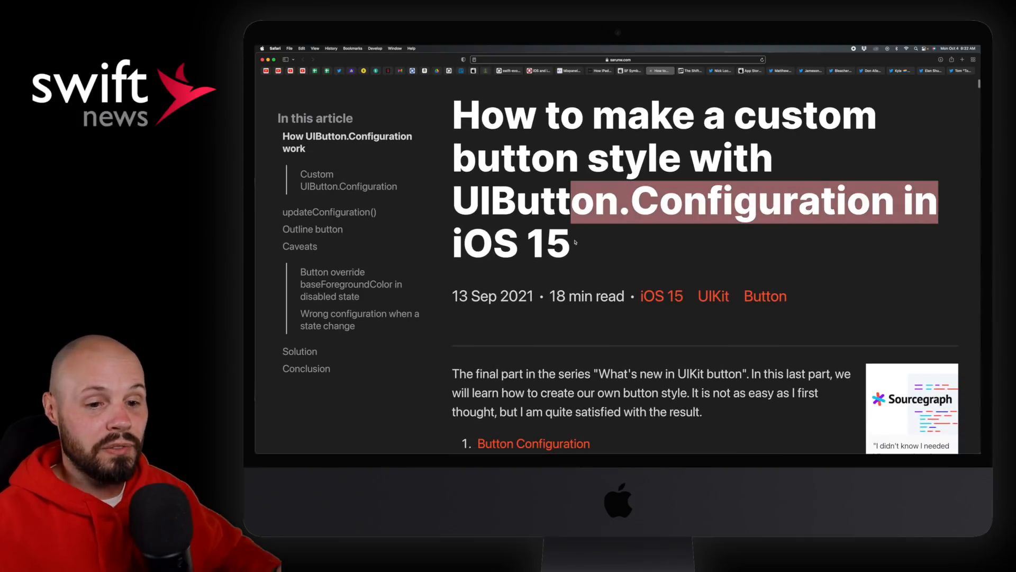
scroll("down", 3)
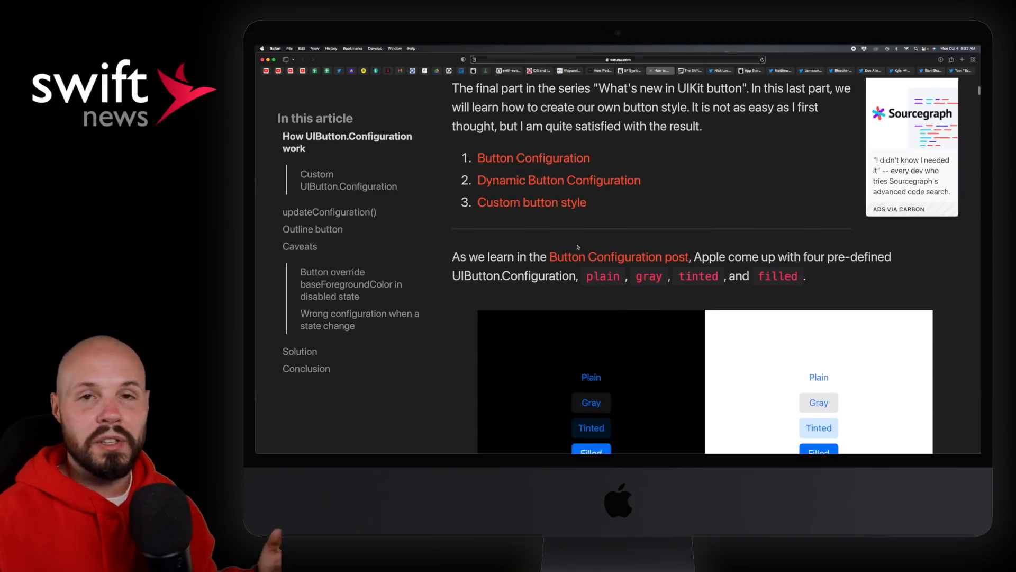
scroll("down", 3)
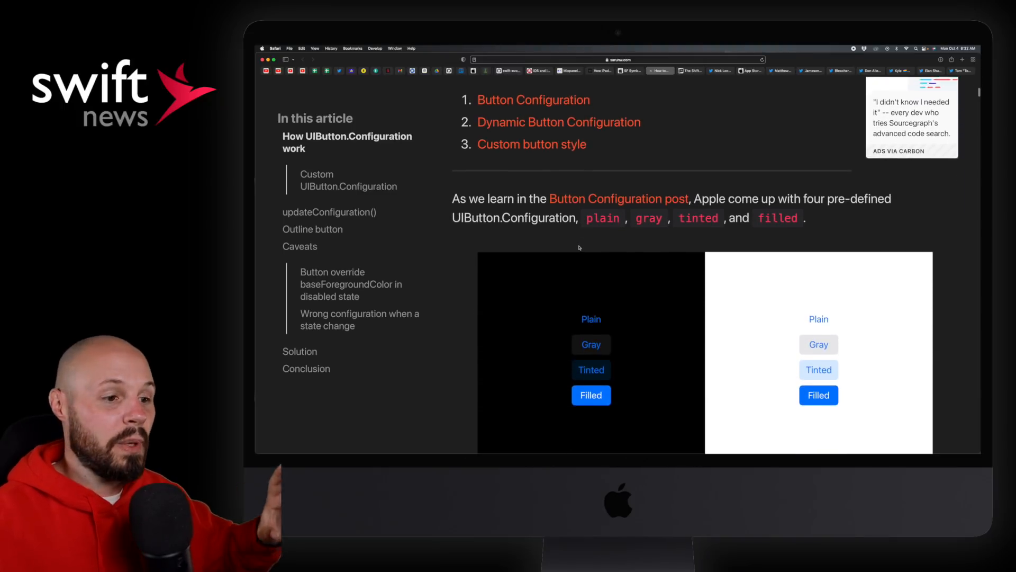
scroll("down", 3)
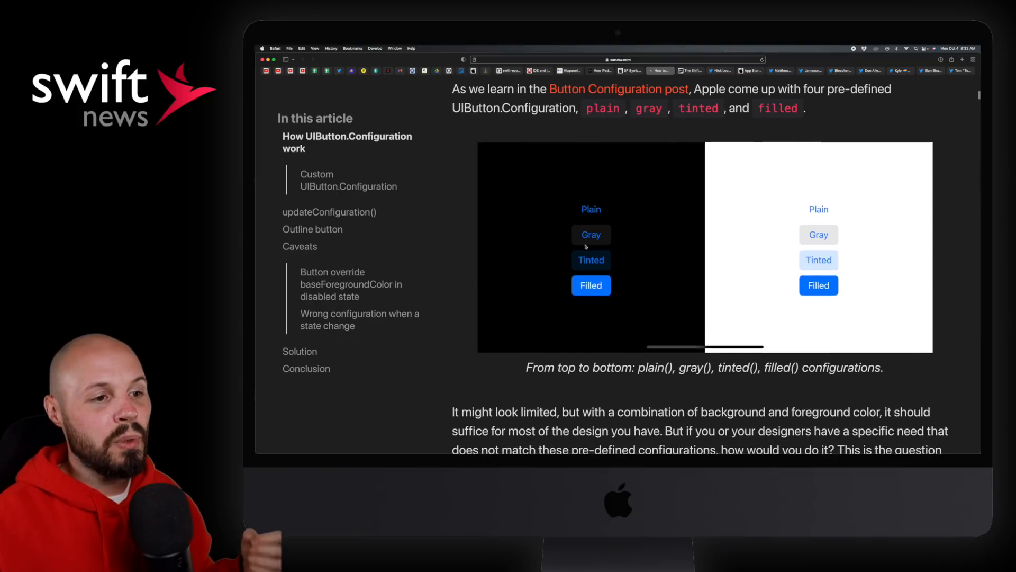
mouse_move(497, 243)
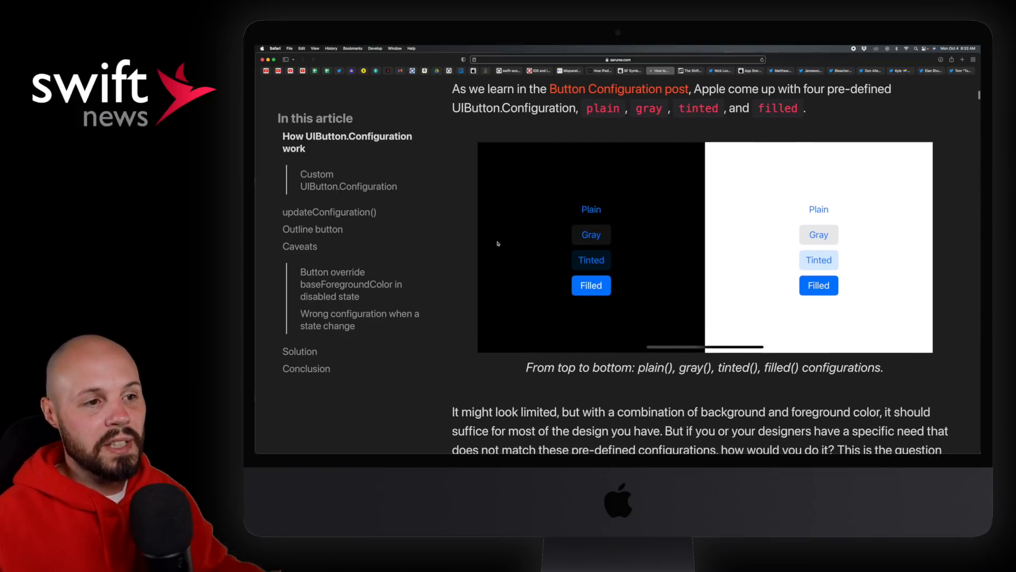
scroll("down", 3)
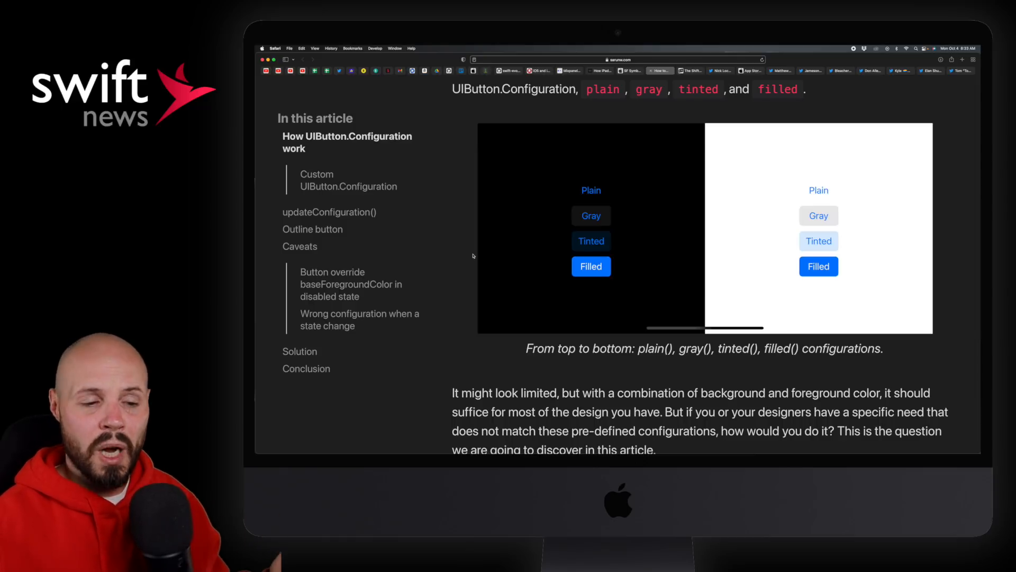
scroll("down", 3)
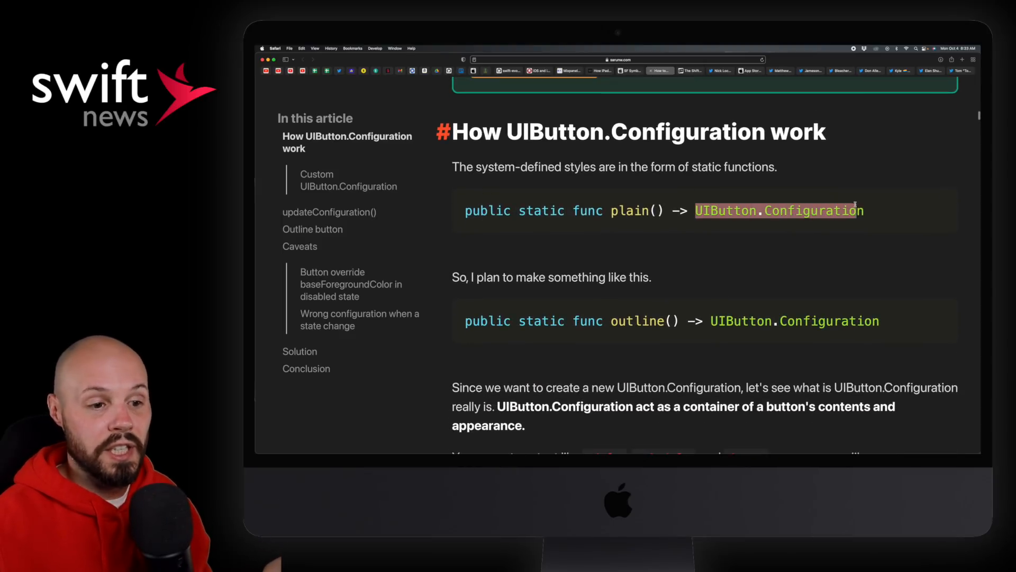
scroll("down", 3)
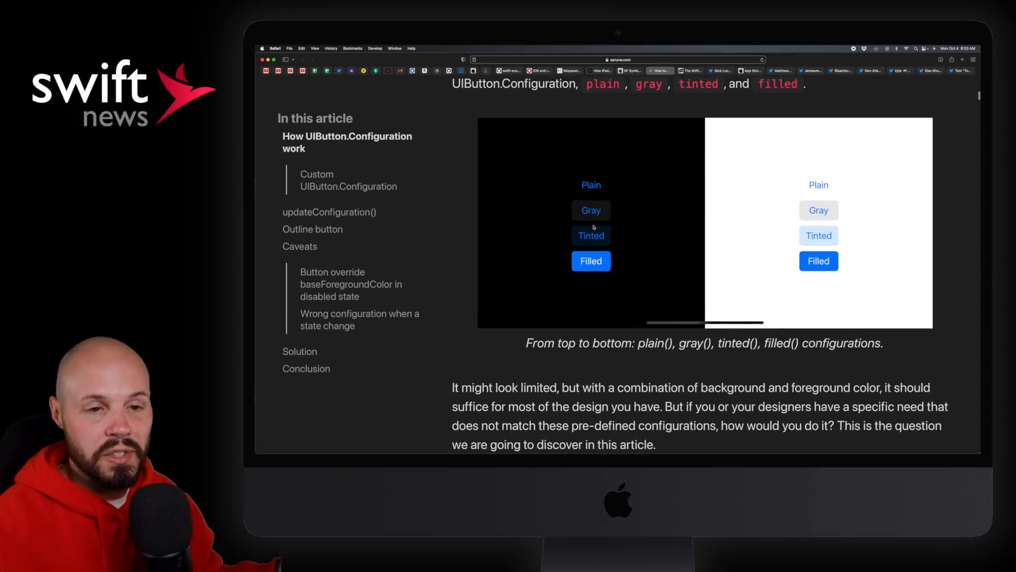
mouse_move(485, 279)
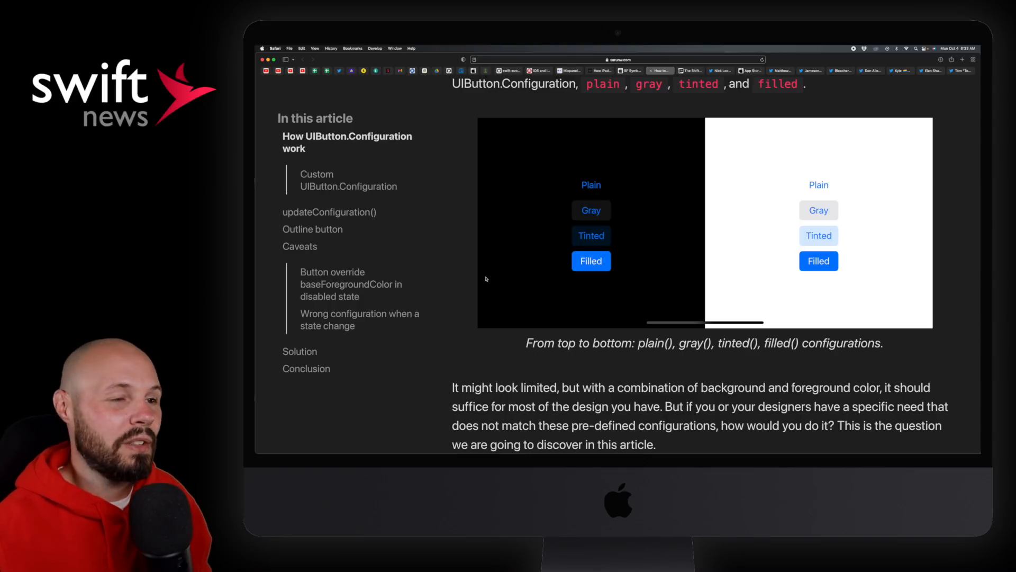
scroll("up", 3)
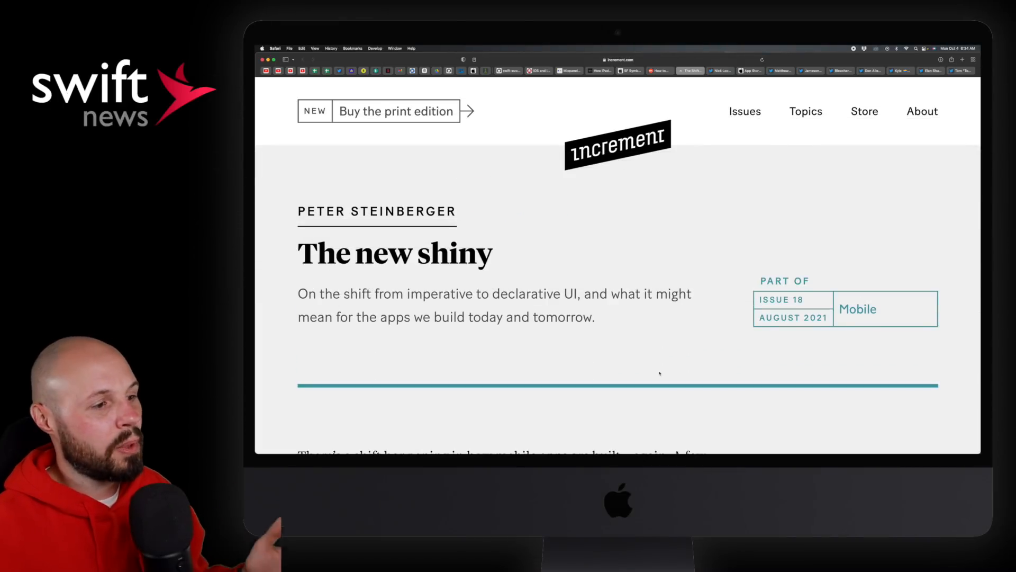
Read the opening paragraphs of 'The new shiny', highlighting words about declarative UI
scroll("down", 3)
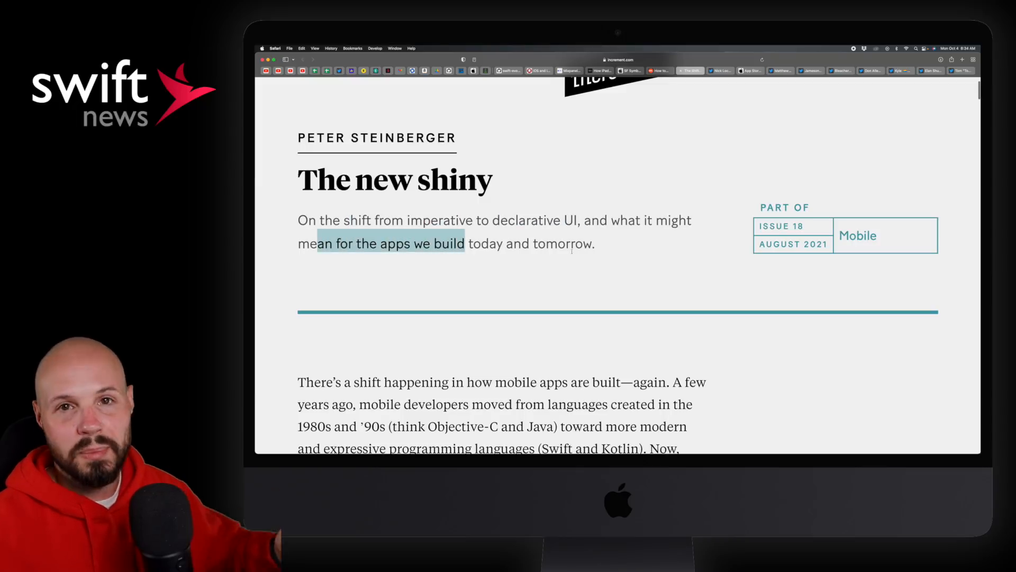
scroll("down", 3)
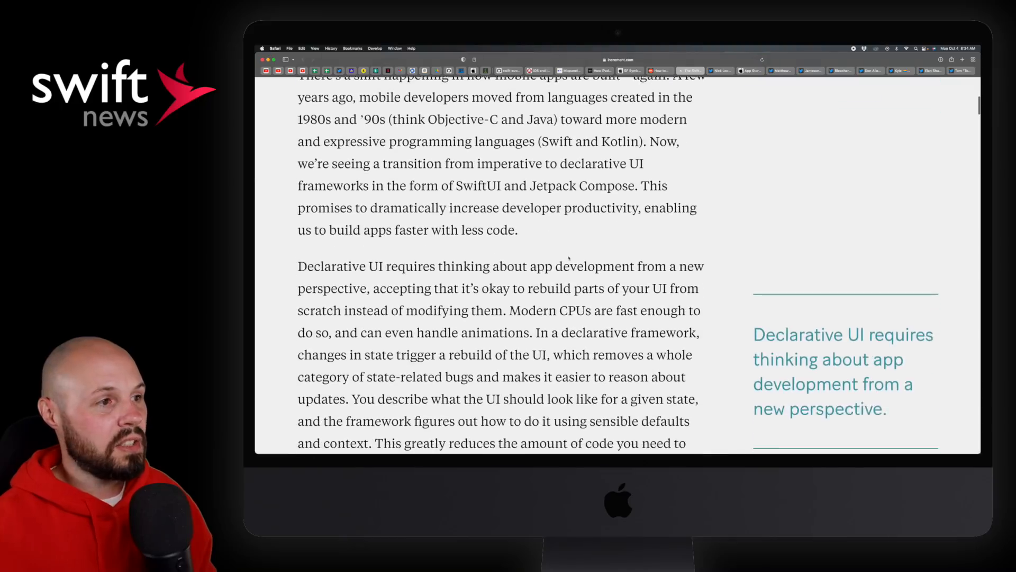
scroll("up", 3)
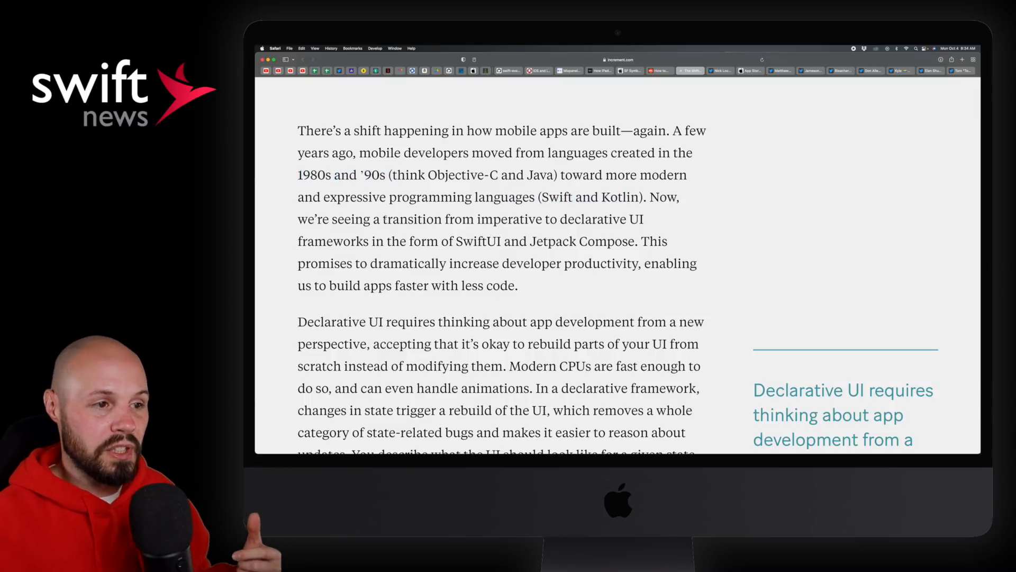
left_click_drag(384, 219, 528, 219)
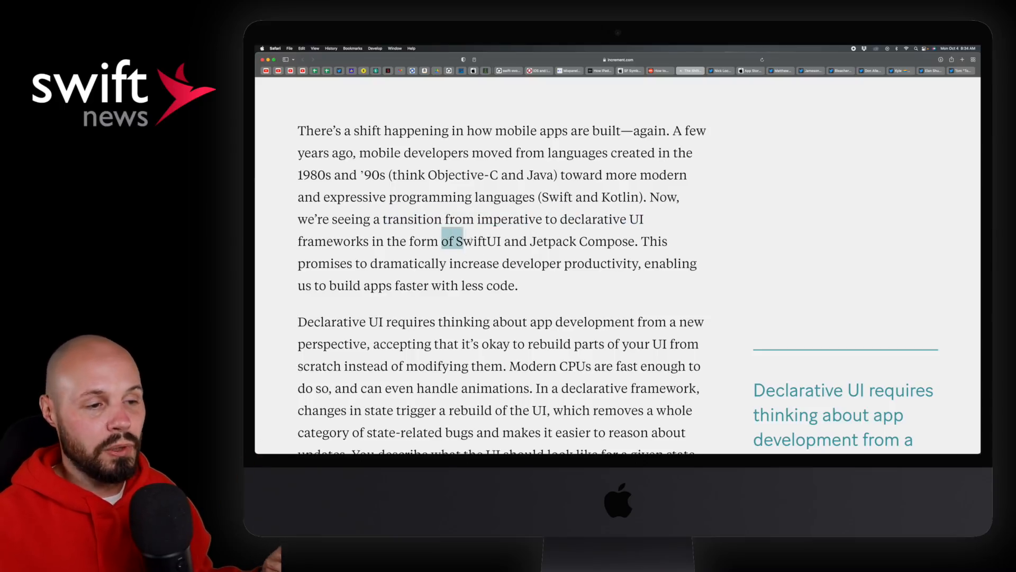
scroll("down", 3)
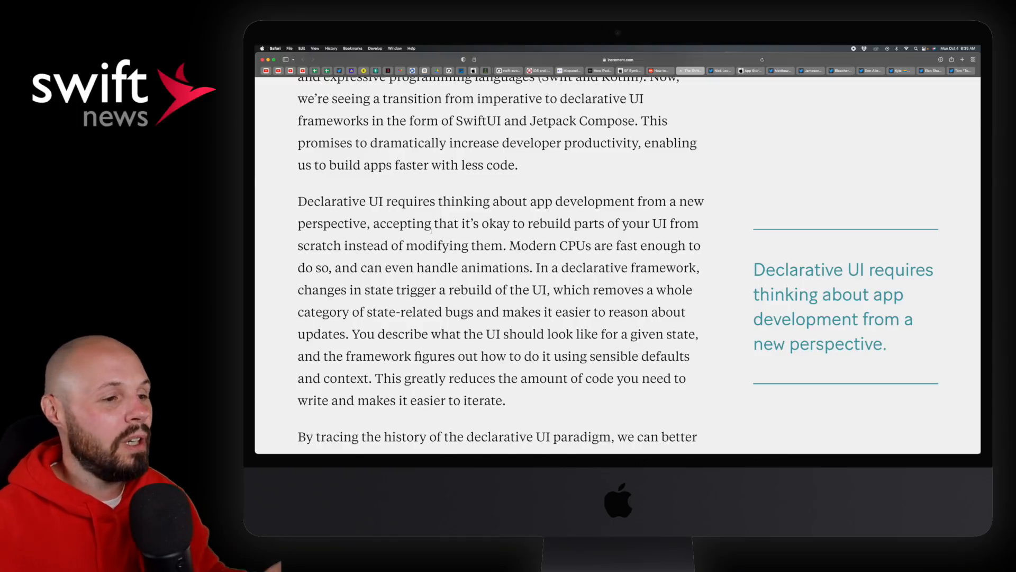
Highlight the React Native 2013 sentence and read down to 'Bridging the iOS-Android divide'
scroll("down", 3)
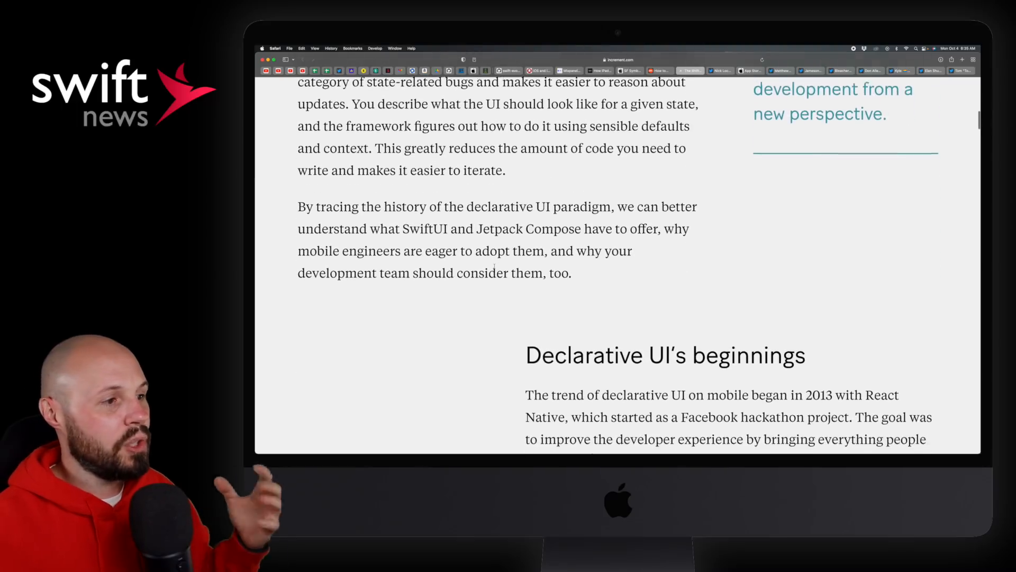
scroll("down", 3)
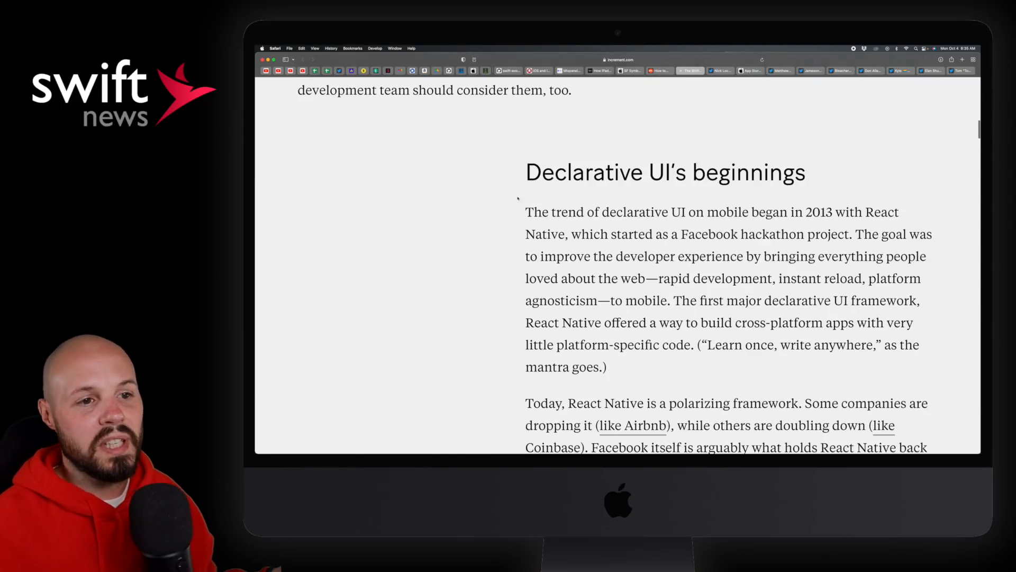
left_click_drag(644, 211, 894, 234)
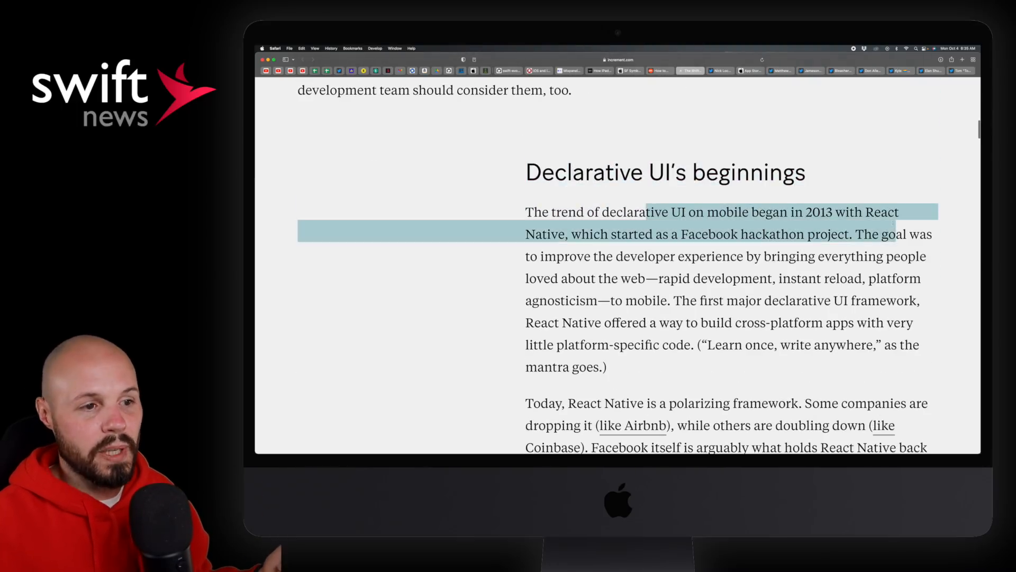
scroll("down", 3)
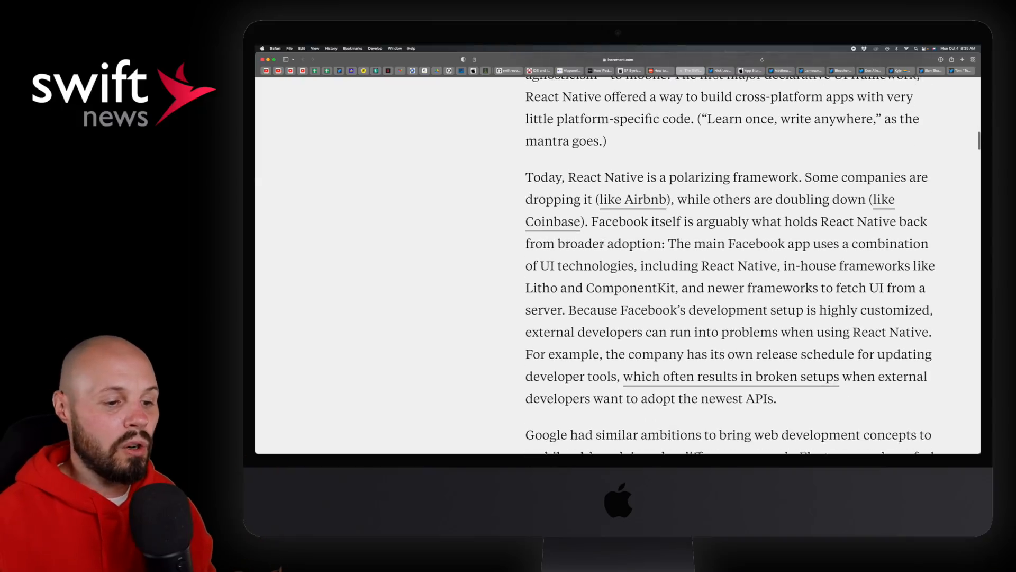
scroll("down", 3)
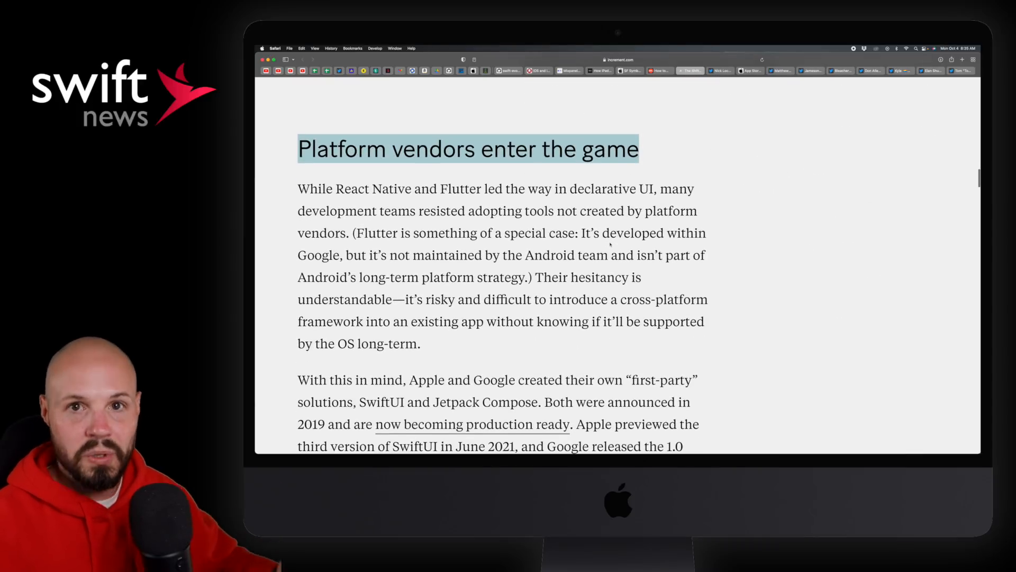
scroll("down", 3)
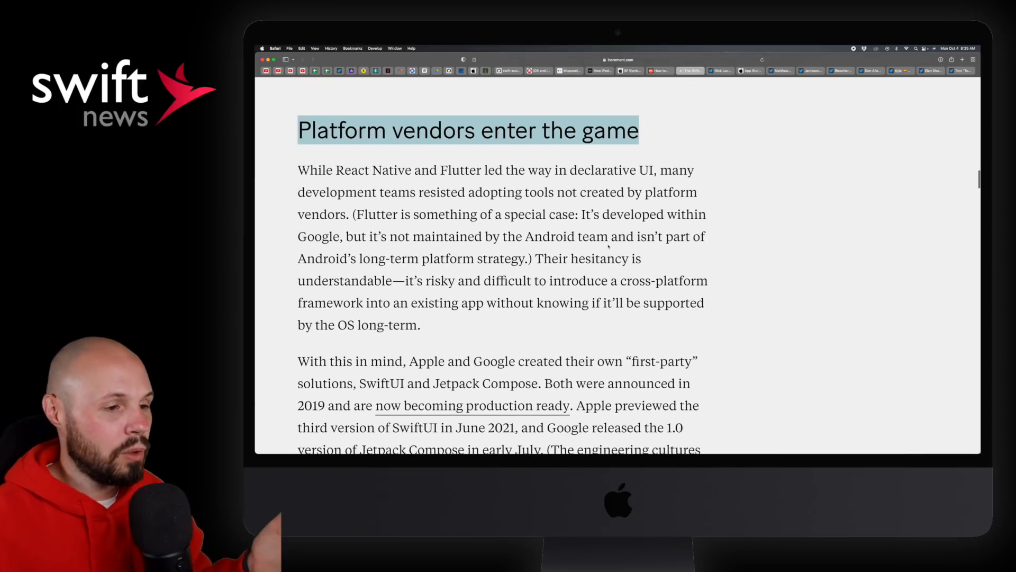
scroll("down", 3)
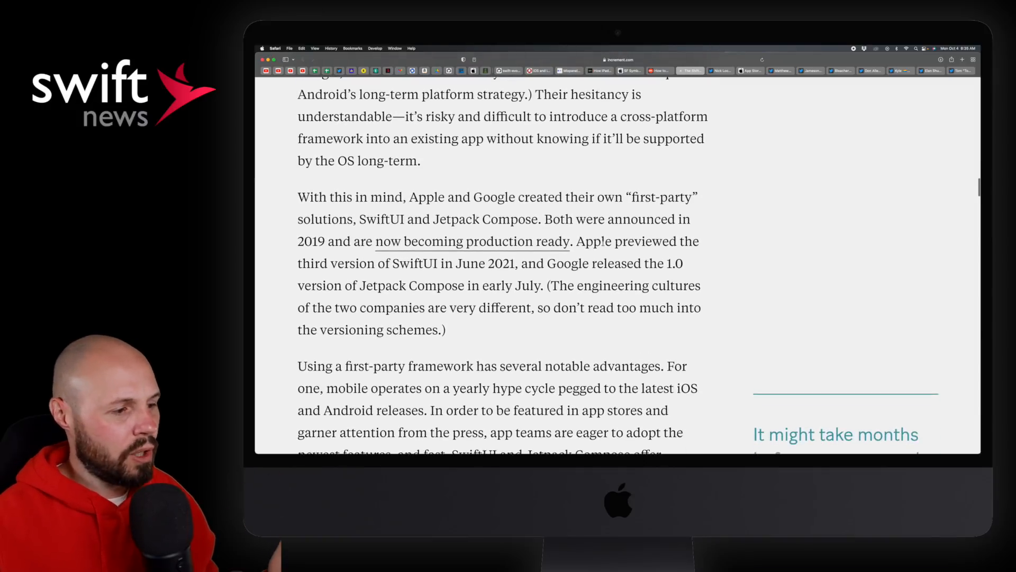
scroll("down", 3)
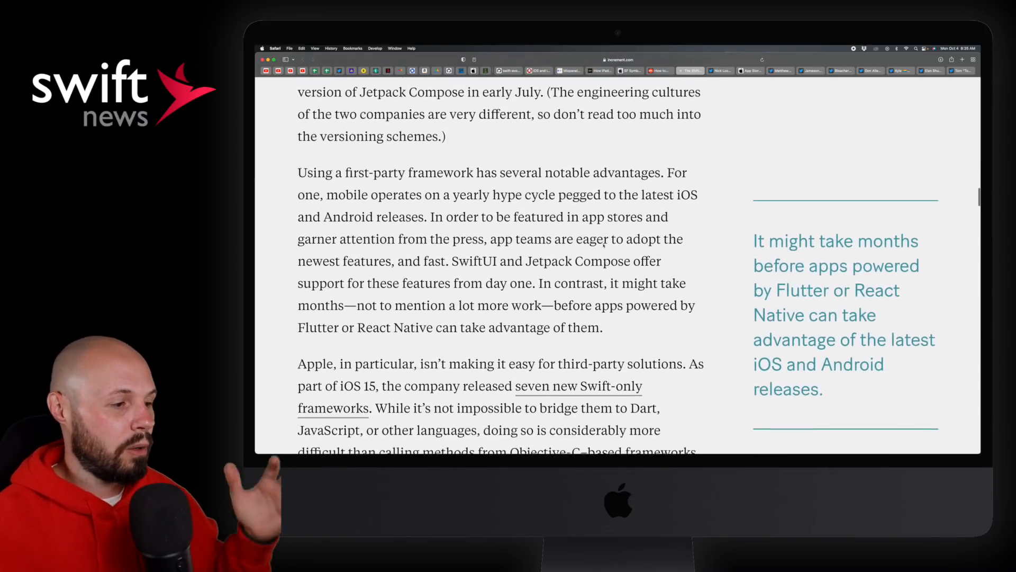
scroll("down", 3)
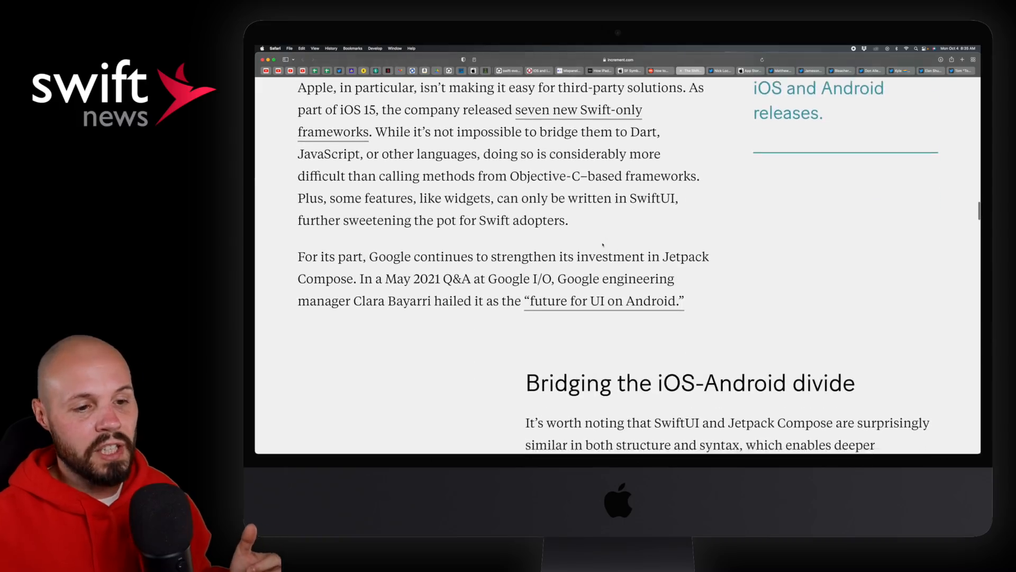
scroll("down", 3)
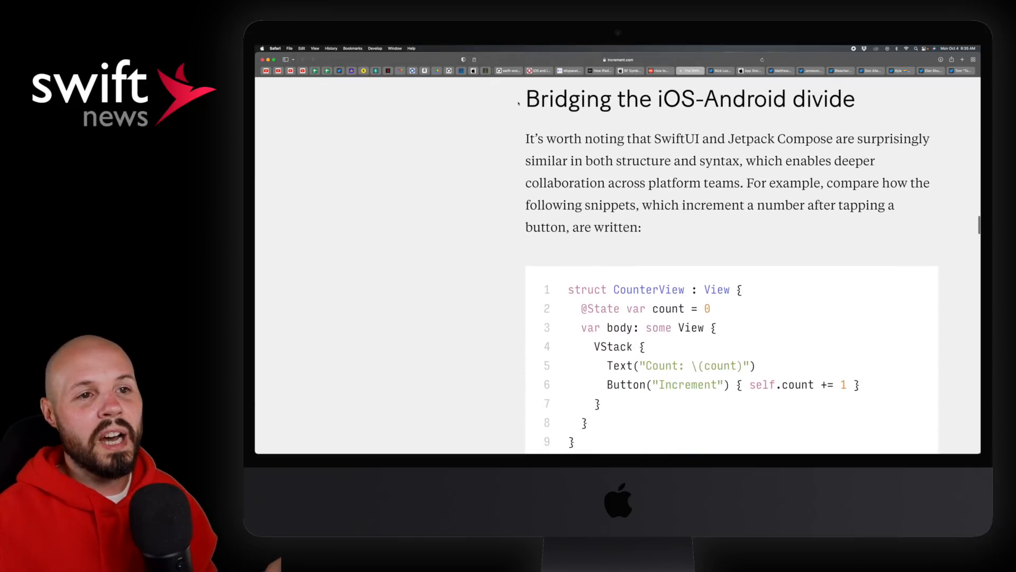
double_click(689, 99)
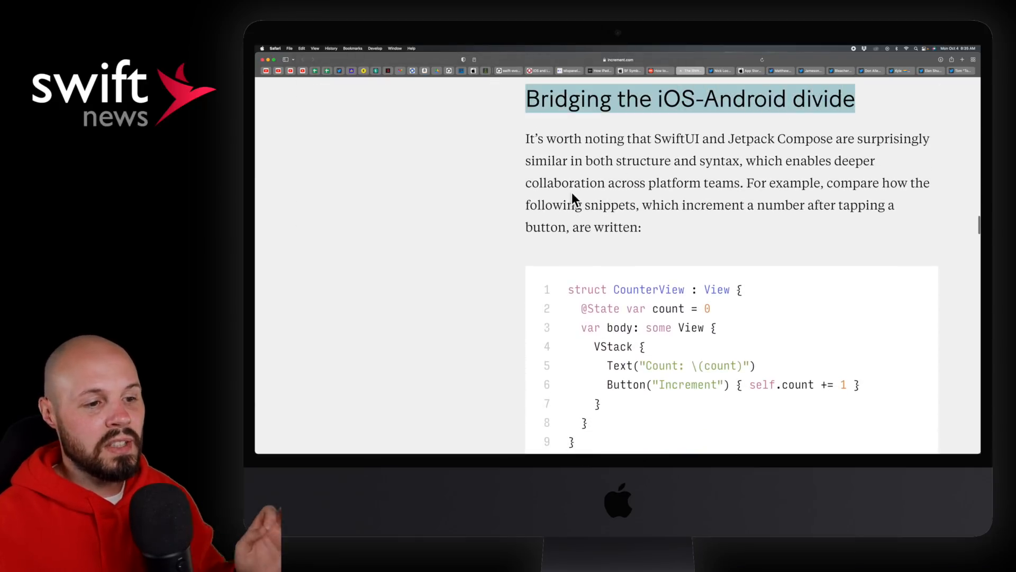
scroll("down", 3)
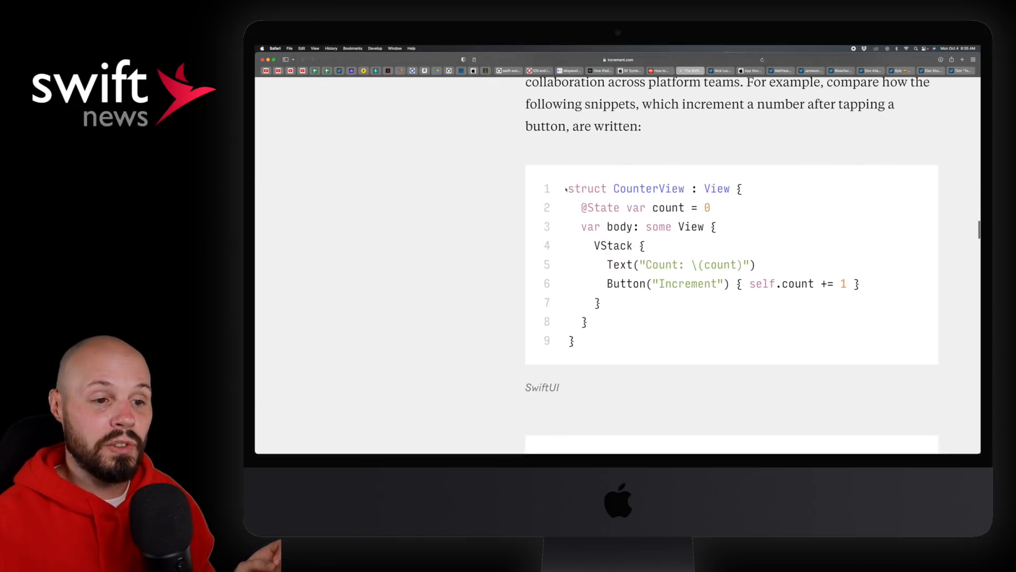
scroll("down", 3)
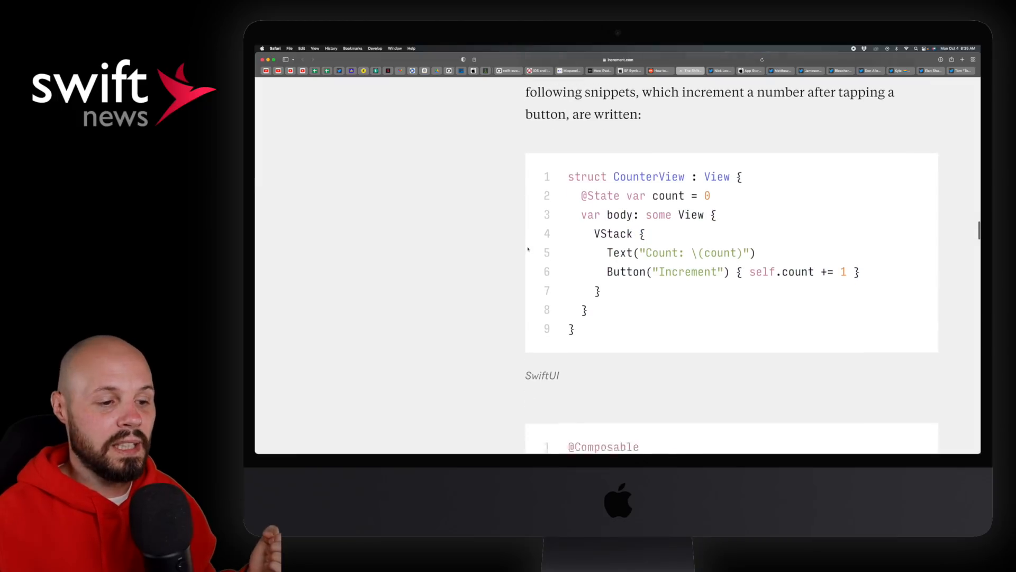
scroll("down", 3)
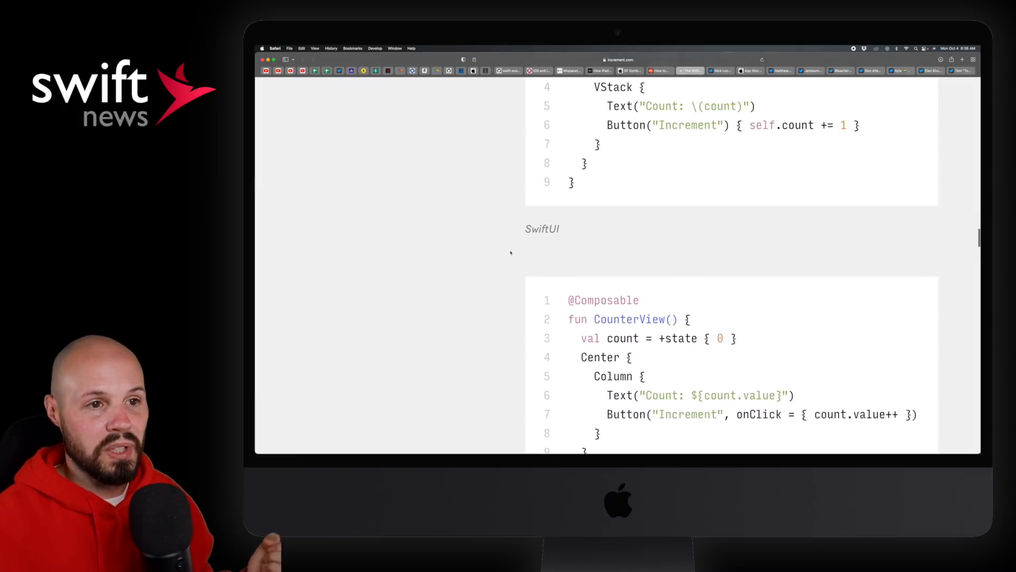
scroll("up", 3)
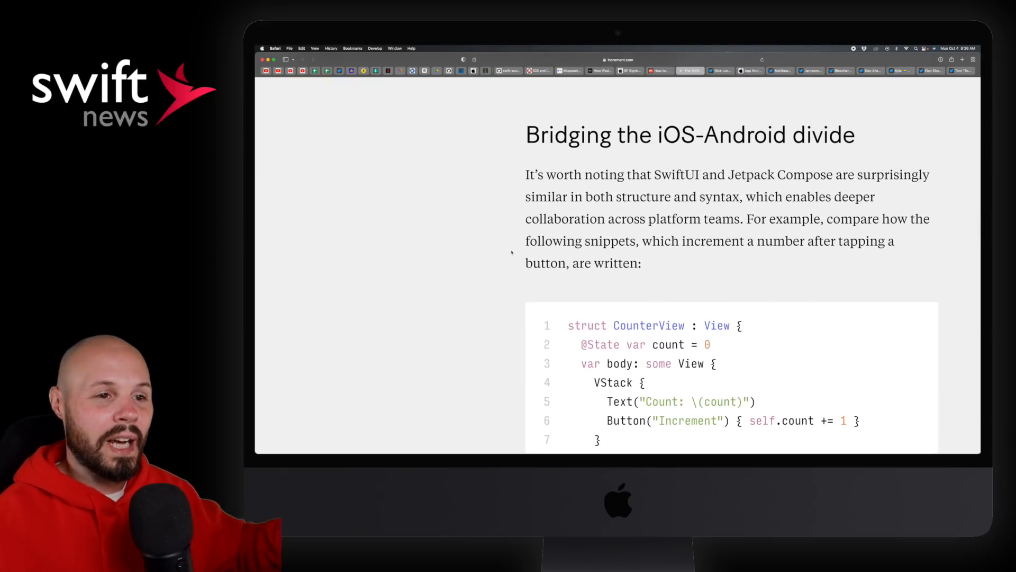
scroll("down", 3)
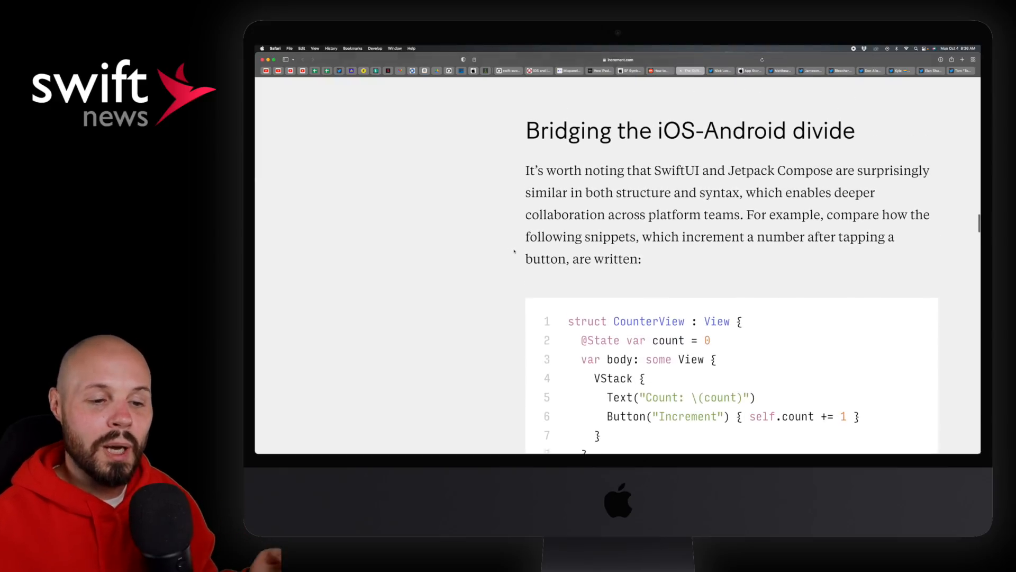
scroll("down", 3)
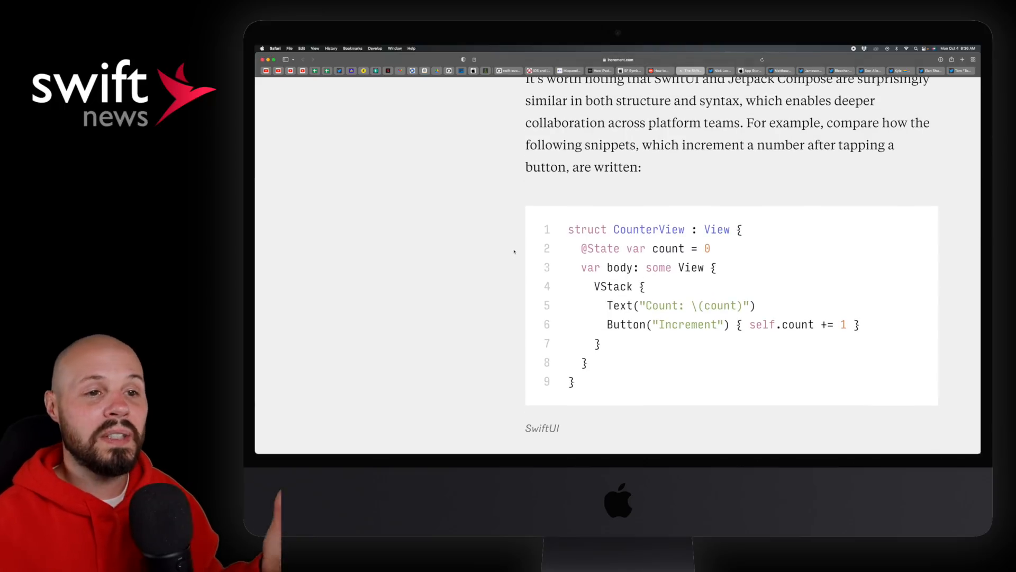
scroll("down", 3)
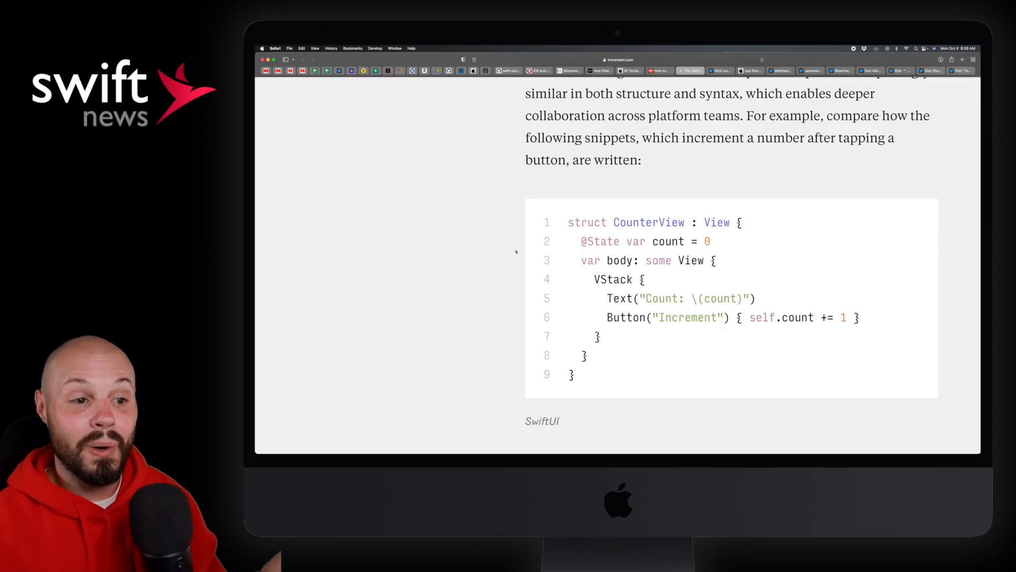
scroll("down", 3)
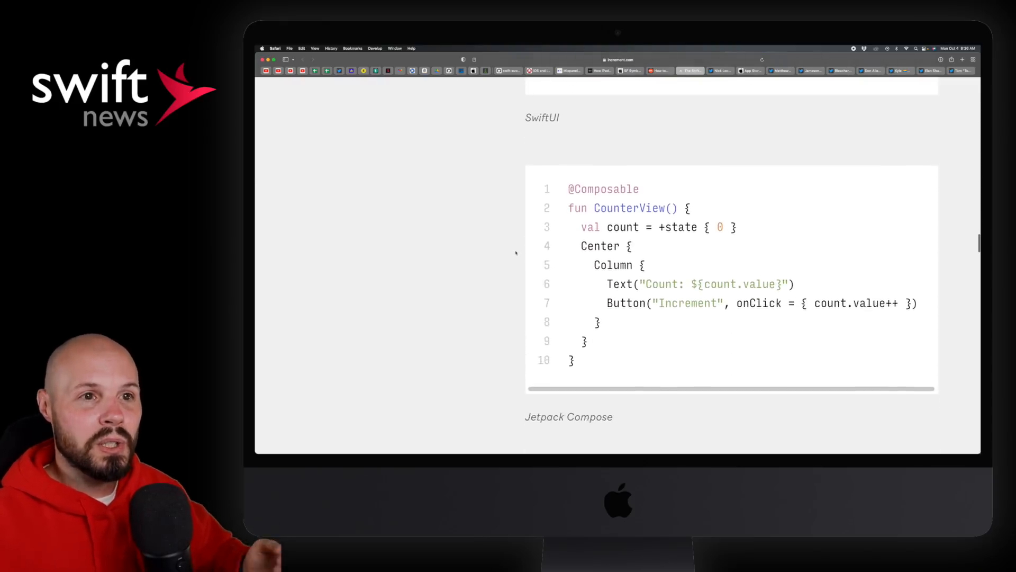
scroll("down", 3)
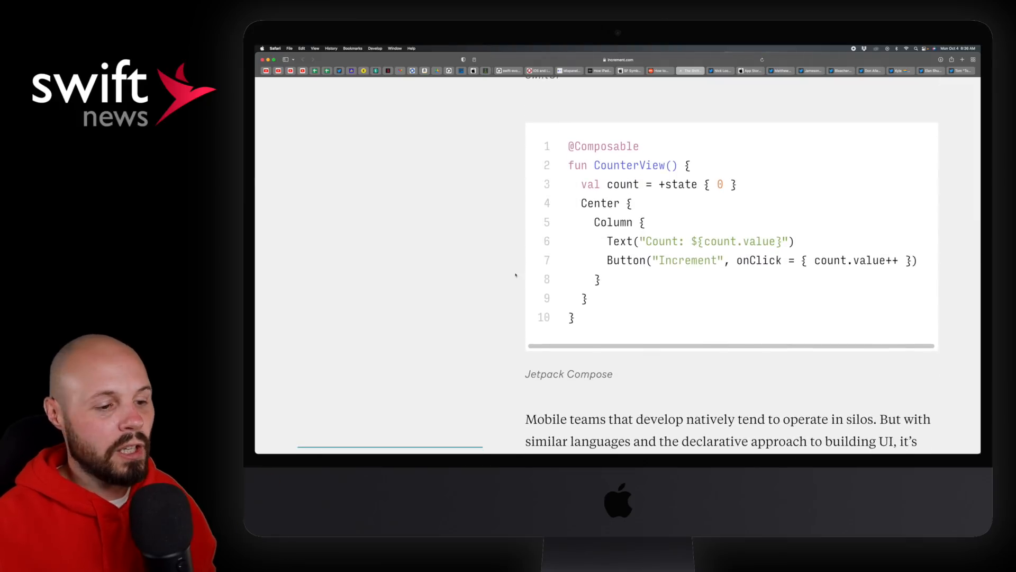
scroll("down", 3)
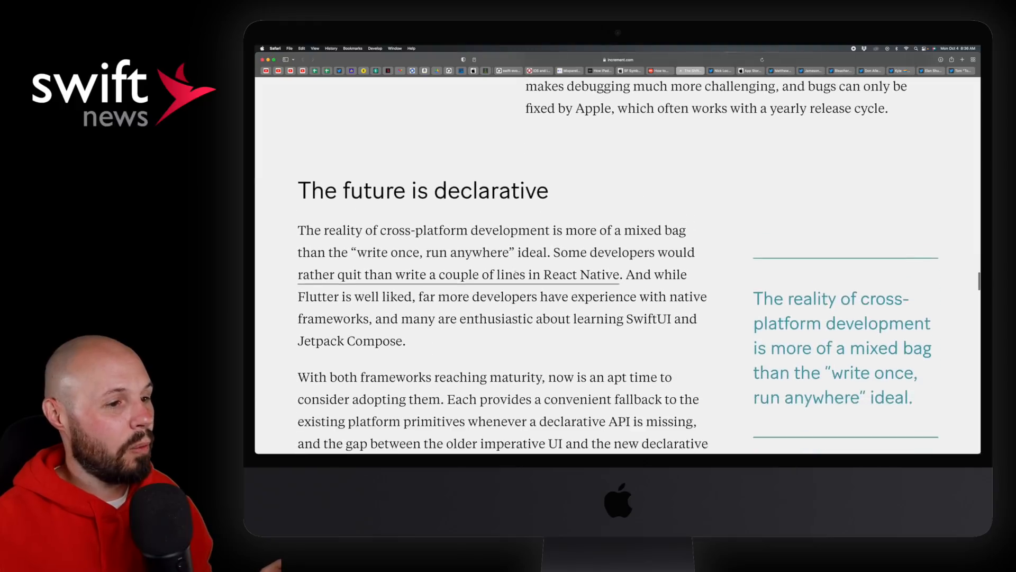
scroll("down", 3)
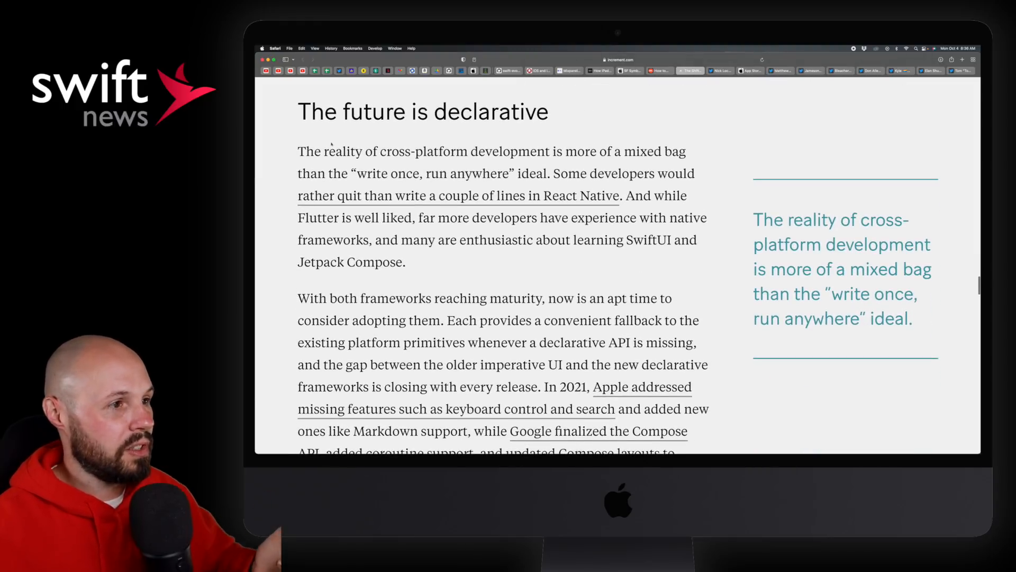
double_click(422, 111)
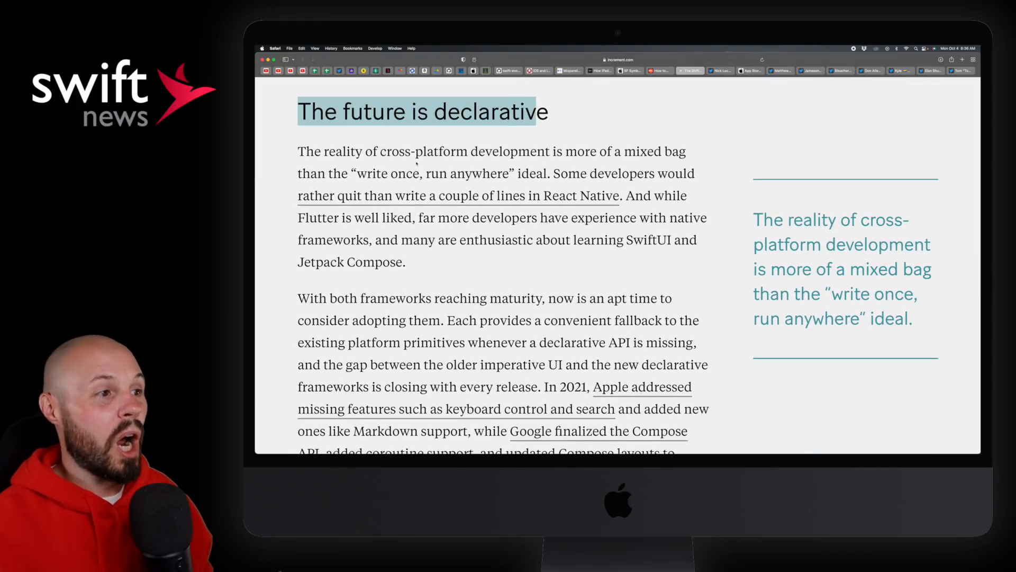
left_click_drag(365, 151, 636, 151)
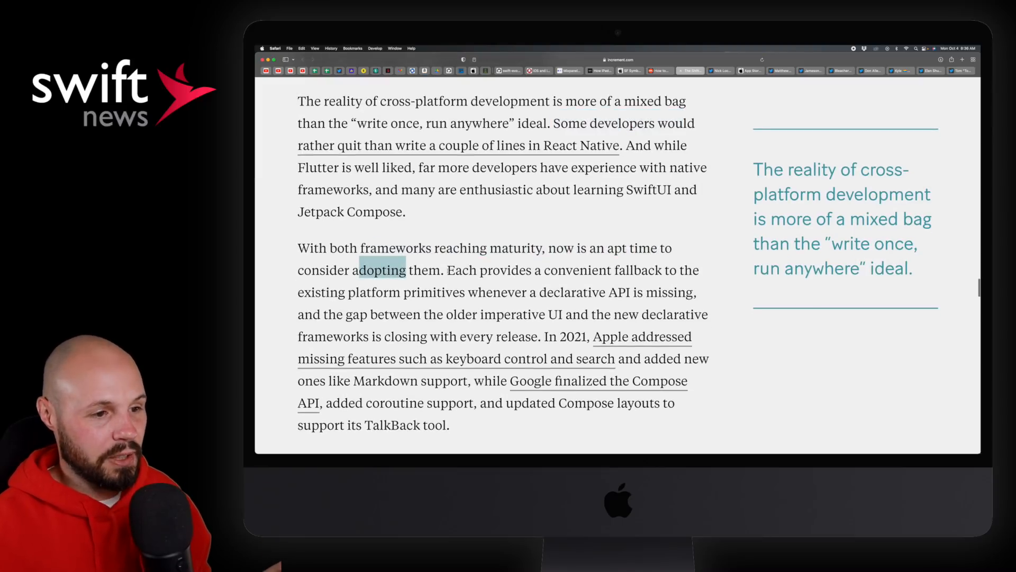
scroll("down", 3)
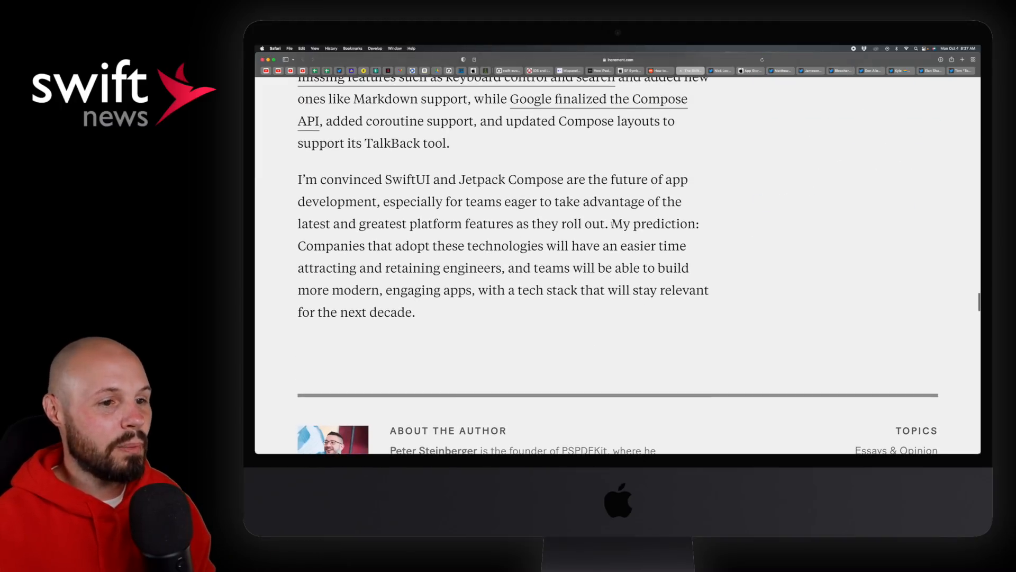
left_click_drag(298, 246, 457, 245)
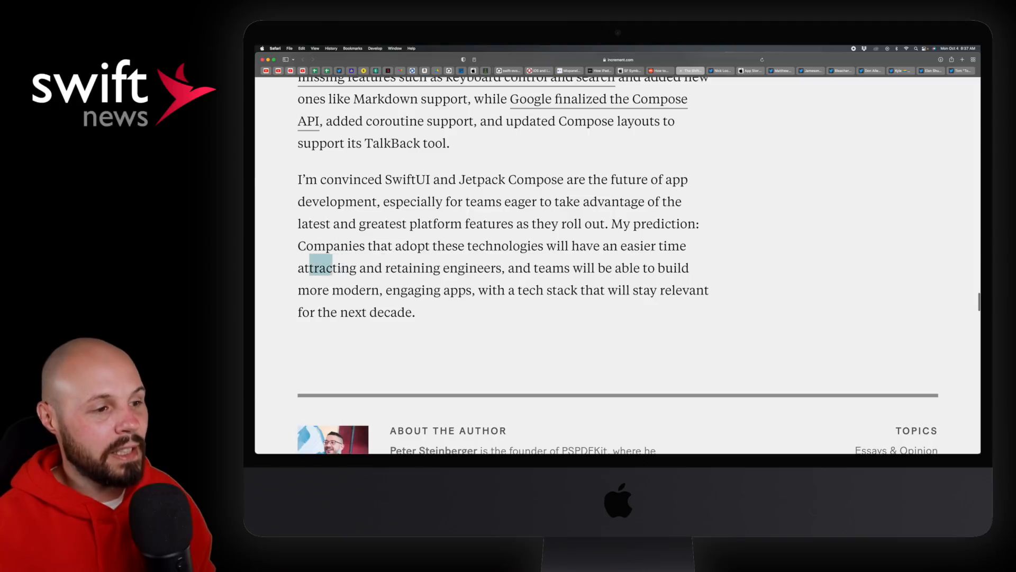
left_click_drag(317, 268, 503, 268)
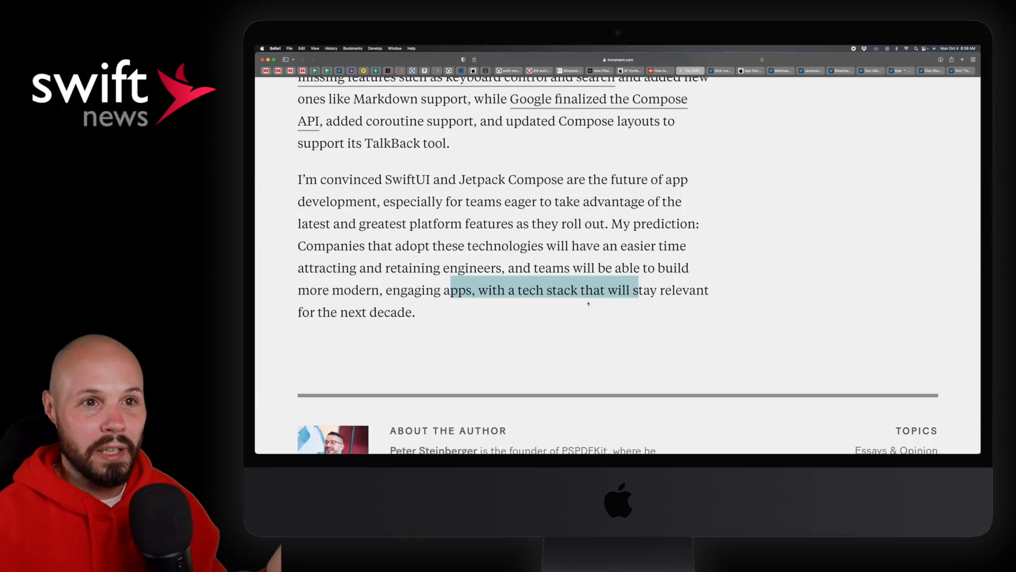
Switch to Nick Lockwood's DRY thread, highlight 'maintenance', and scroll the replies
left_click(720, 71)
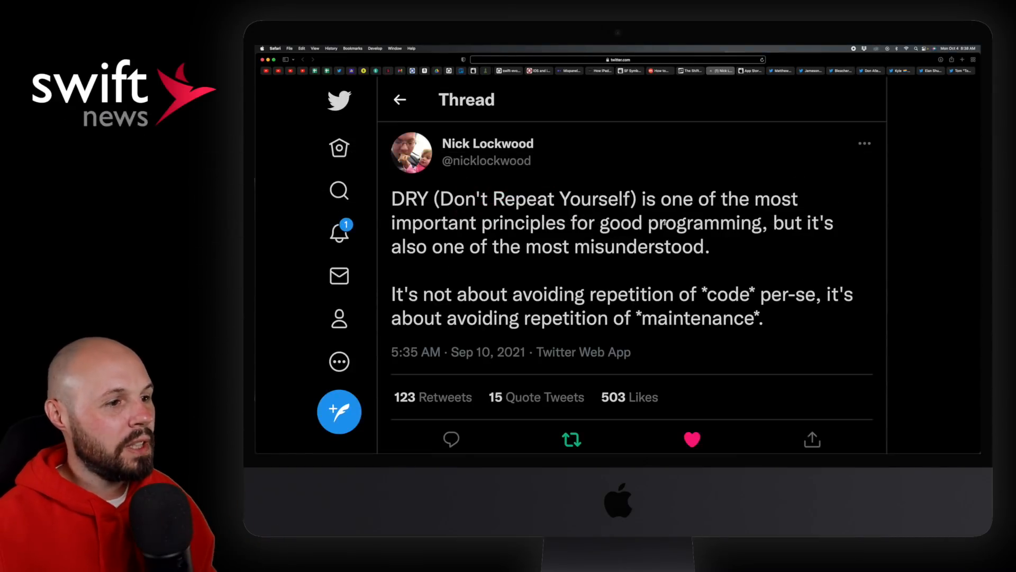
left_click_drag(441, 199, 600, 199)
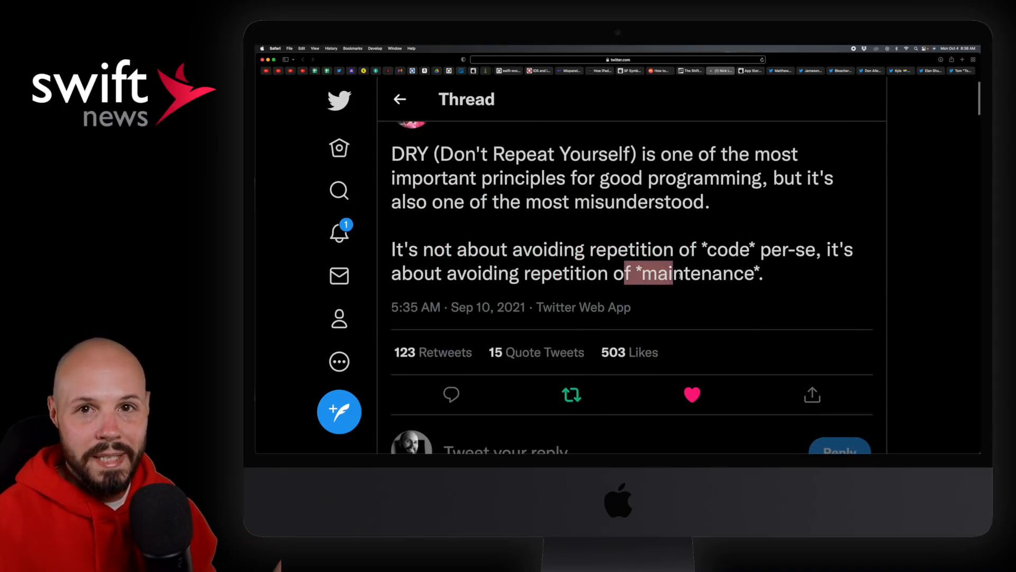
scroll("down", 3)
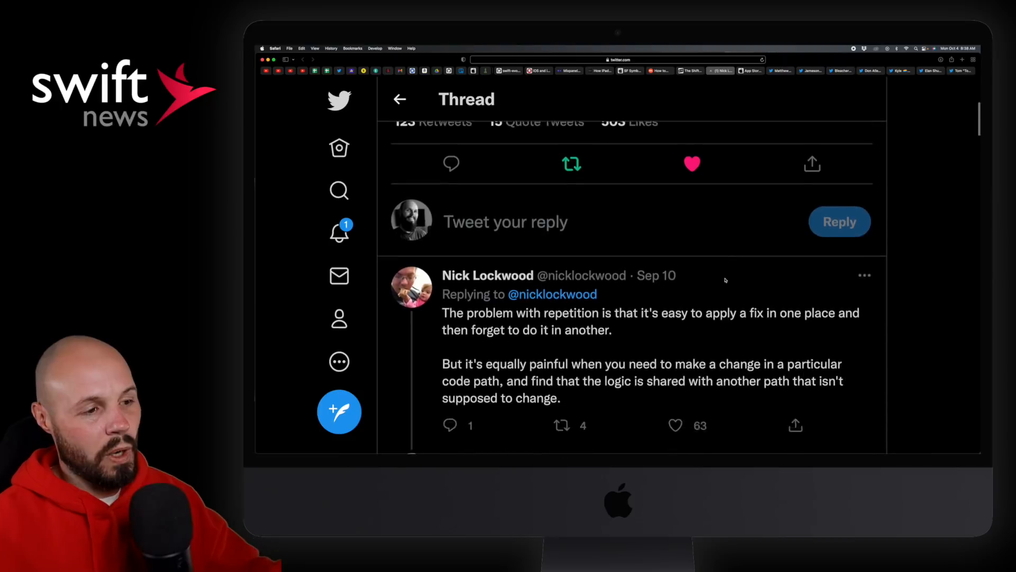
scroll("down", 3)
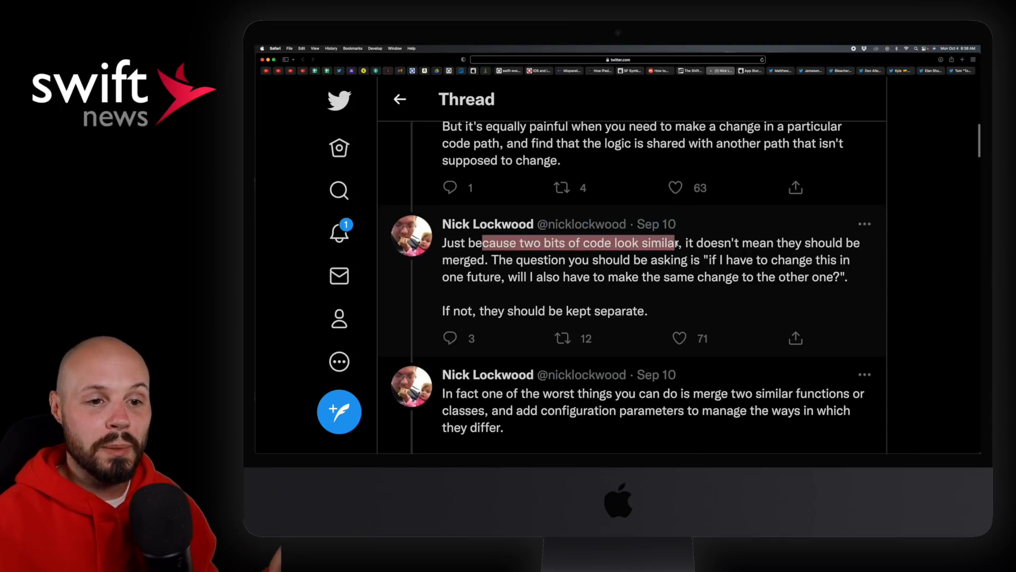
Highlight the reply's question about making the same change elsewhere
left_click(505, 266)
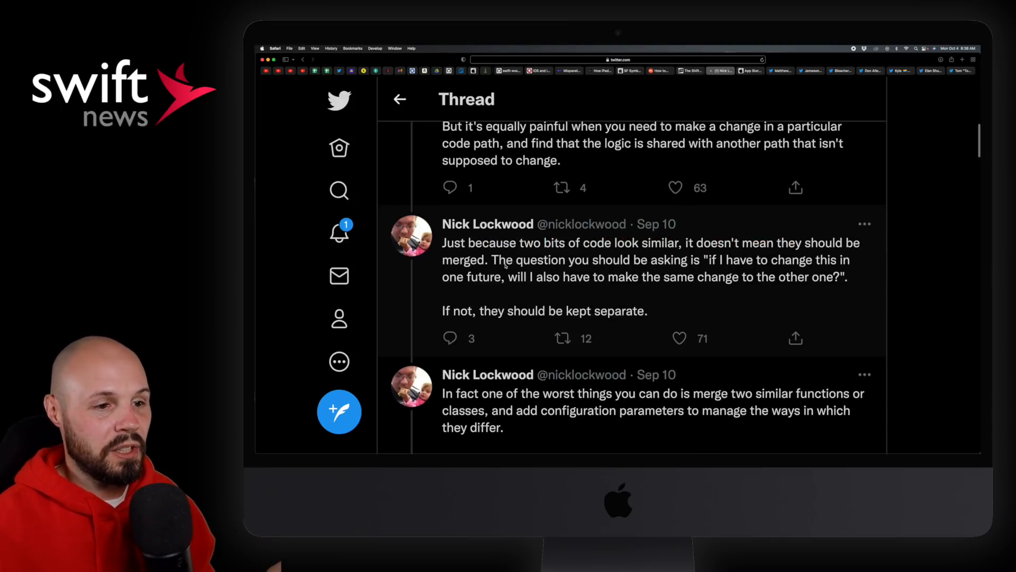
double_click(734, 260)
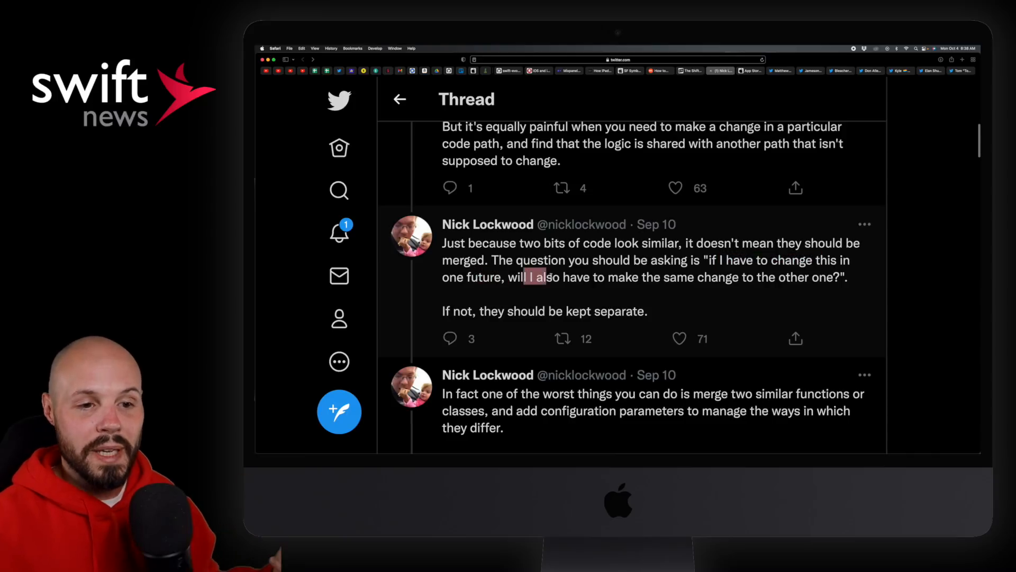
left_click_drag(538, 277, 788, 277)
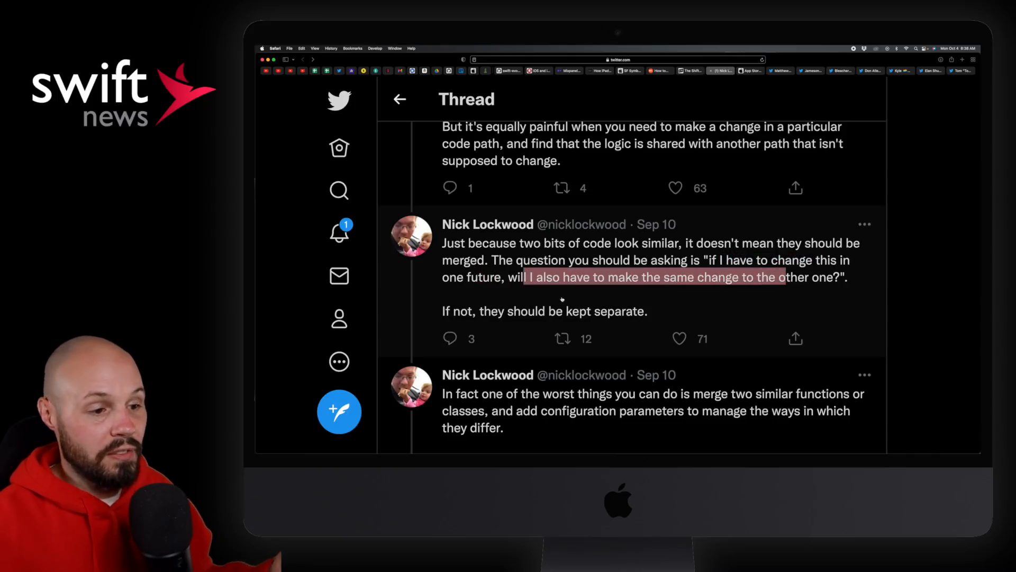
scroll("down", 3)
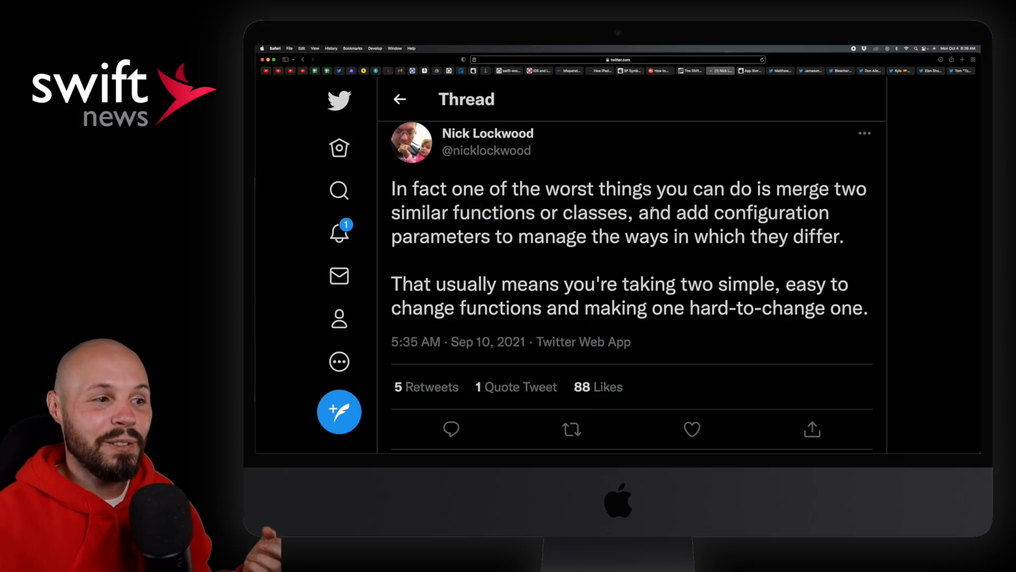
left_click_drag(448, 236, 565, 236)
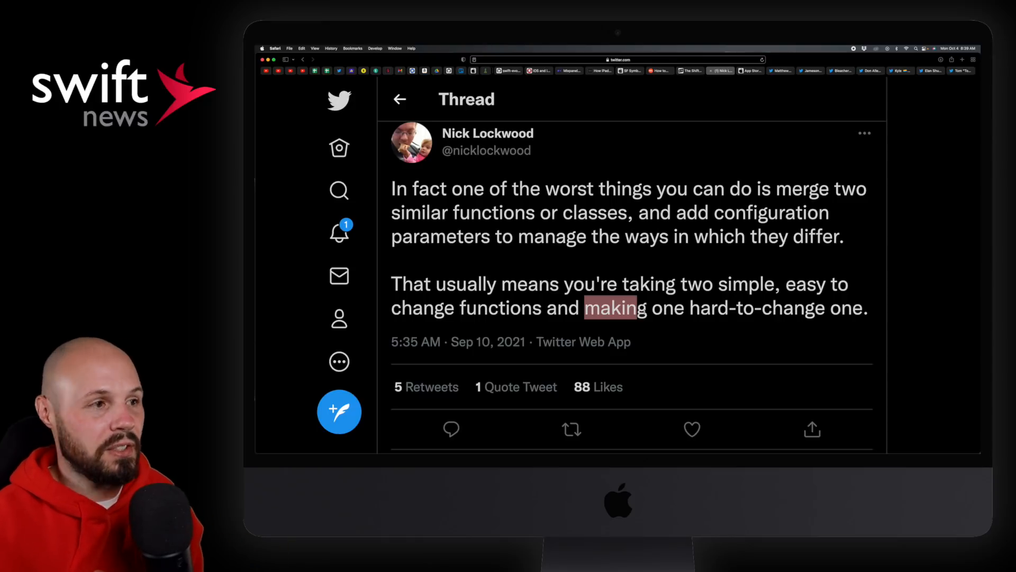
scroll("down", 3)
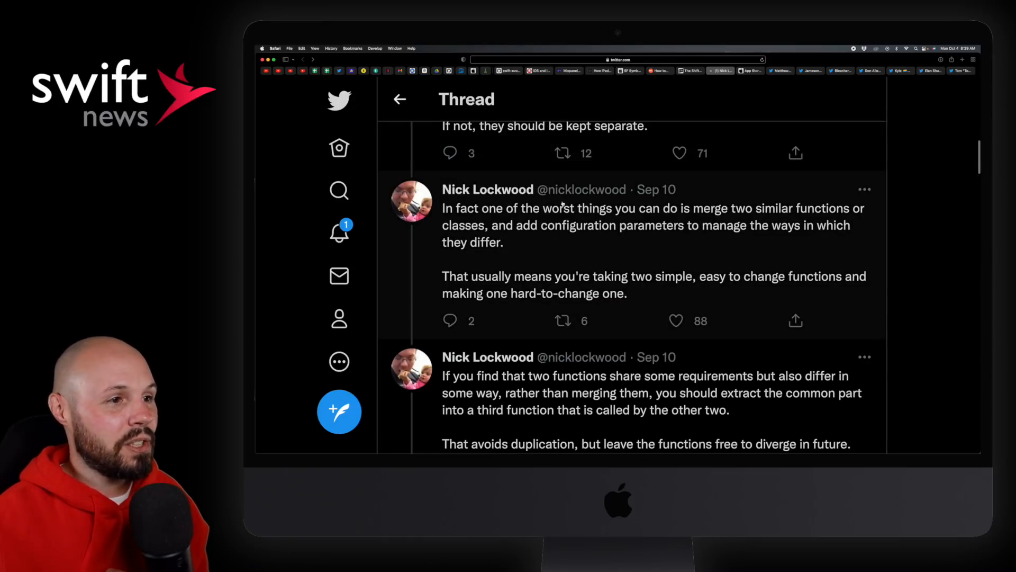
scroll("down", 3)
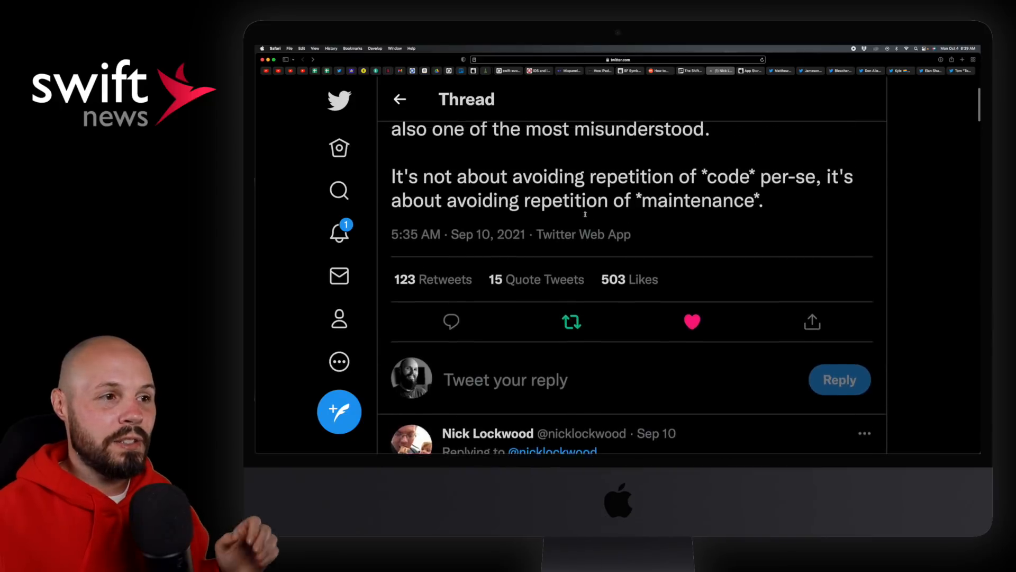
scroll("up", 3)
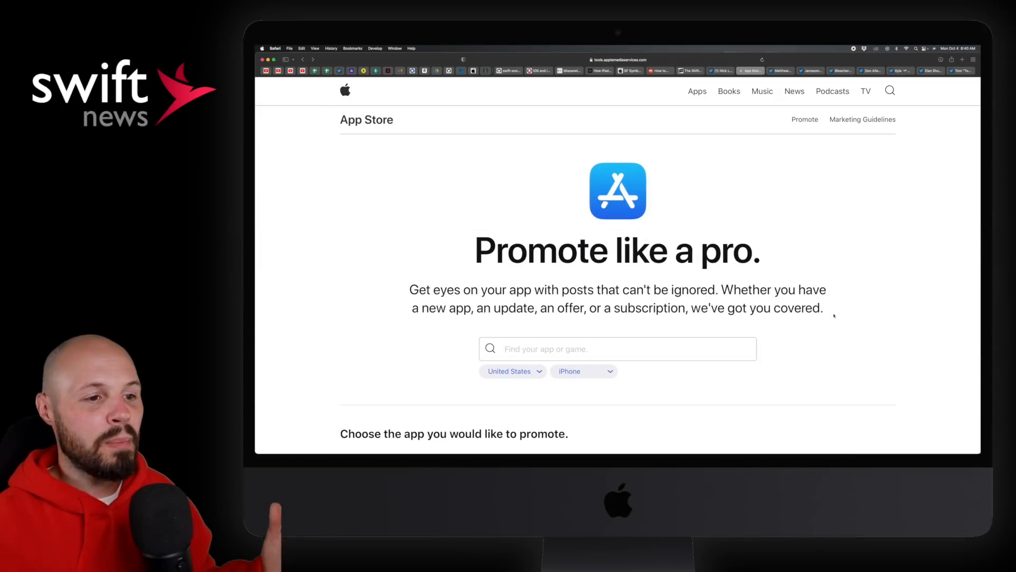
Choose Instagram as the app to promote on the marketing tools page
scroll("down", 3)
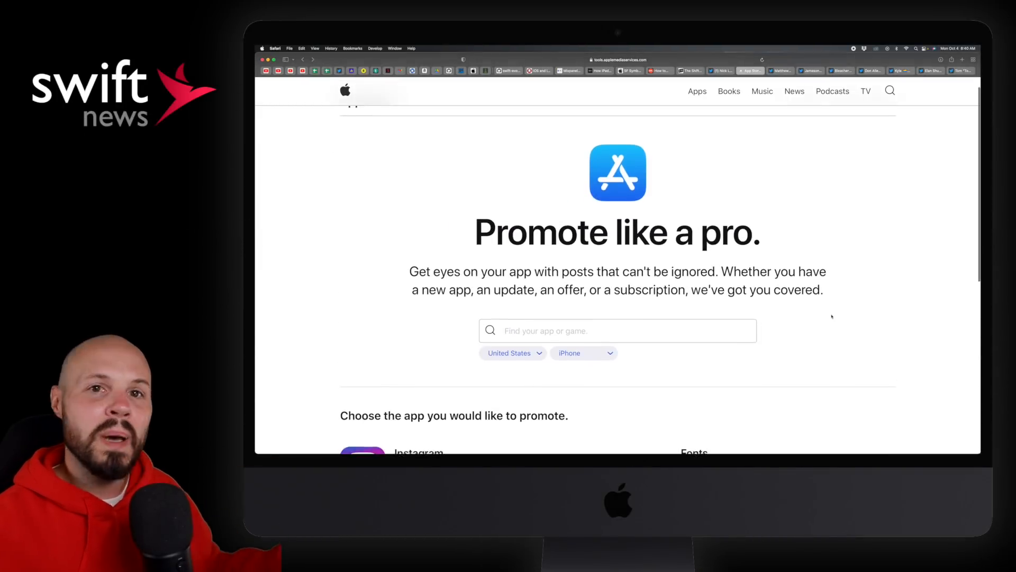
scroll("down", 3)
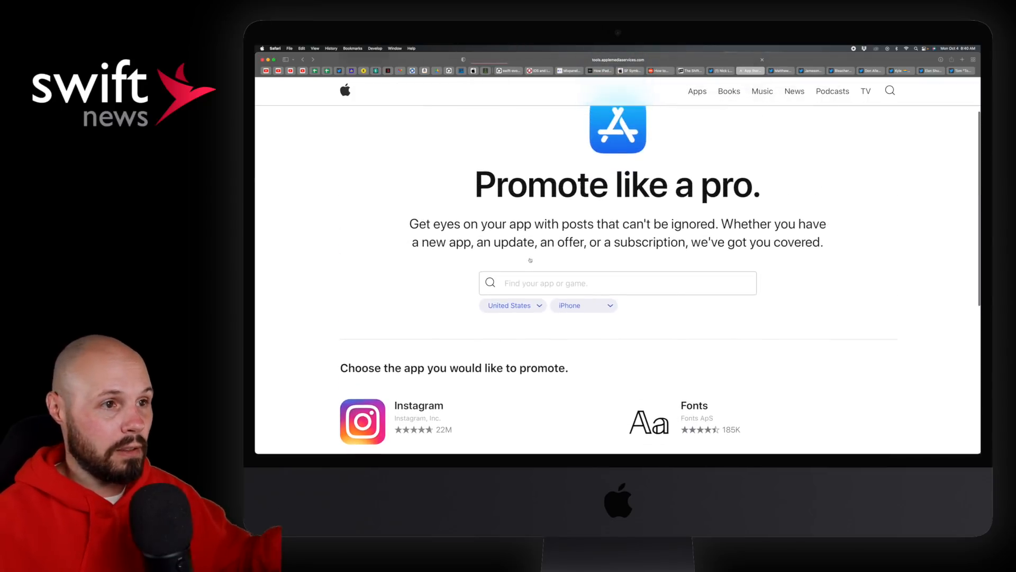
left_click(362, 420)
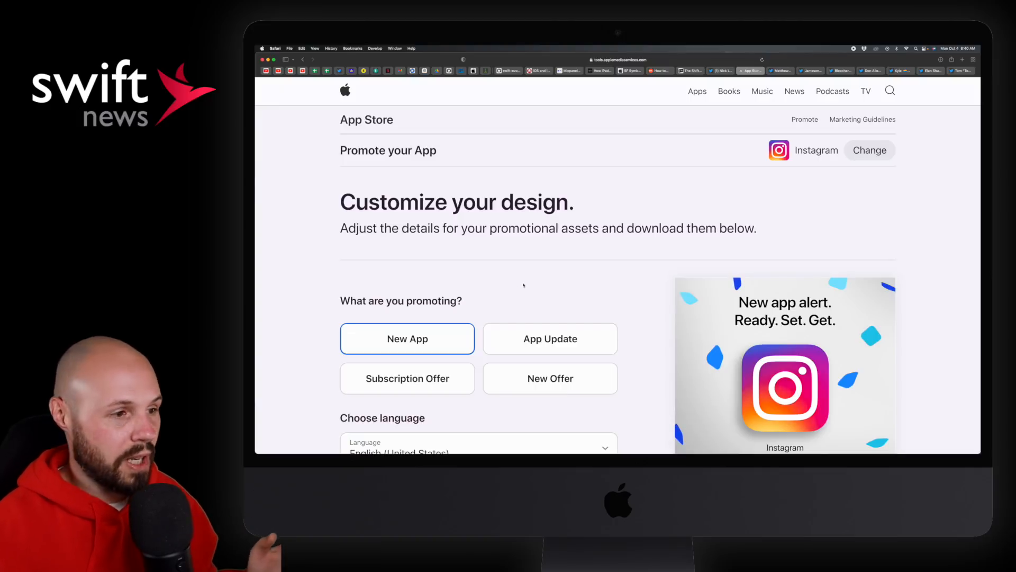
scroll("down", 3)
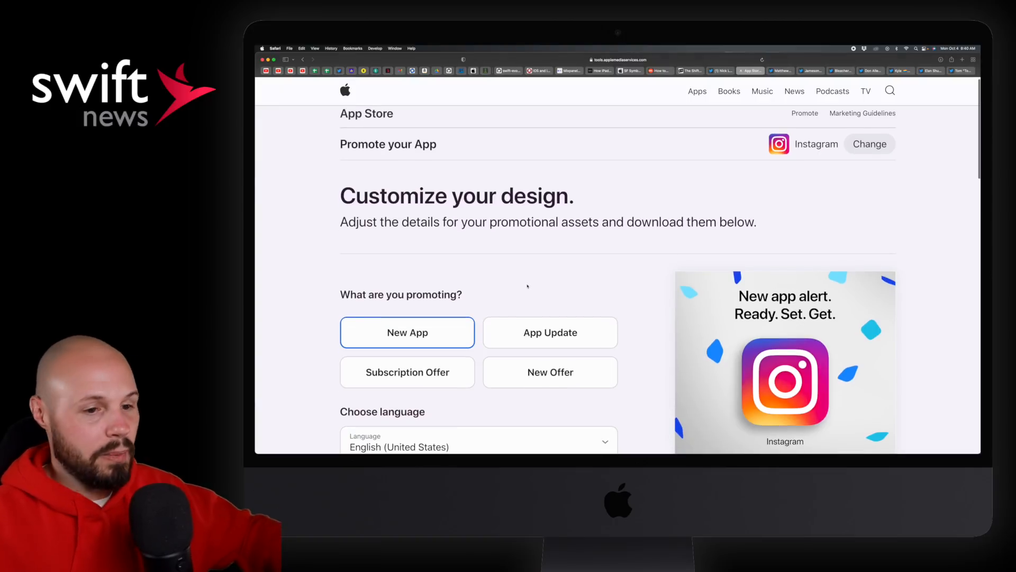
scroll("down", 3)
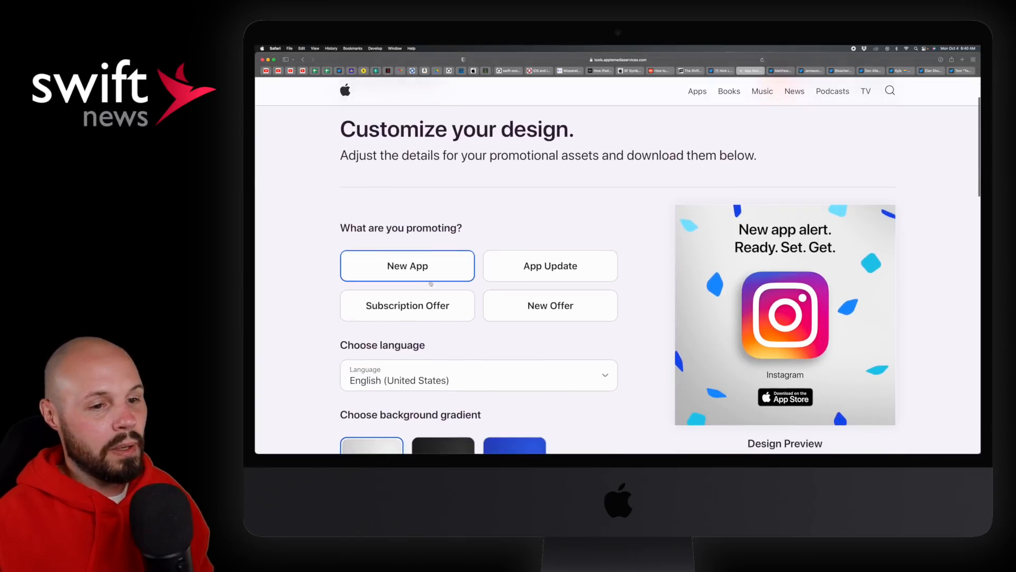
Try App Update, then New Offer with the dark background gradient
left_click(549, 265)
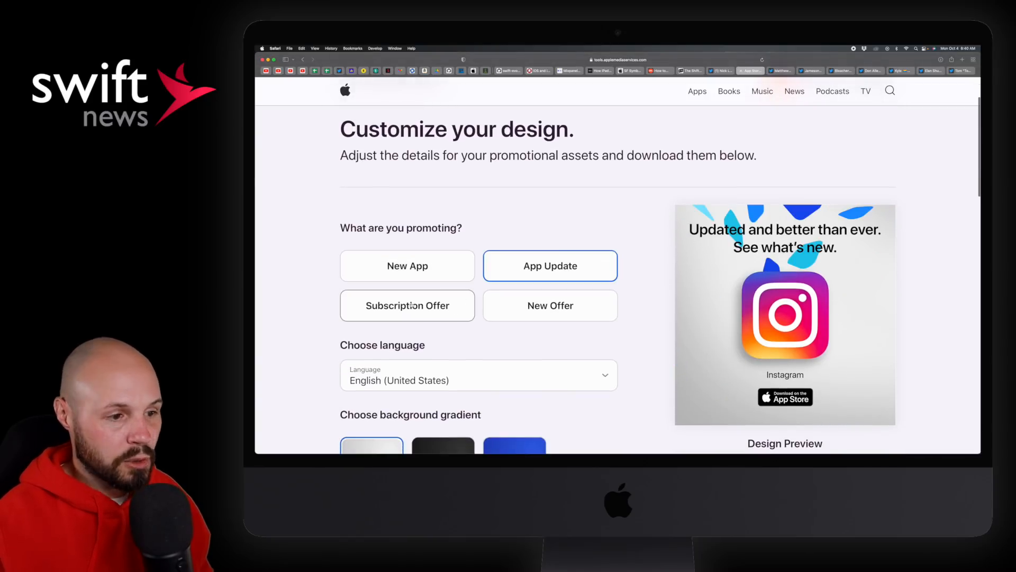
left_click(550, 305)
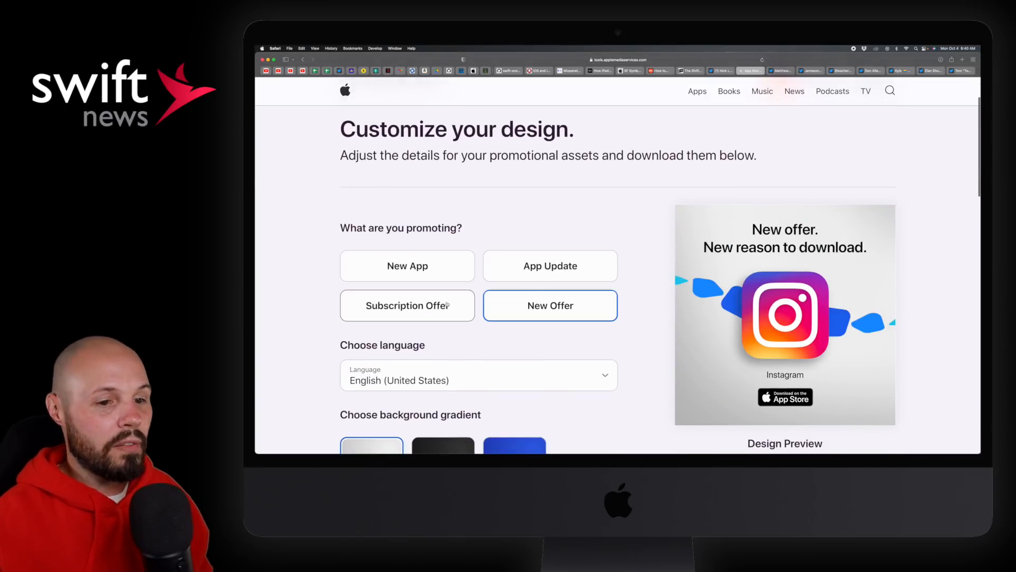
scroll("down", 3)
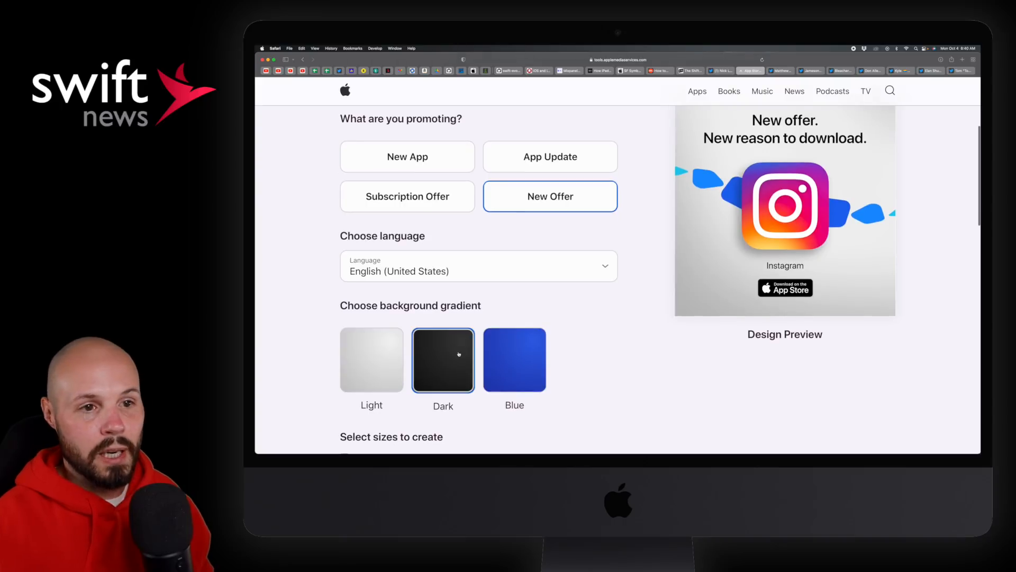
left_click(514, 360)
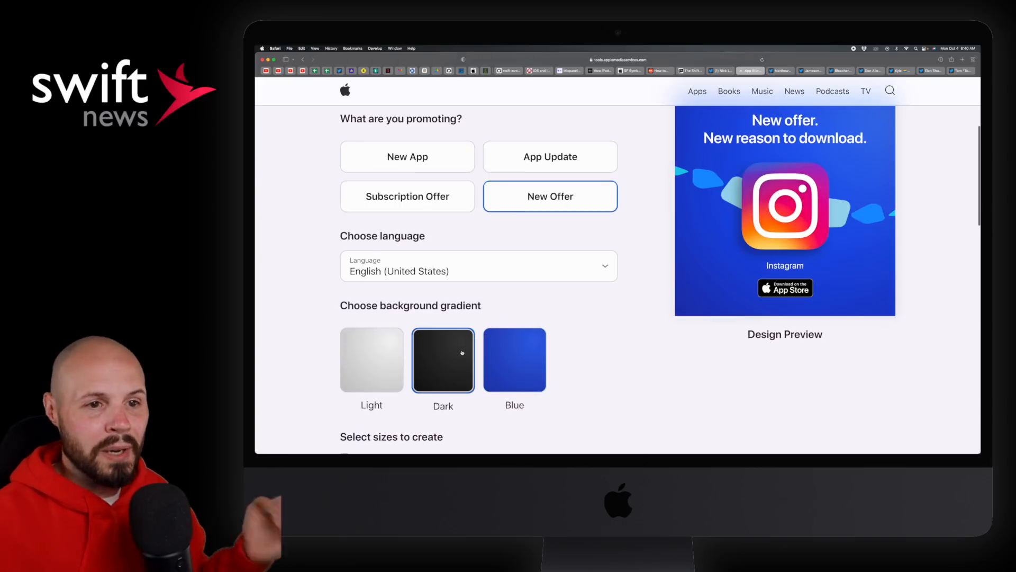
Review the promo assets, then pick the blue gradient and New App type
scroll("down", 3)
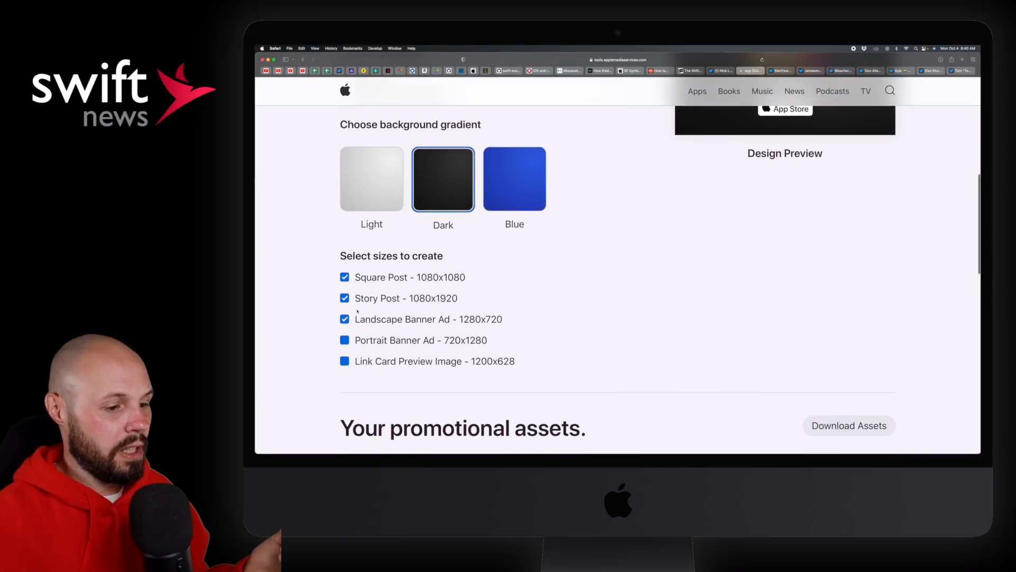
scroll("down", 3)
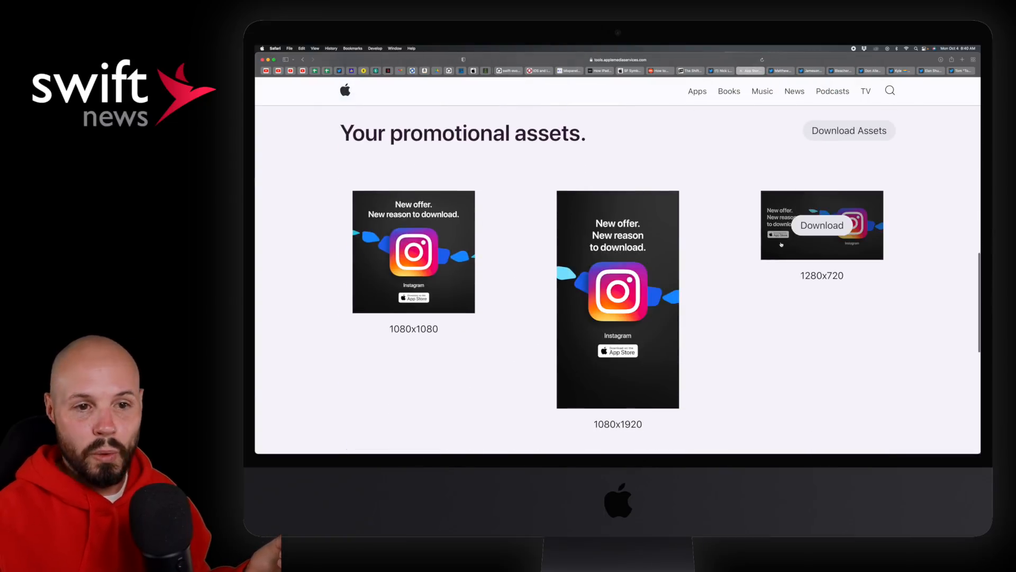
mouse_move(414, 252)
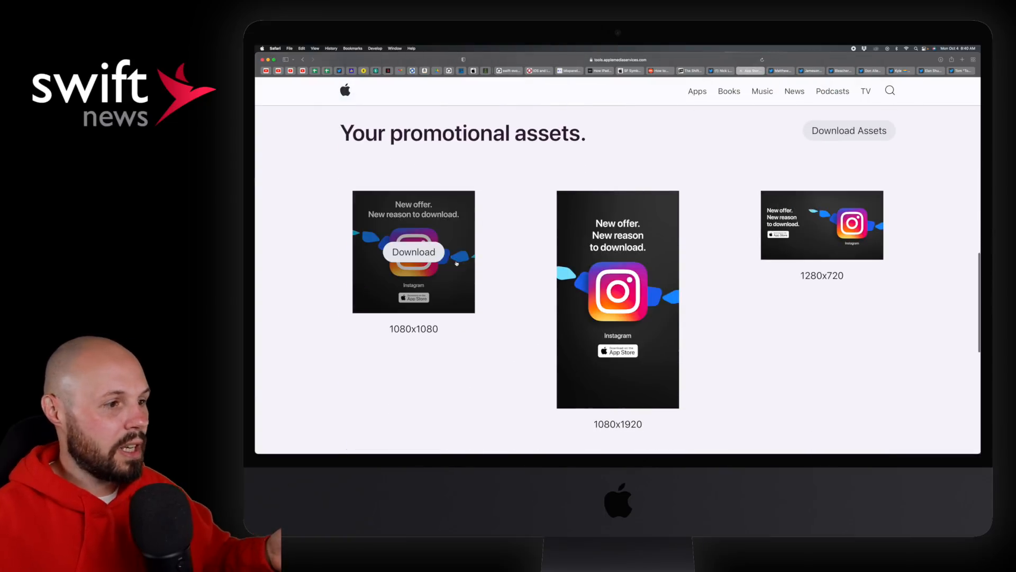
scroll("down", 3)
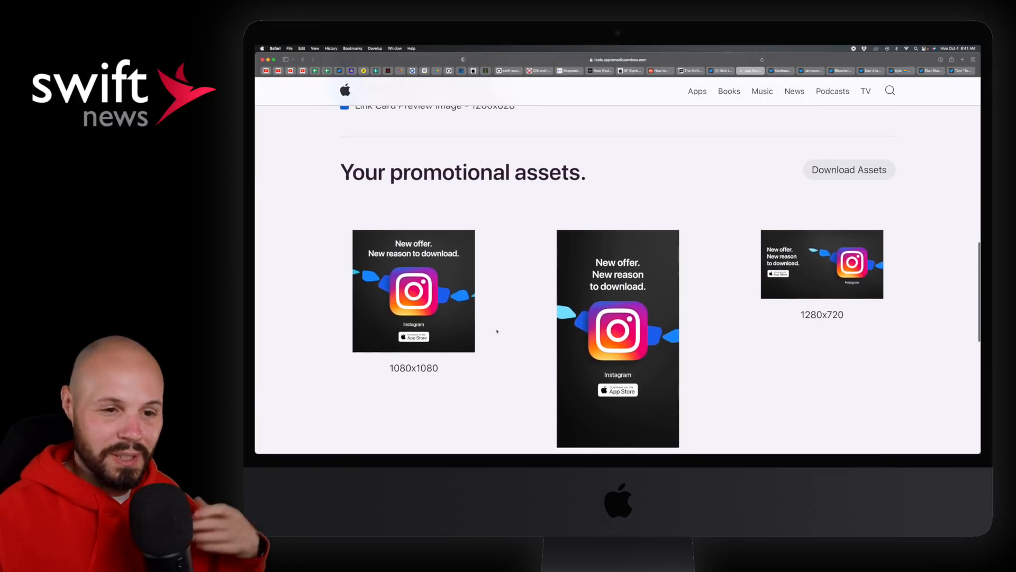
scroll("up", 3)
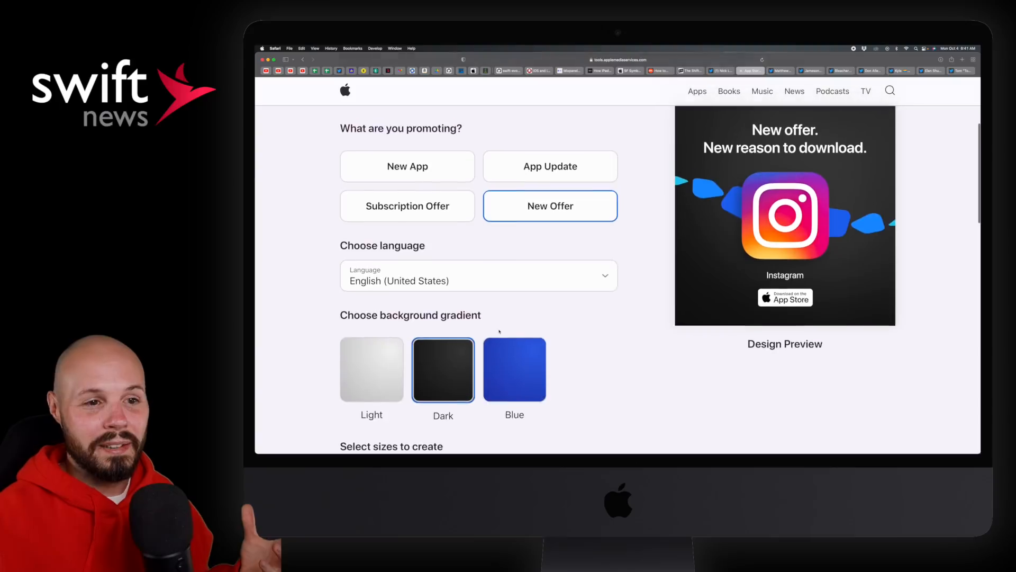
left_click(549, 166)
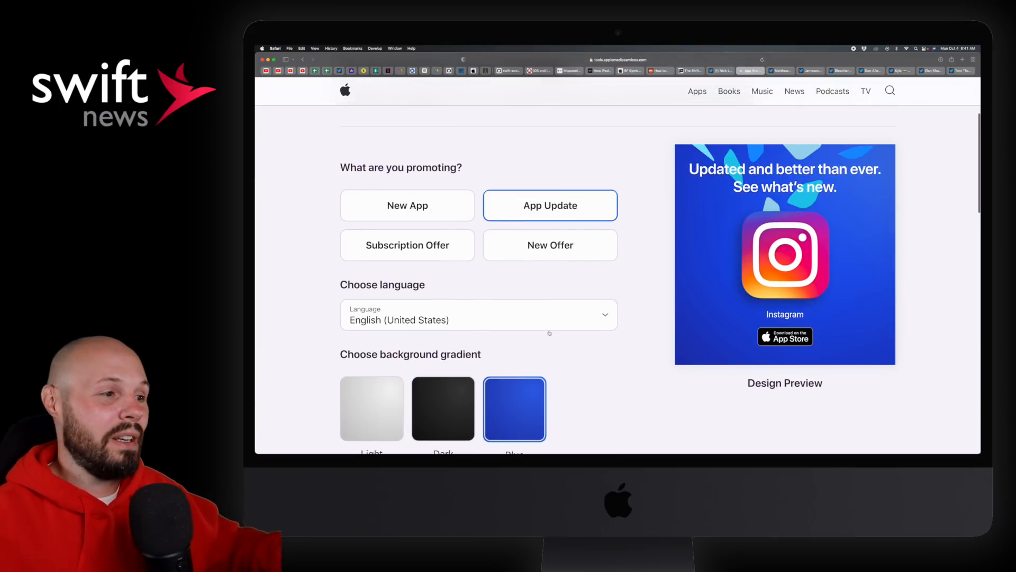
left_click(407, 205)
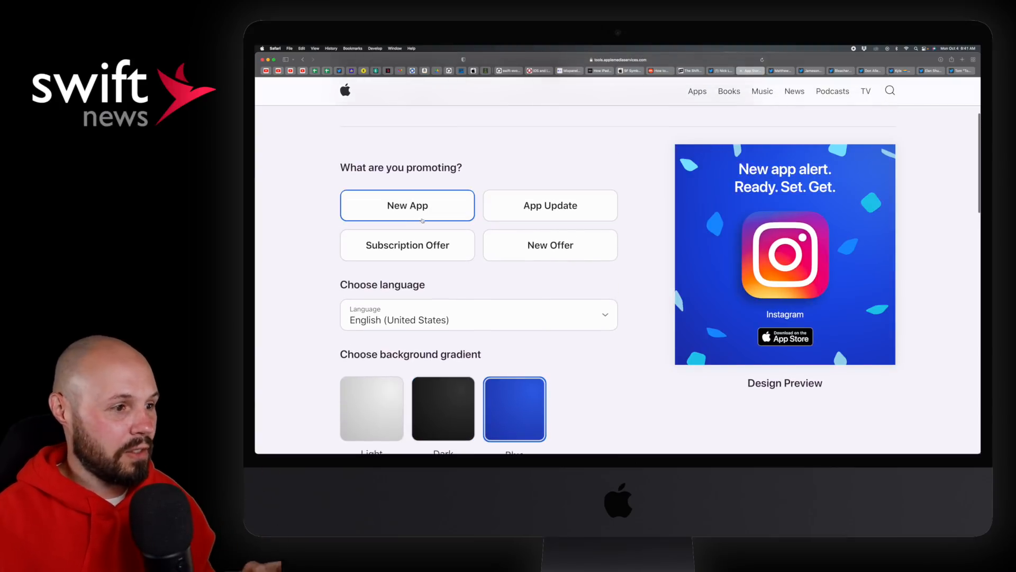
left_click(407, 245)
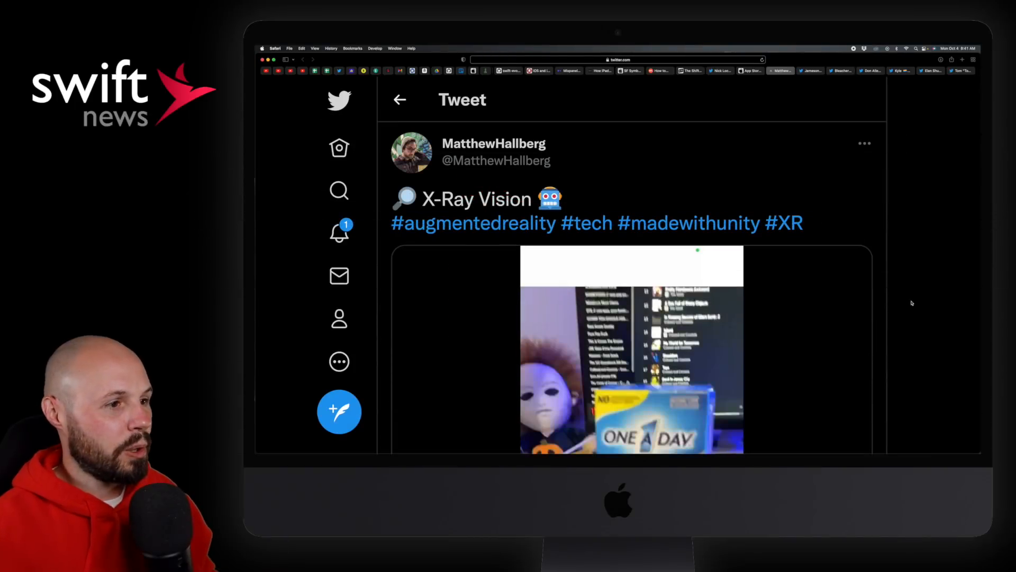
Scroll through Matthew Hallberg's X-Ray Vision augmented reality tweet
scroll("down", 3)
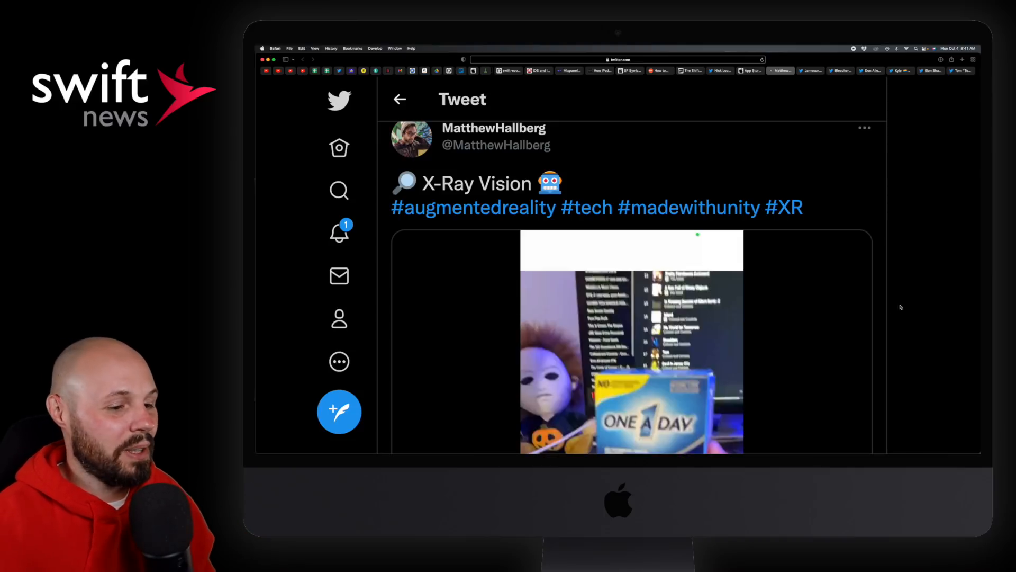
scroll("down", 3)
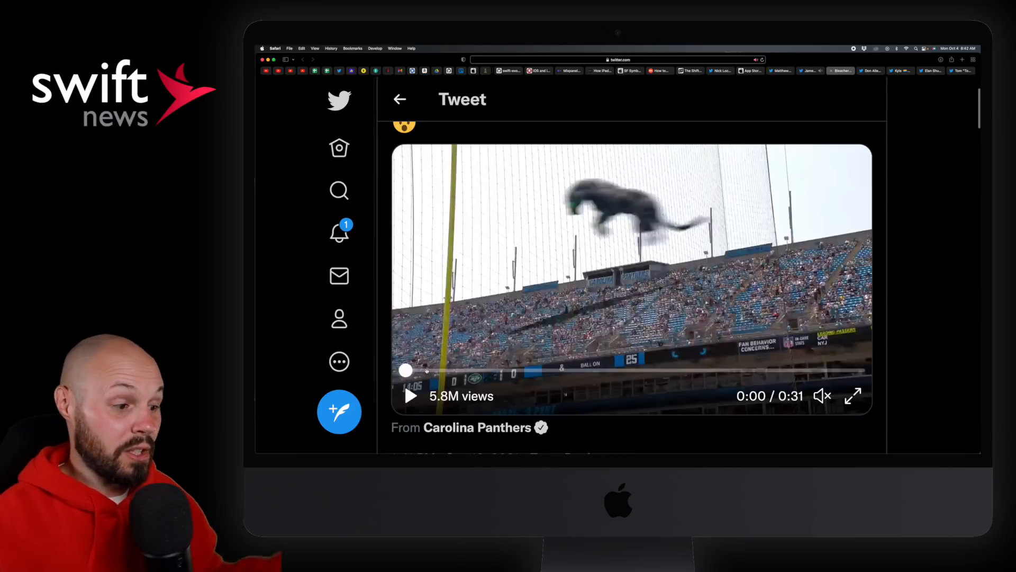
Move from the AR hallway-figure thread to Kyle's 'me reviewing ur pull request' tweet
left_click(411, 396)
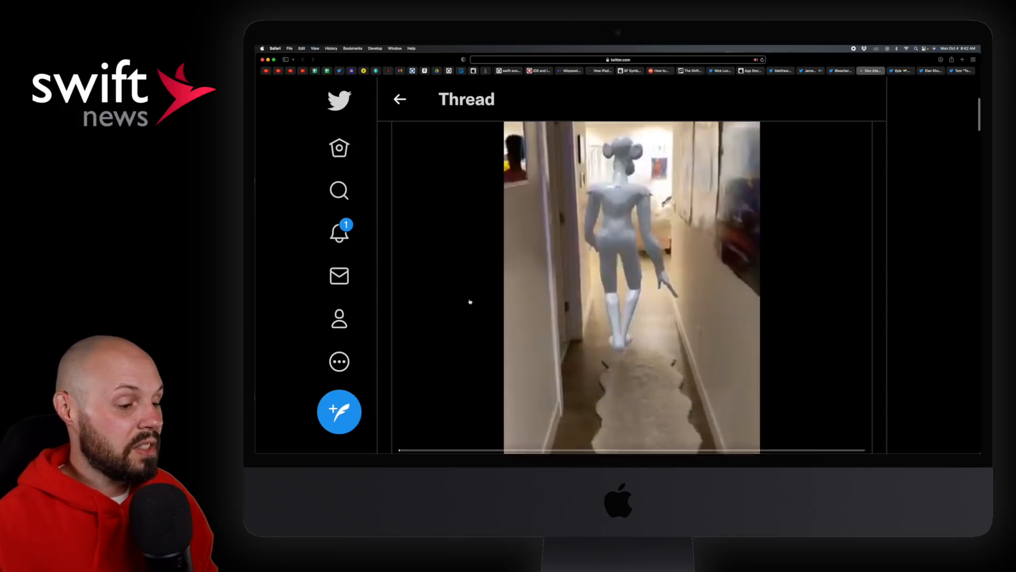
left_click(632, 286)
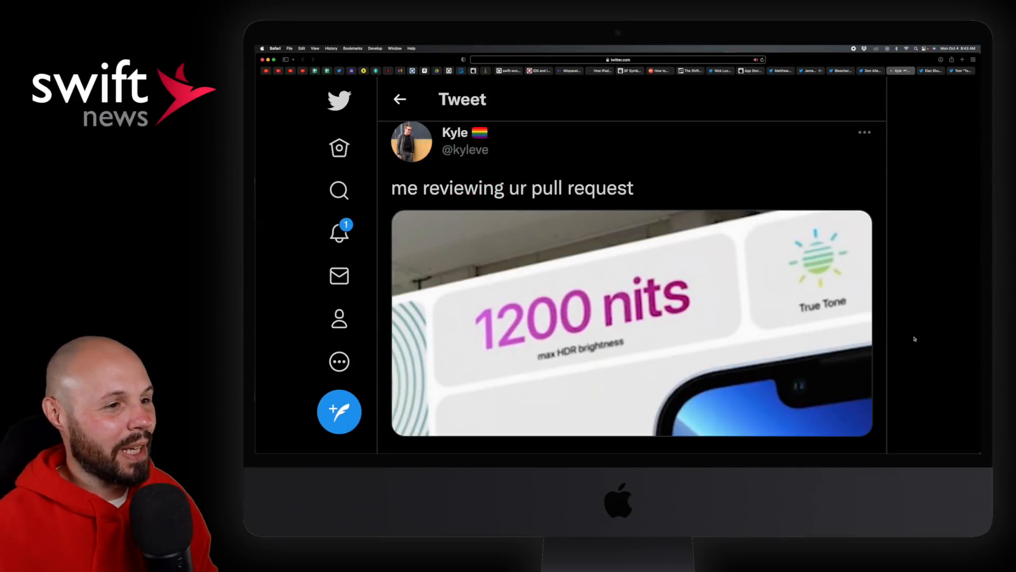
Scroll past Elan Shudnow's junior-vs-senior devs meme to Tom Harrington's Apple contacts tweet
scroll("down", 3)
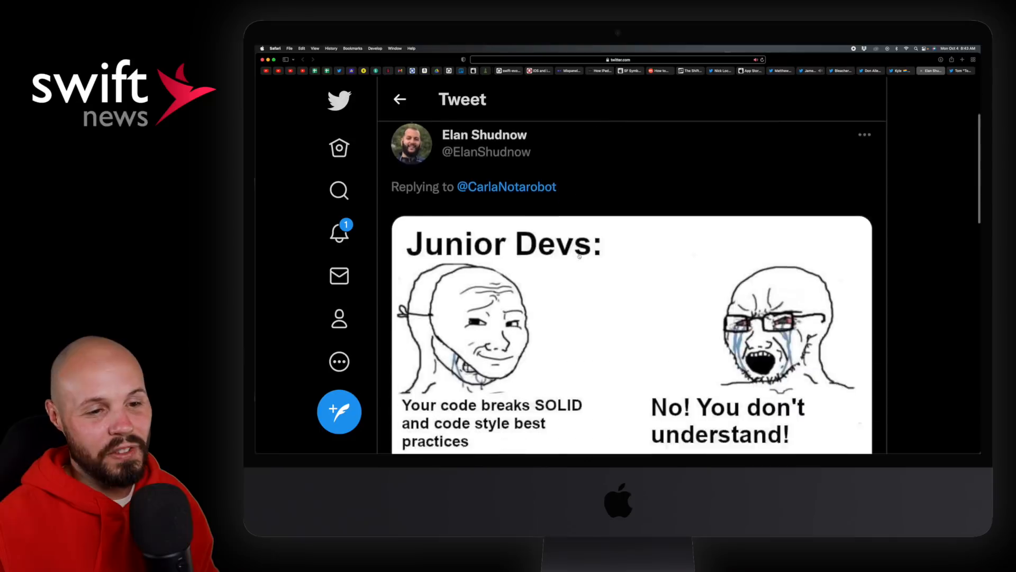
scroll("down", 3)
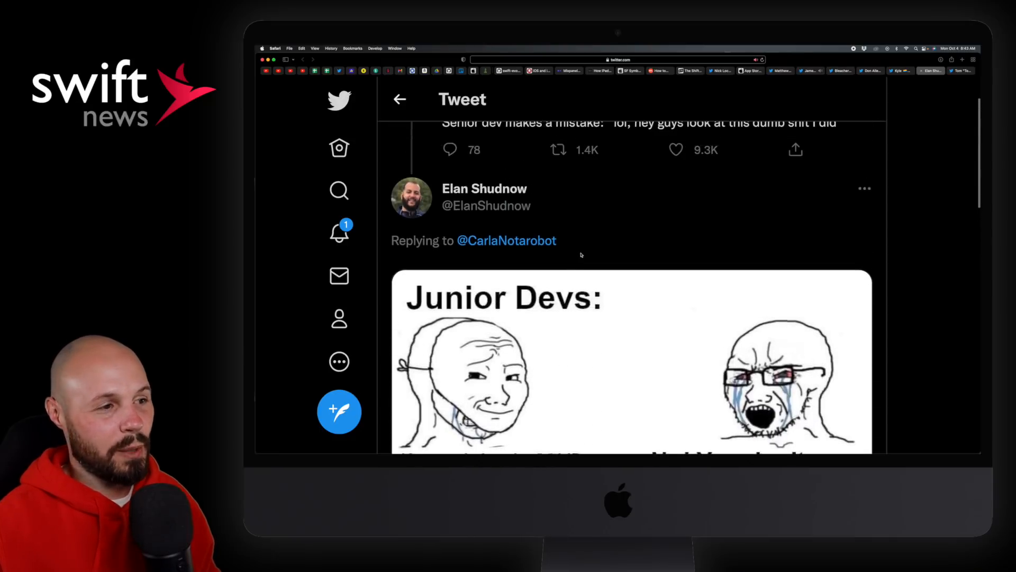
scroll("down", 3)
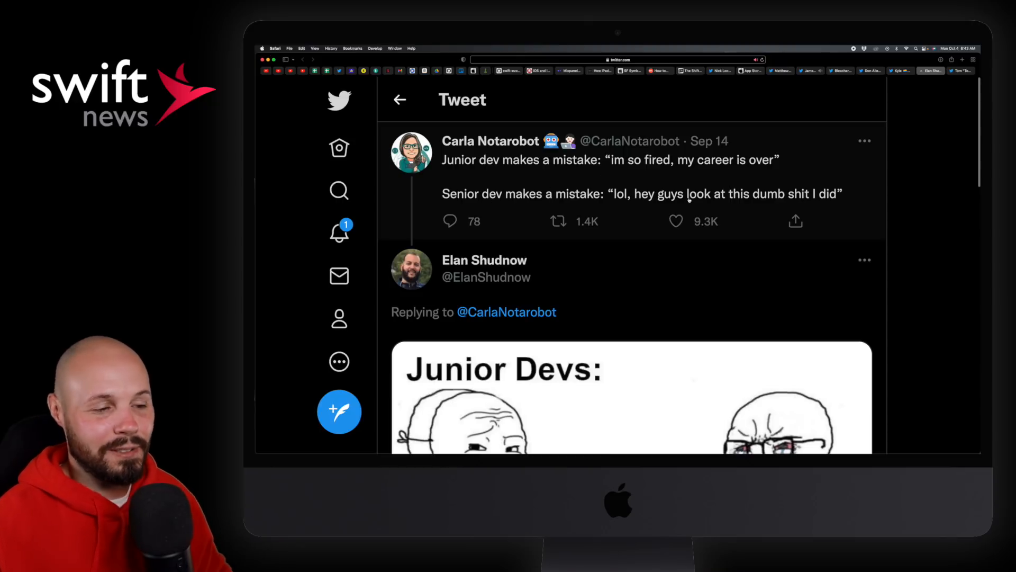
scroll("down", 3)
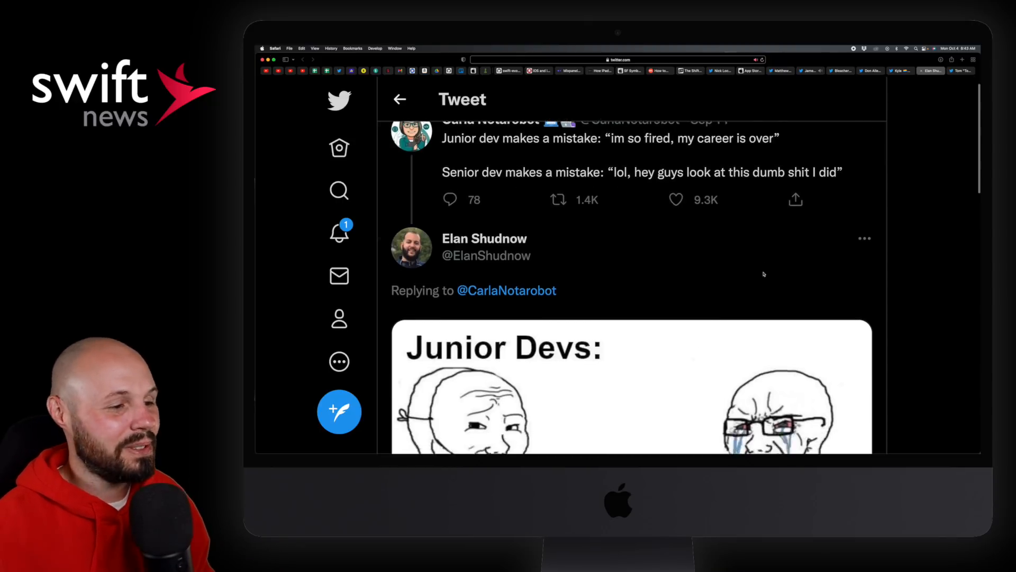
scroll("down", 3)
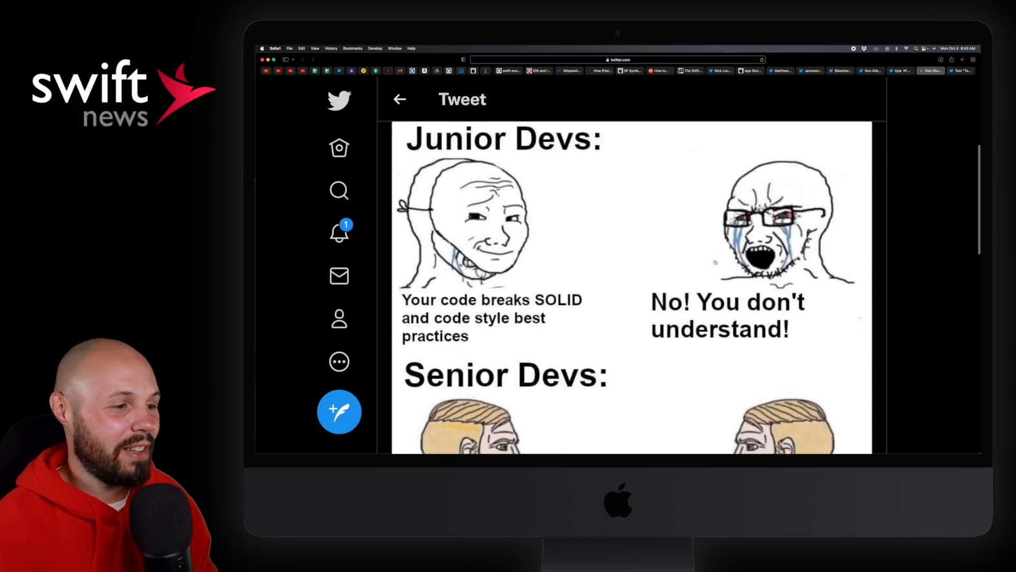
scroll("down", 3)
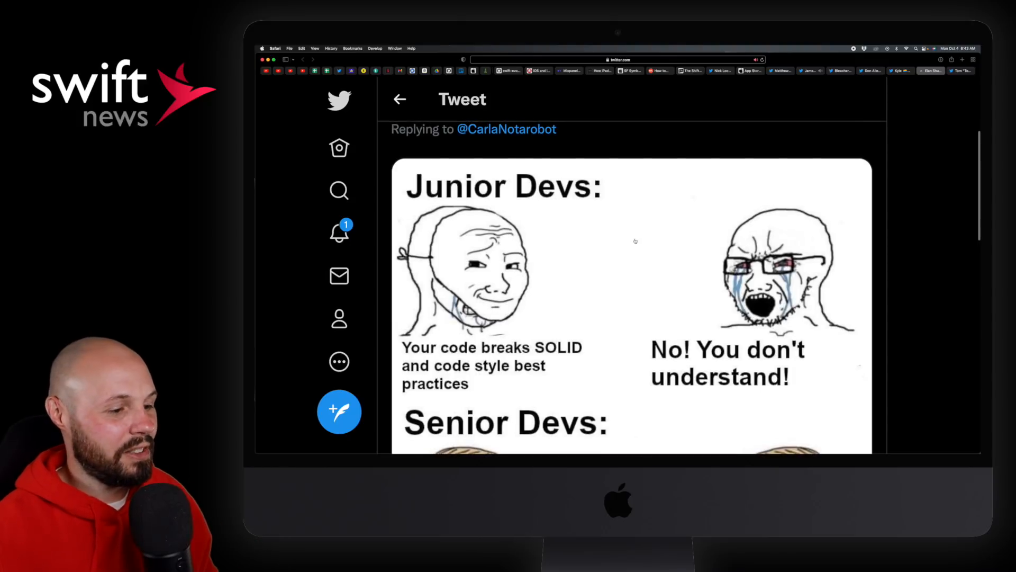
scroll("down", 3)
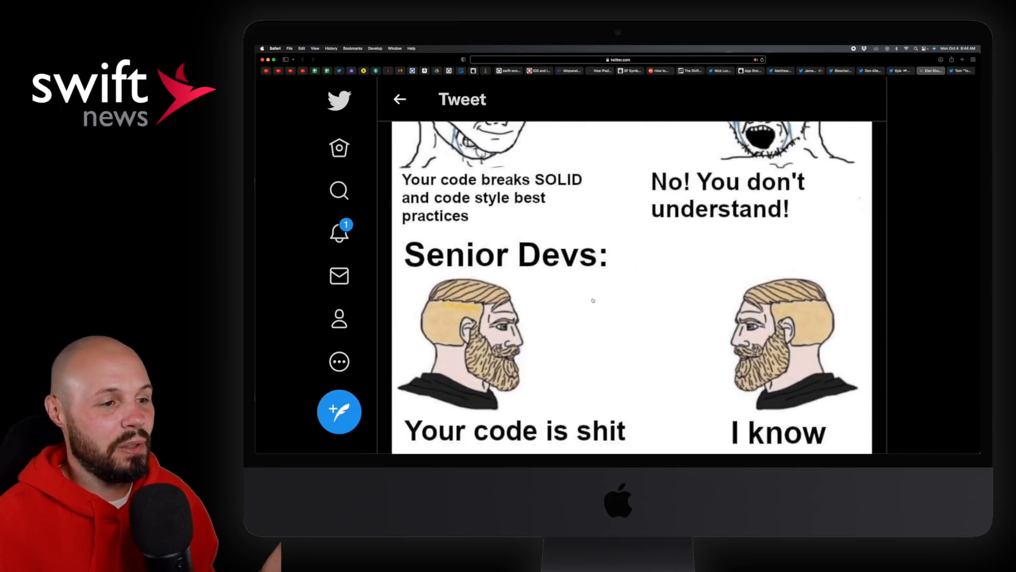
scroll("down", 3)
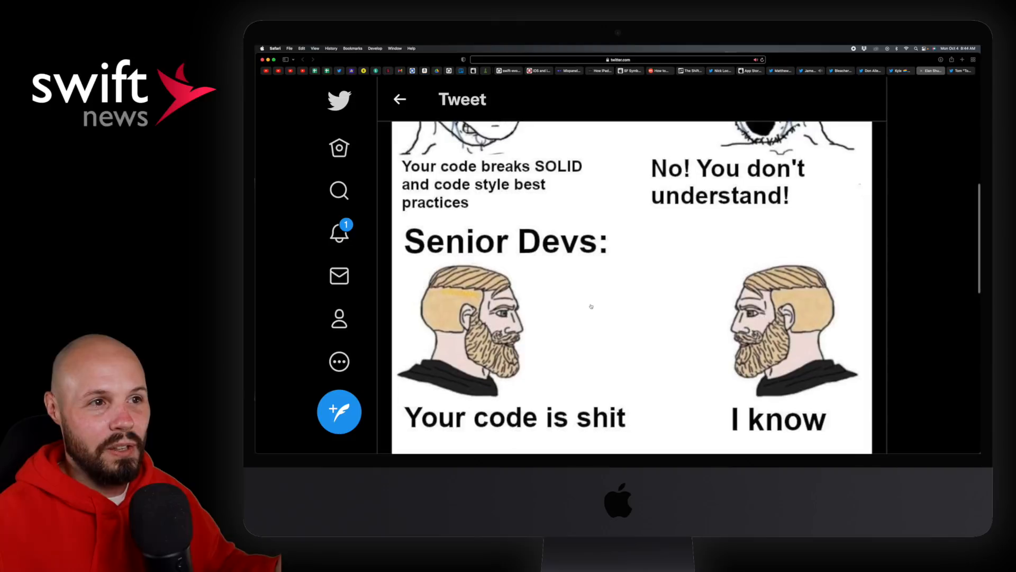
scroll("down", 3)
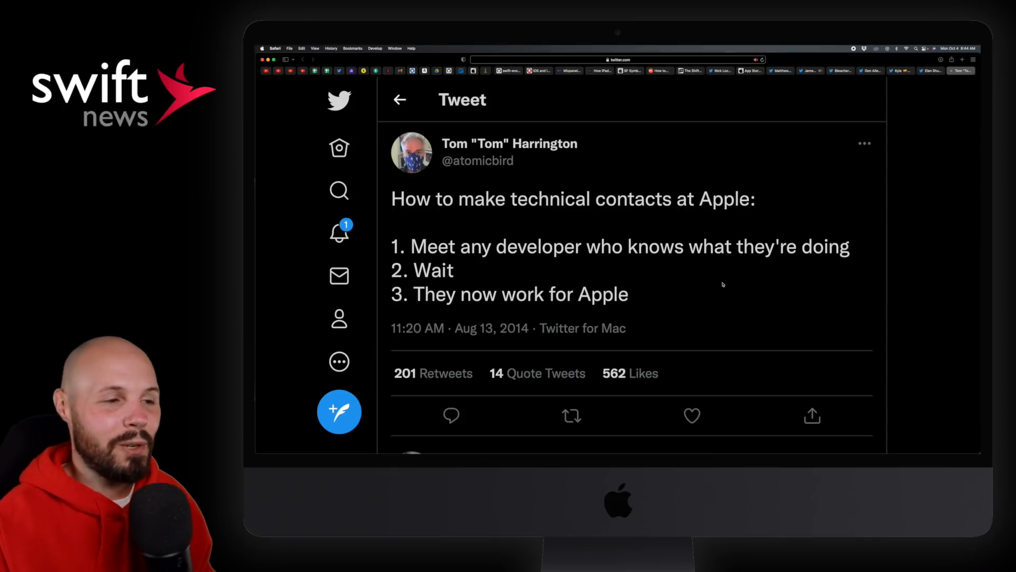
left_click_drag(431, 199, 636, 199)
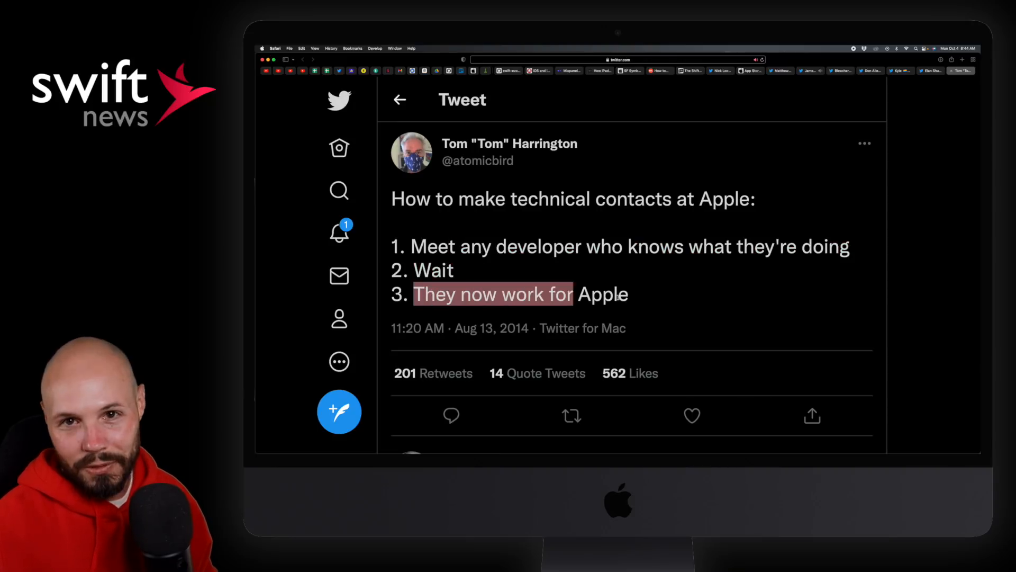
left_click(639, 294)
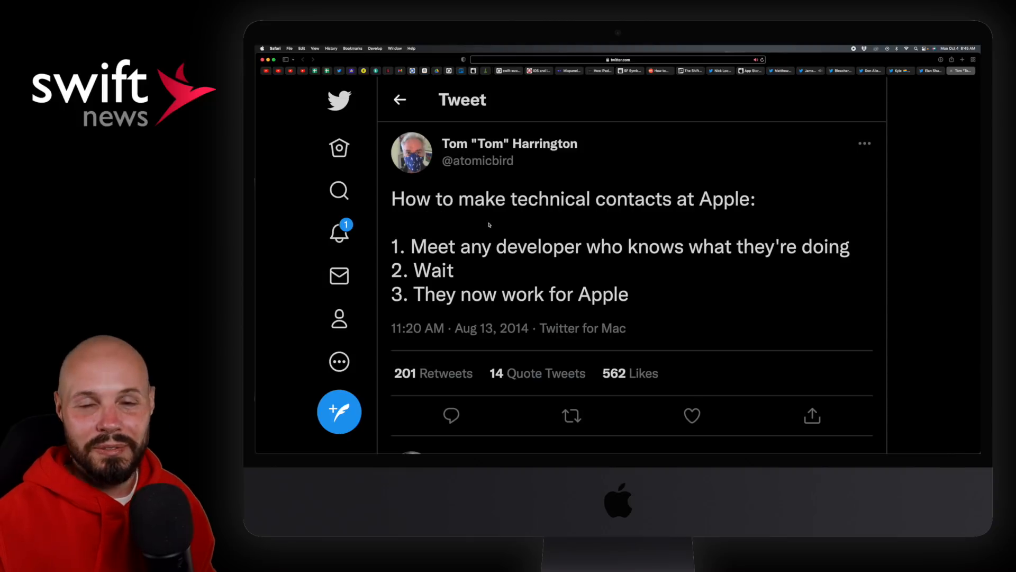
mouse_move(540, 248)
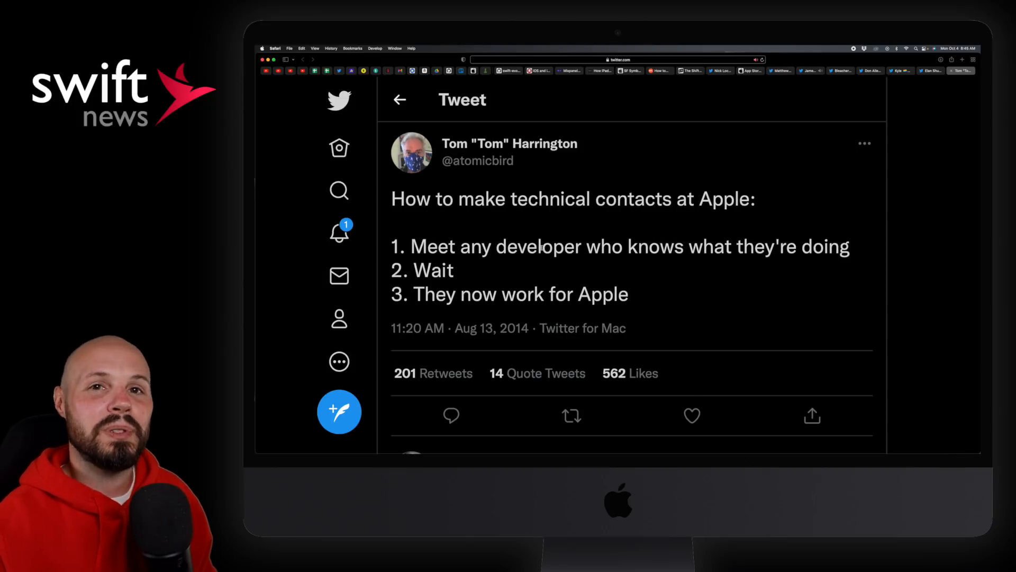